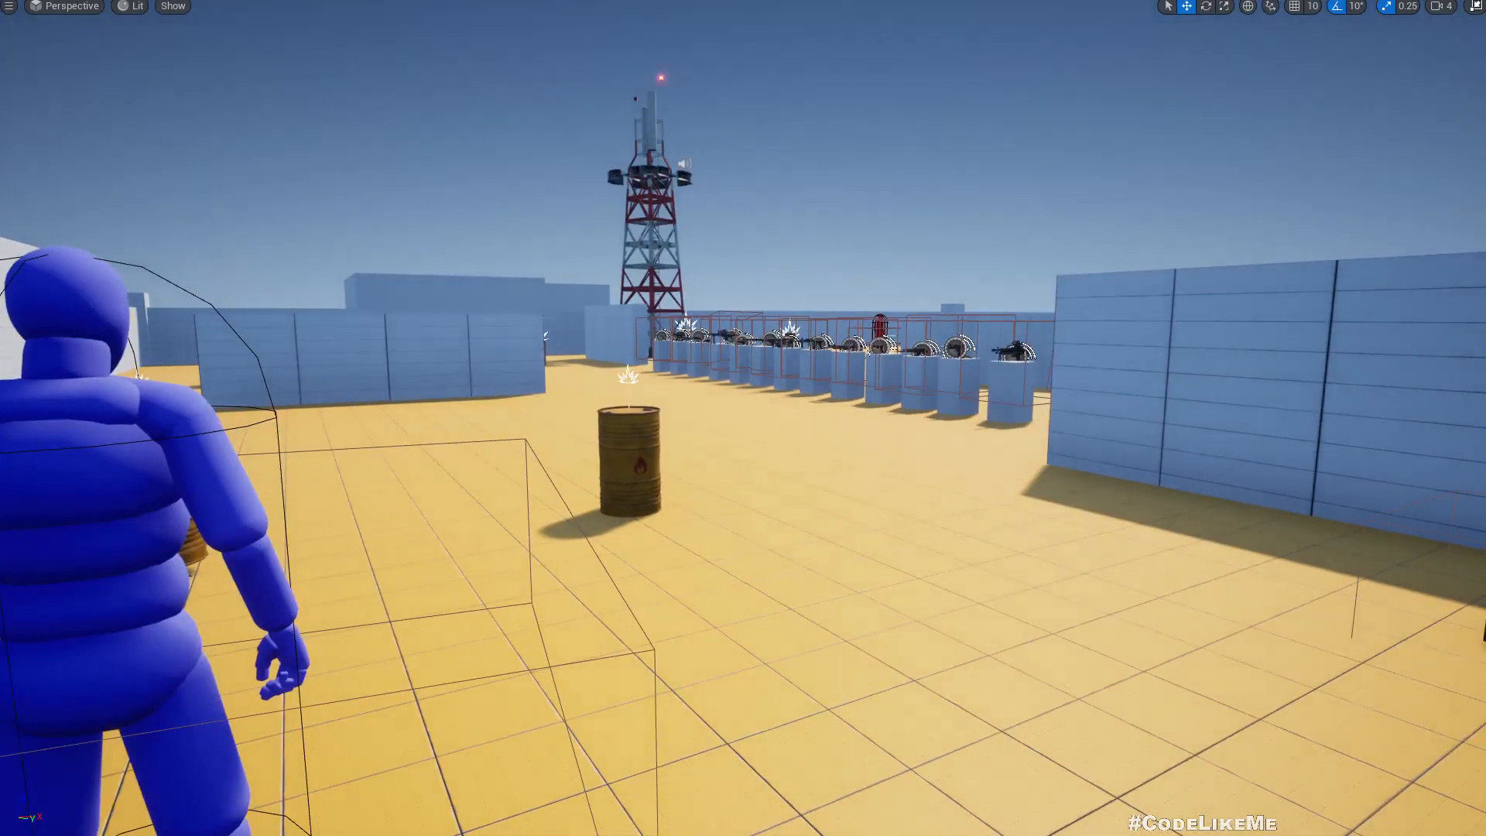
Fire a scoped M82 round at the red target to trigger the bullet cam, then re-aim the scope
left_click(1170, 6)
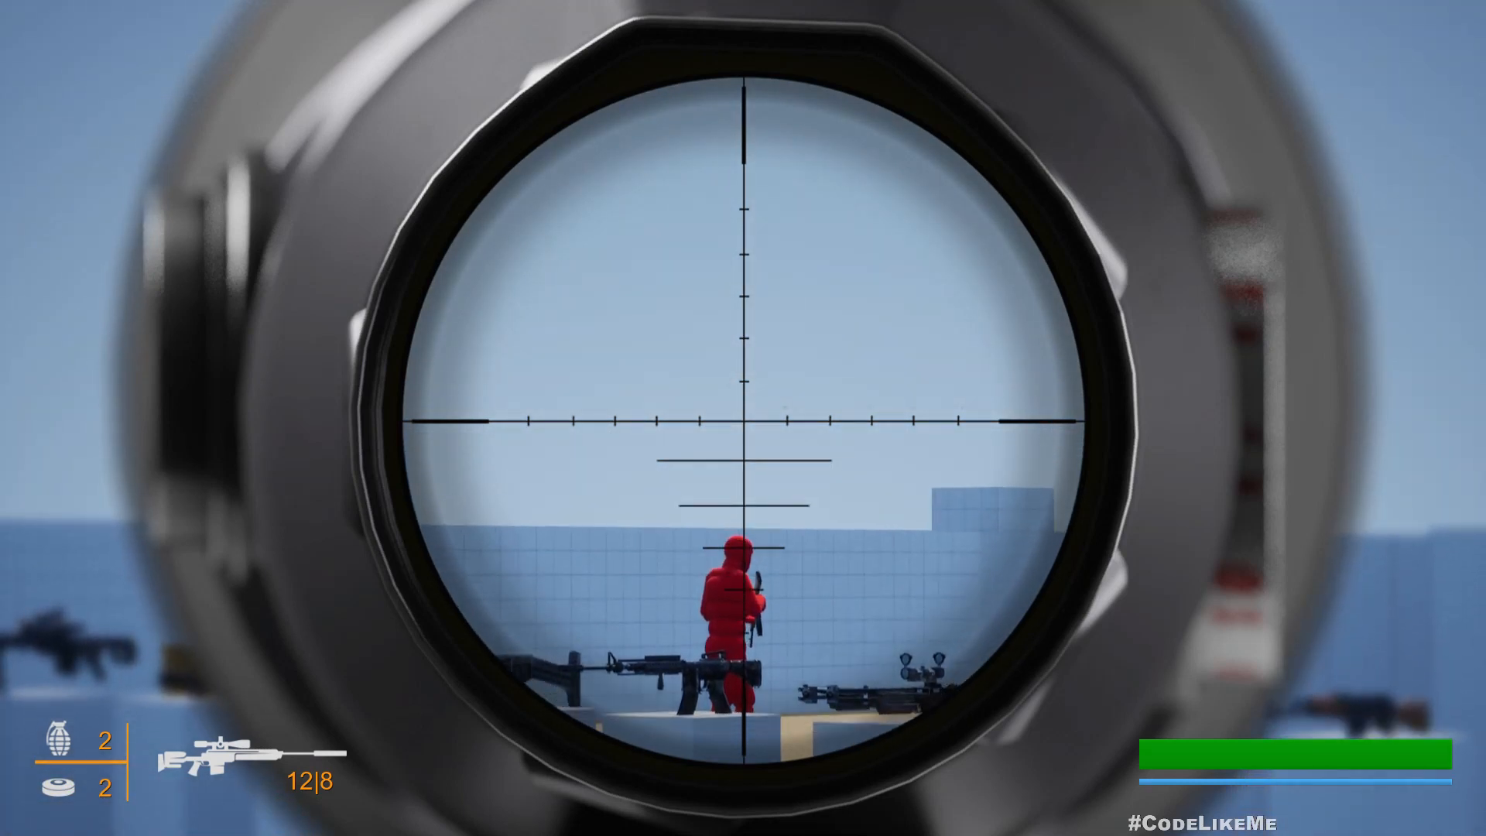
left_click(743, 418)
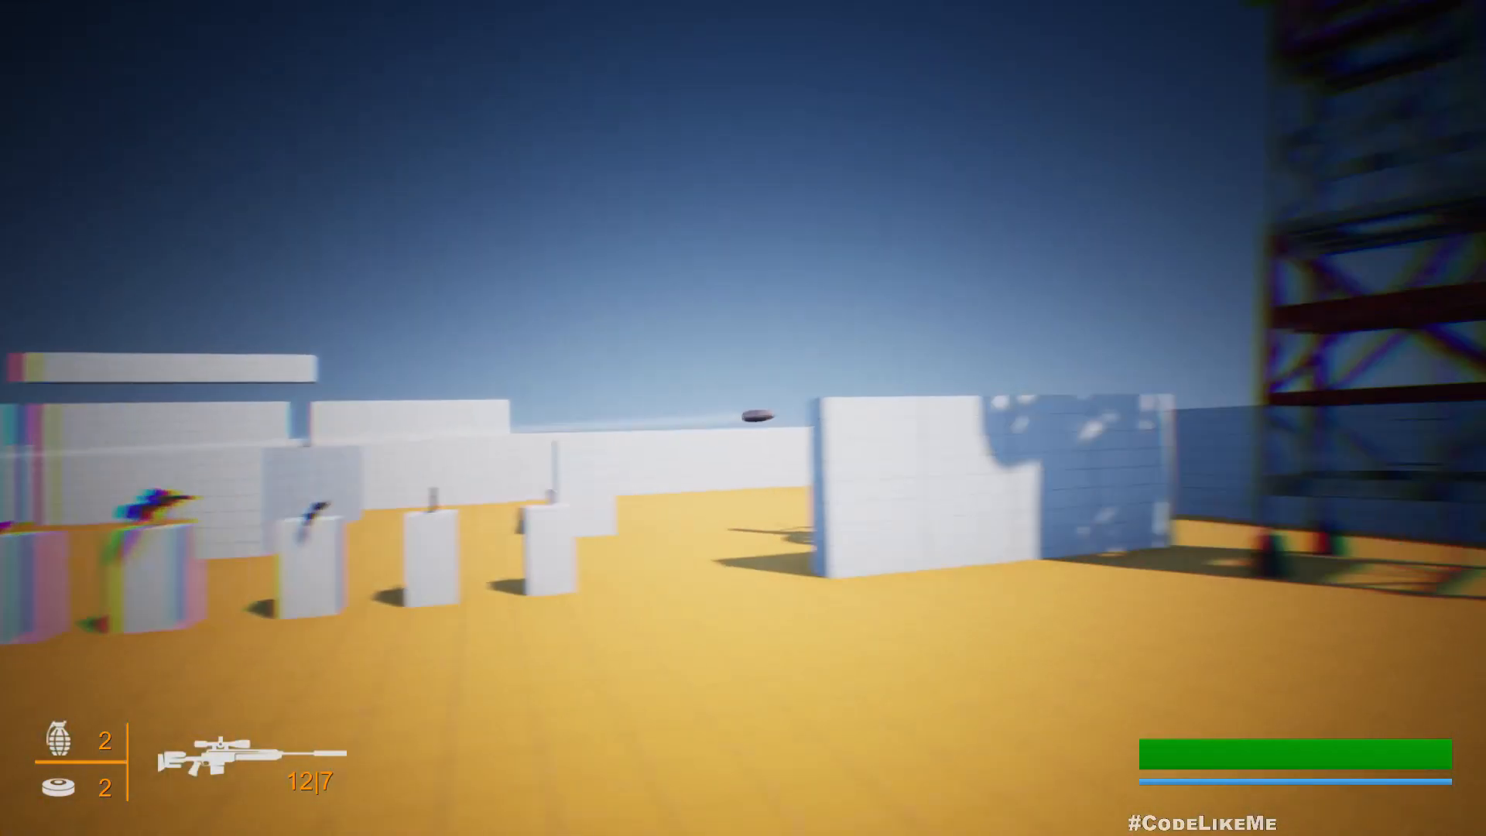
right_click(743, 418)
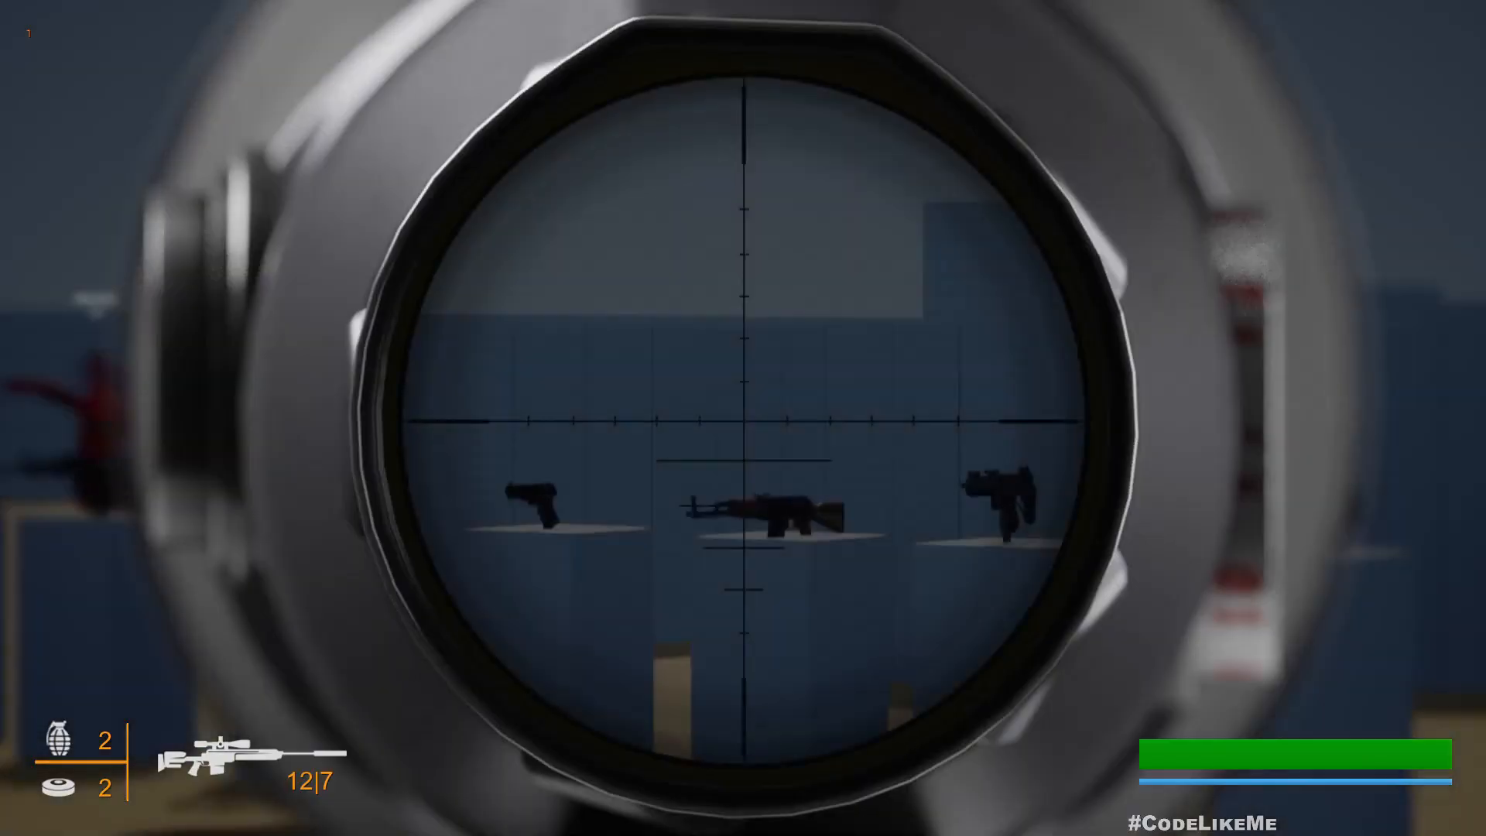
right_click(743, 417)
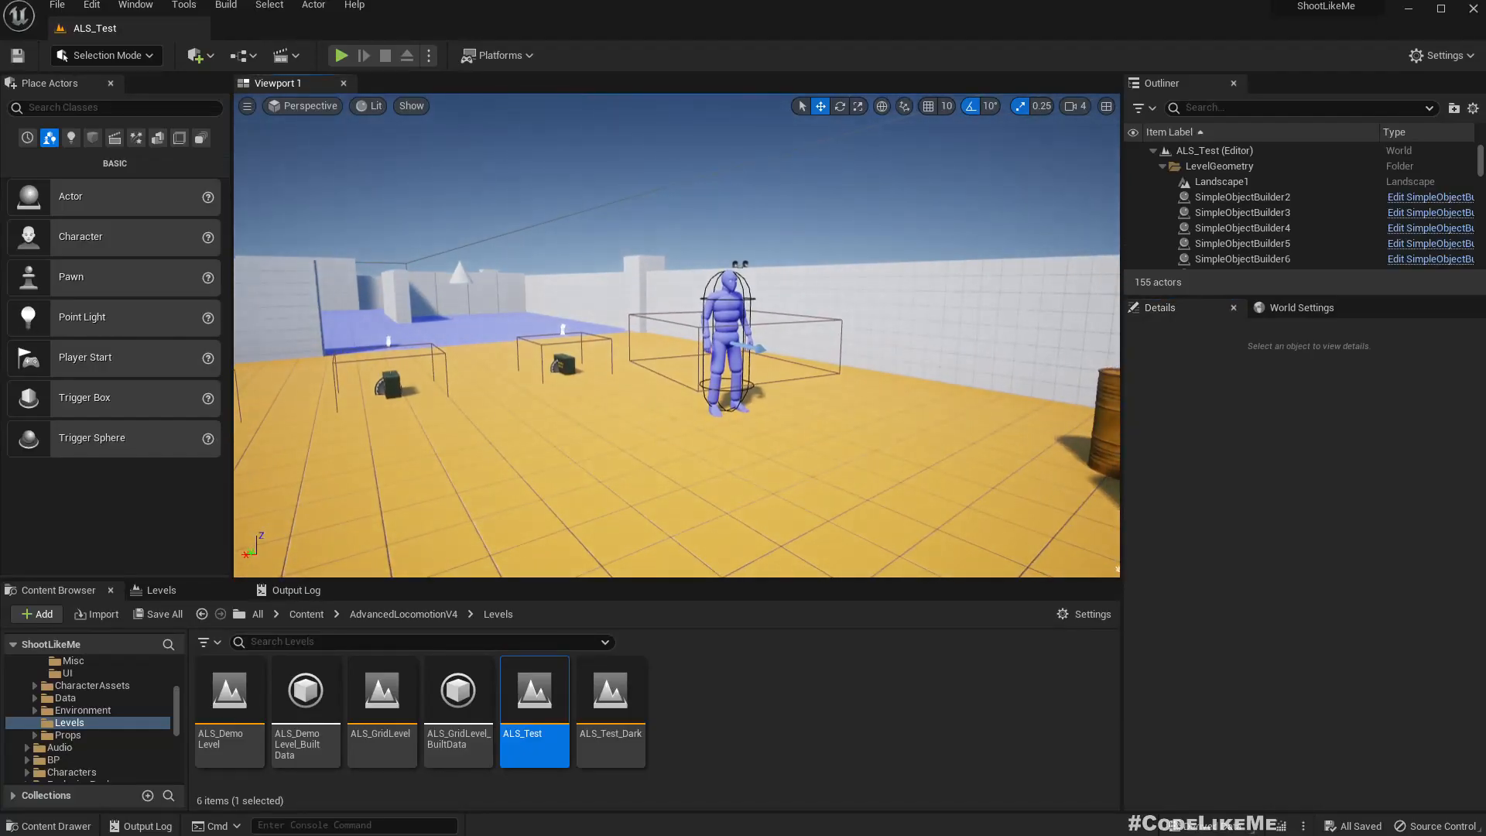
Start a Play In Editor session to test the sniper on the weapon range
left_click(340, 56)
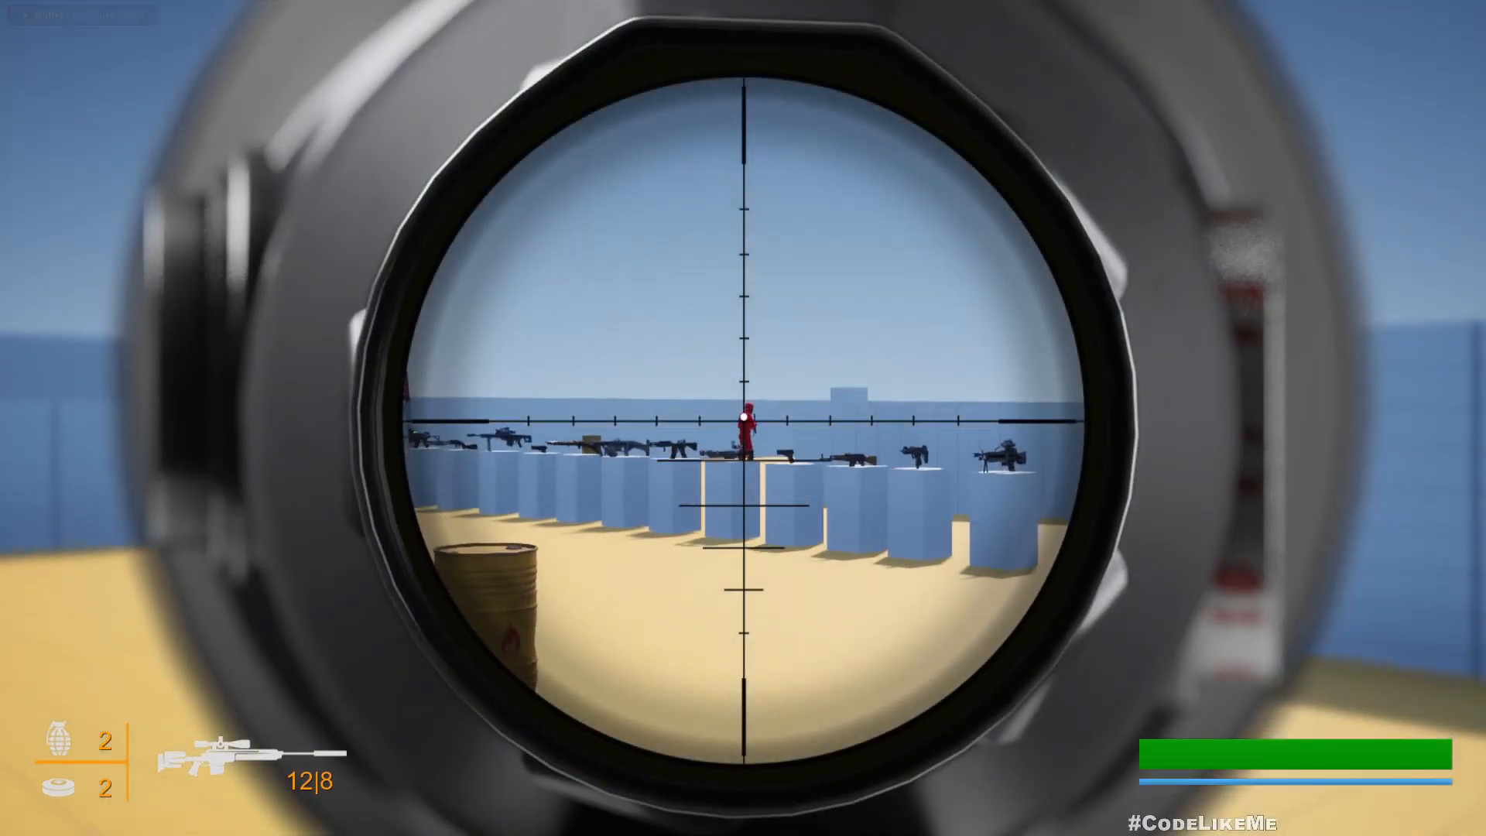
left_click(743, 418)
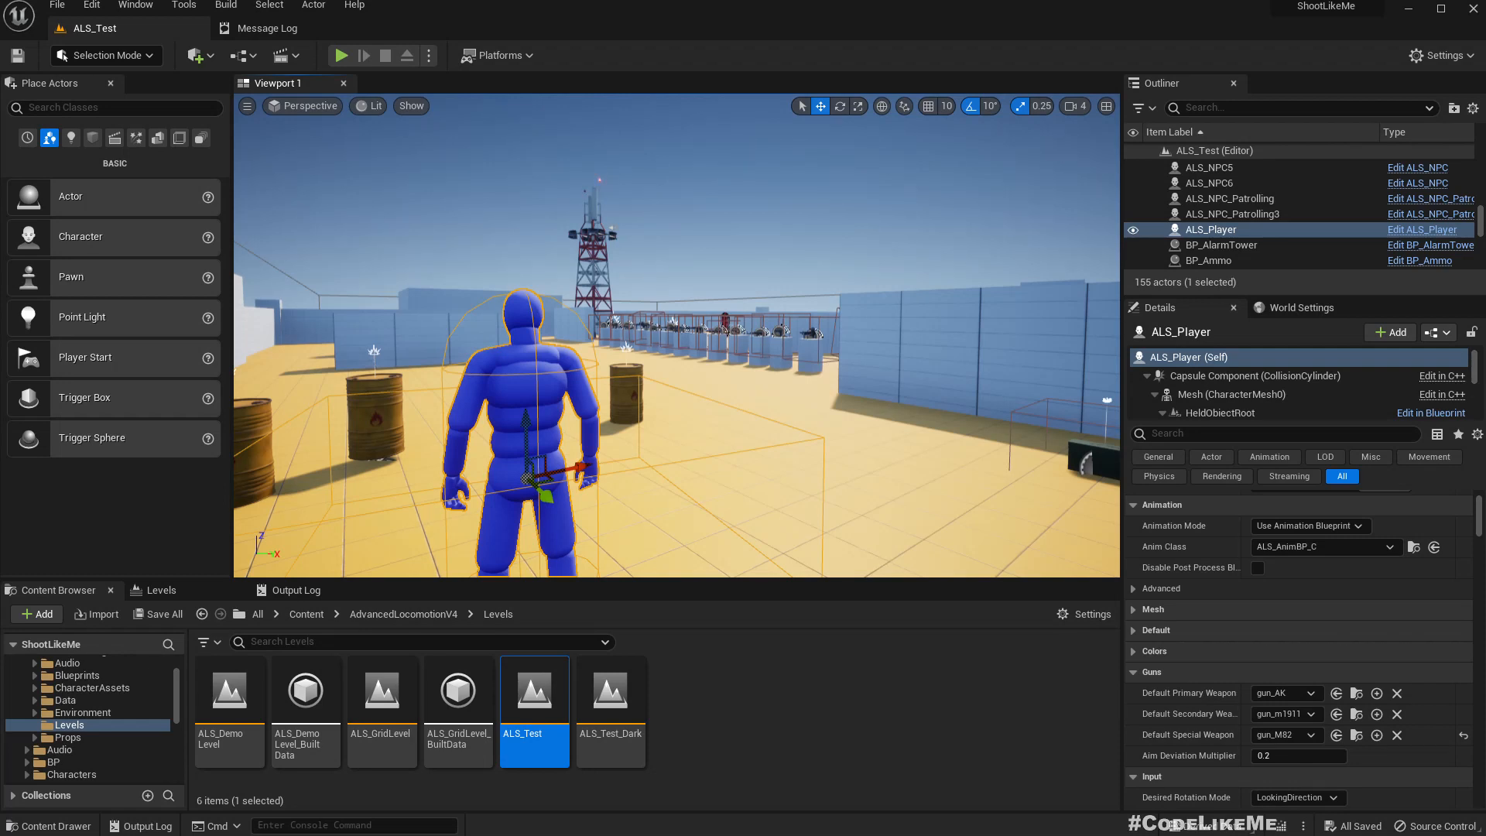
mouse_move(1229, 214)
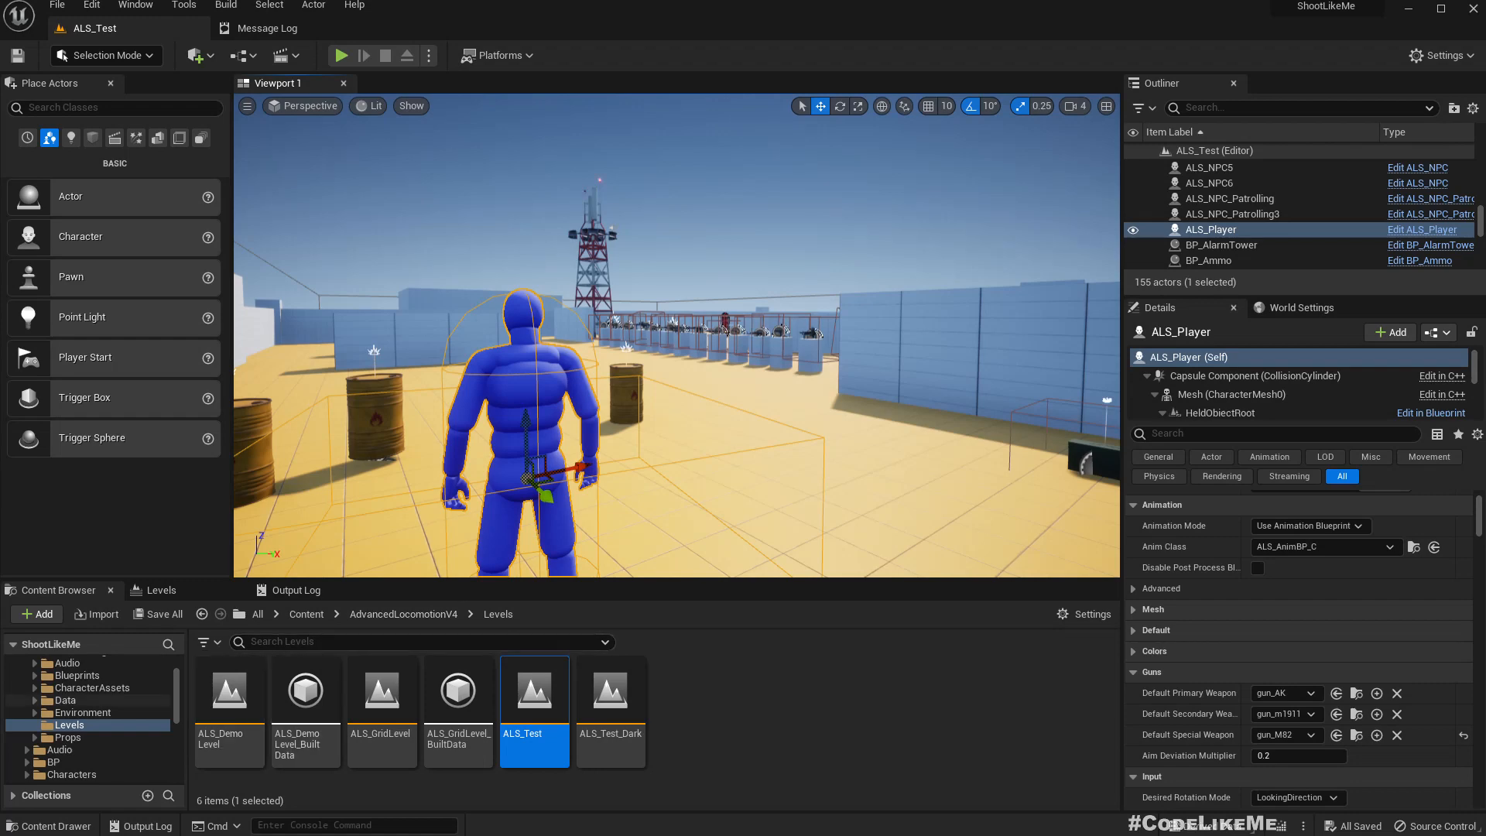
Browse the BP > Guns folder in the Content Browser toward the gun_M82 blueprint
left_click(50, 762)
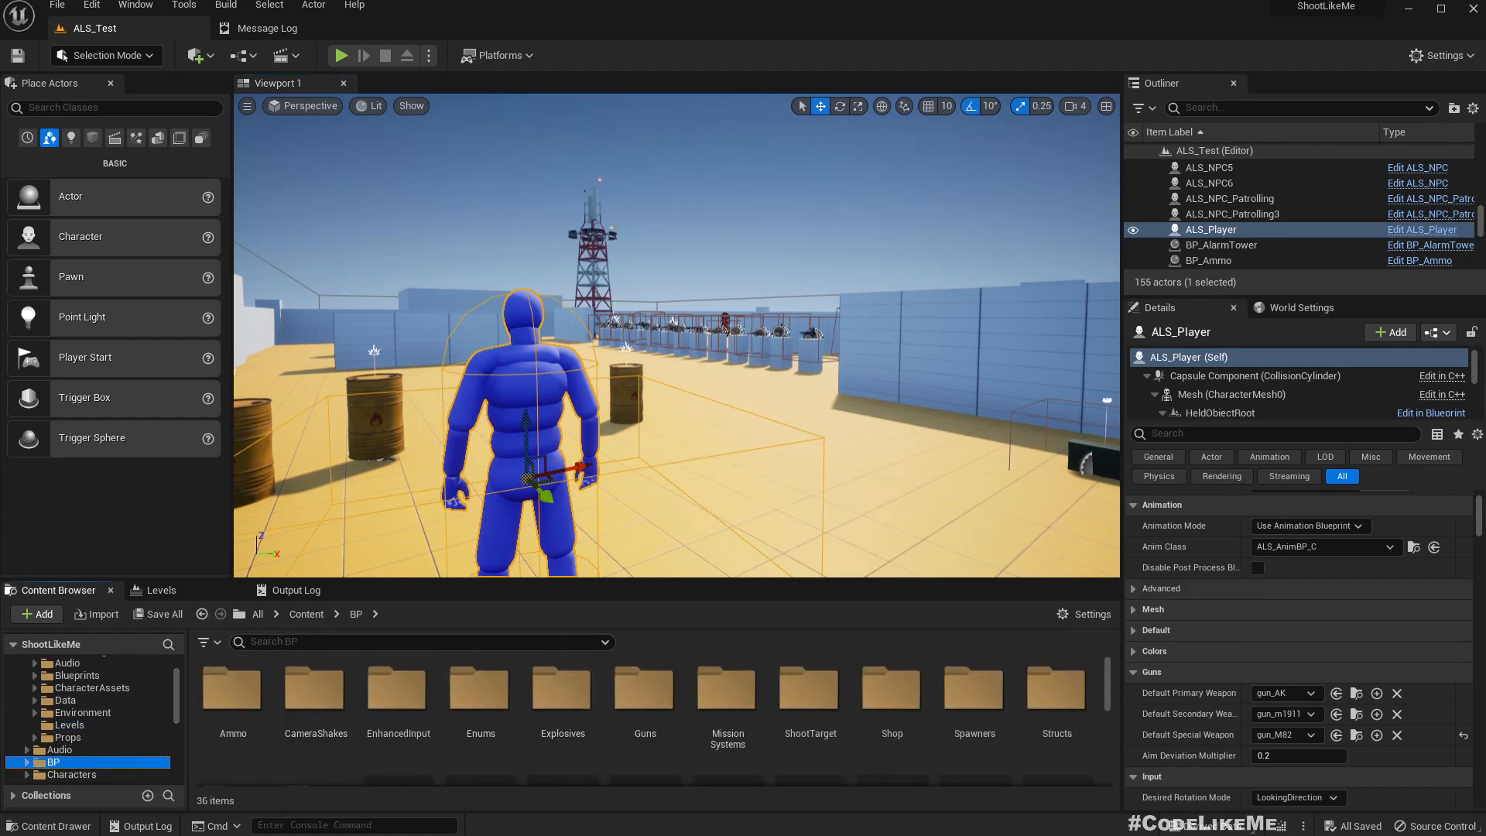
double_click(644, 687)
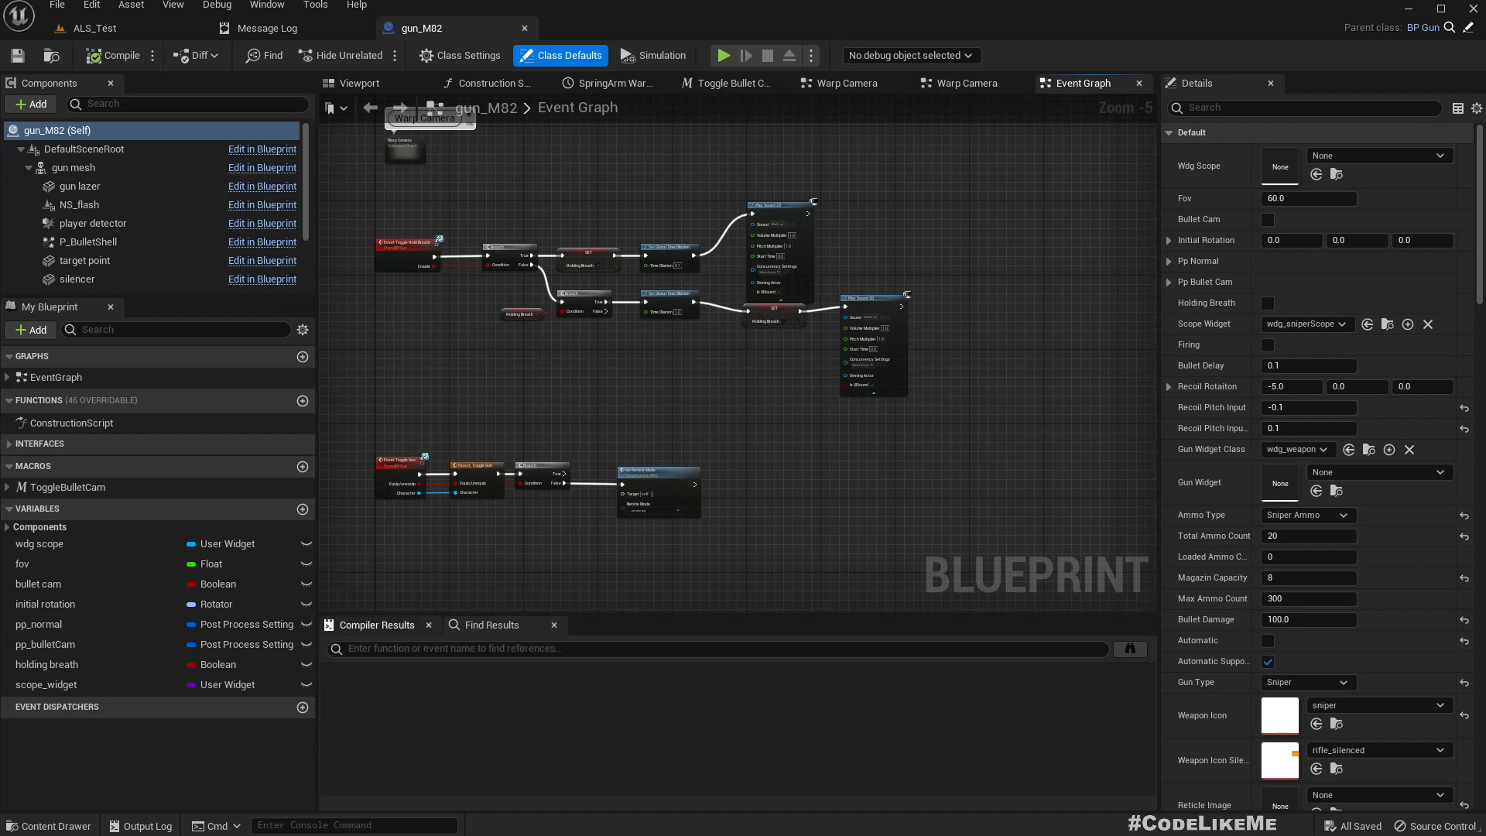
Find references of the ToggleBulletCam macro in the gun_M82 blueprint
right_click(66, 486)
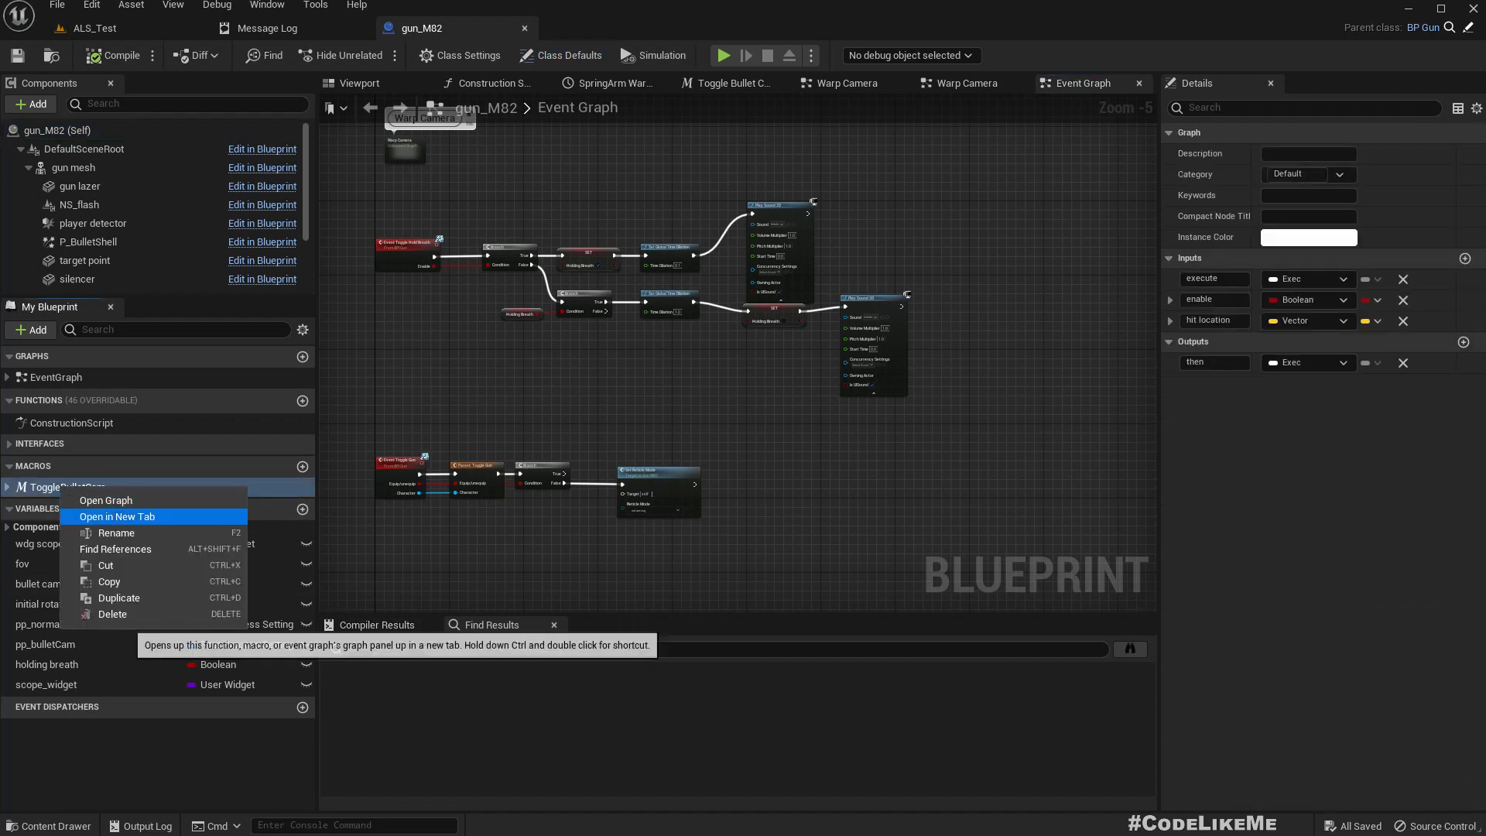
left_click(117, 517)
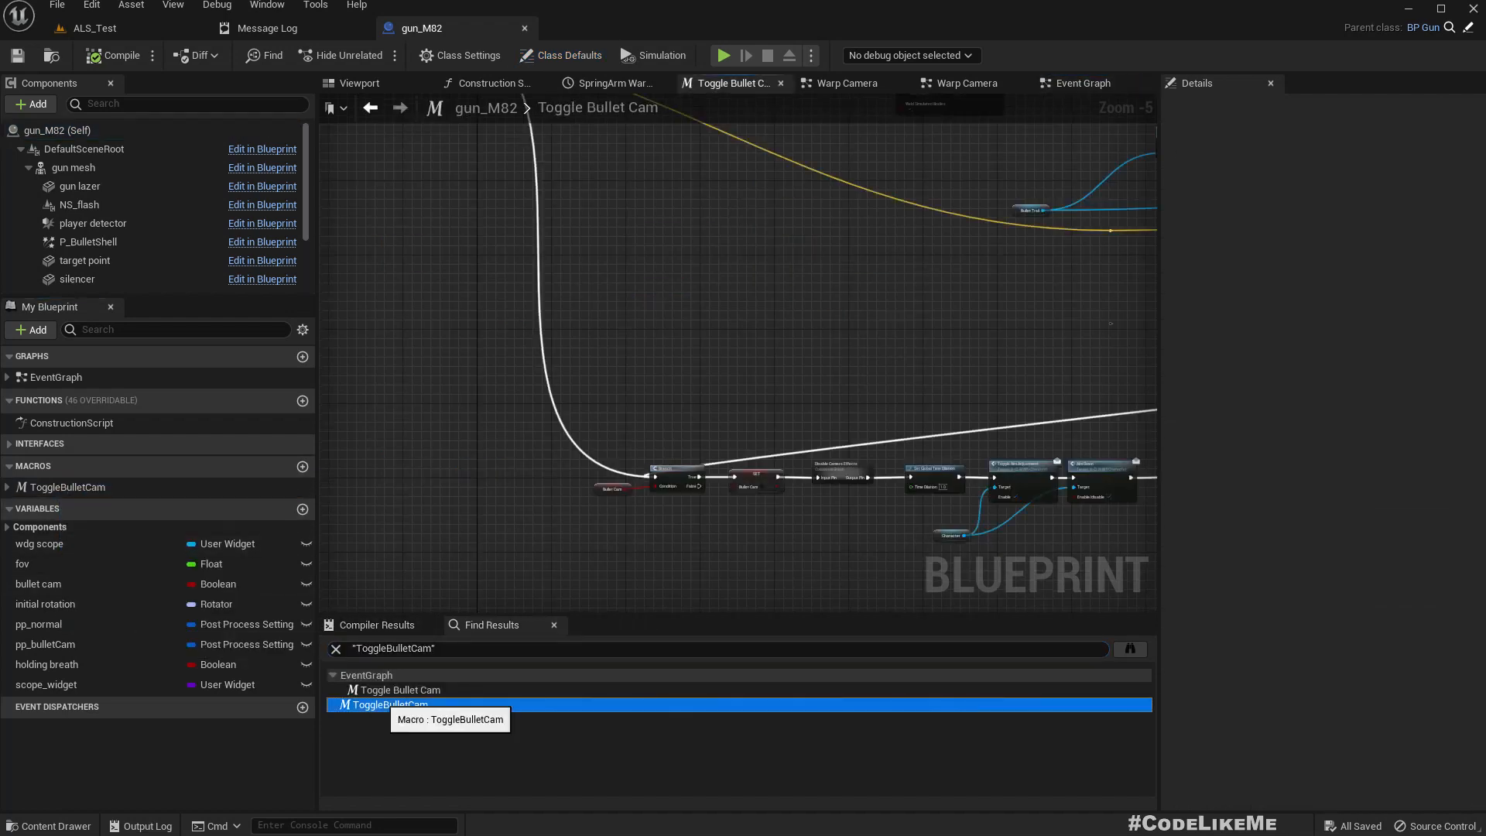
scroll("down", 3)
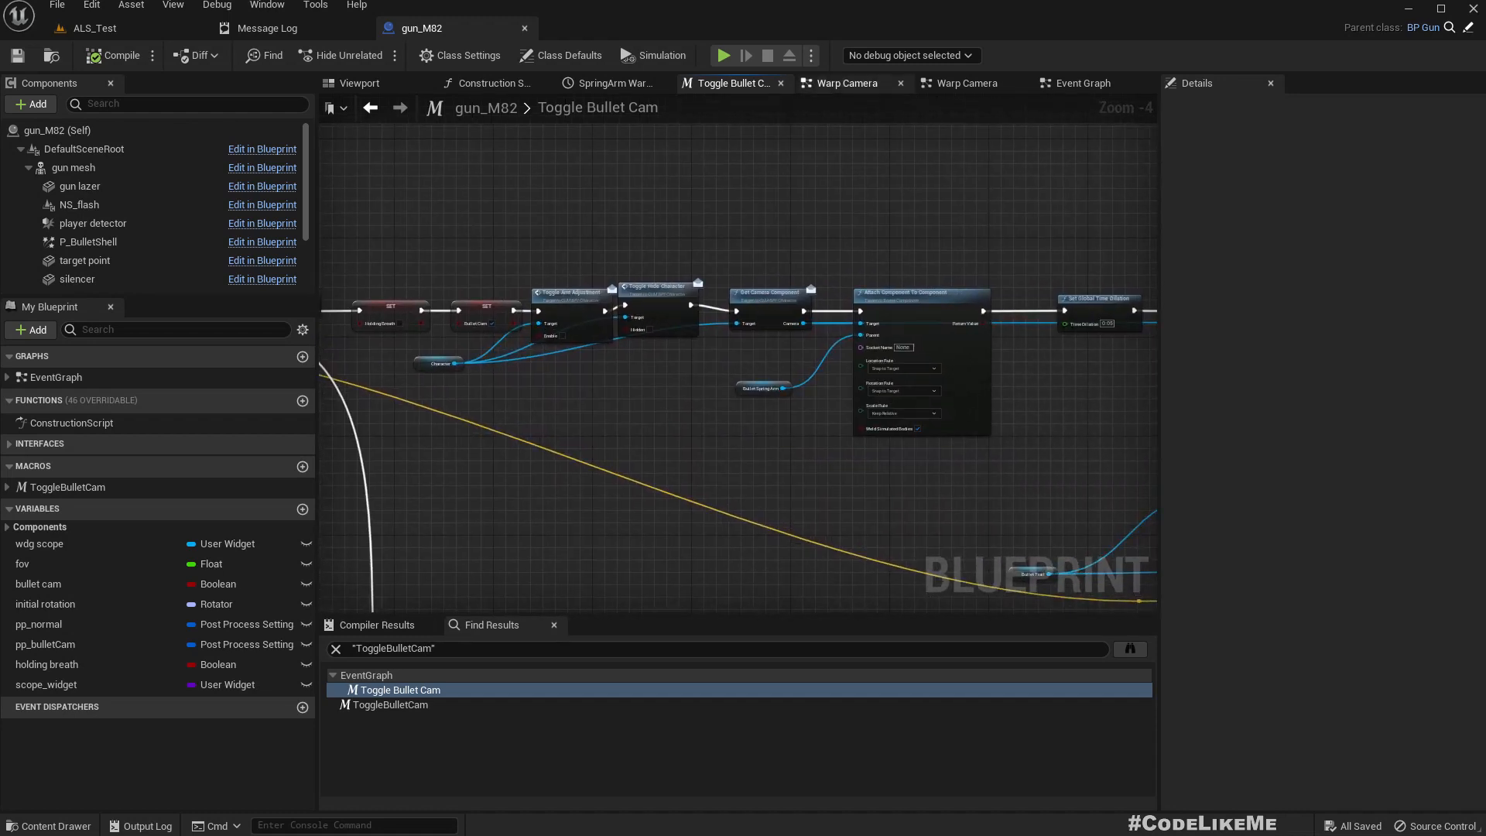
Review the Toggle Bullet Cam macro graph alongside the main event graph
left_click(1082, 82)
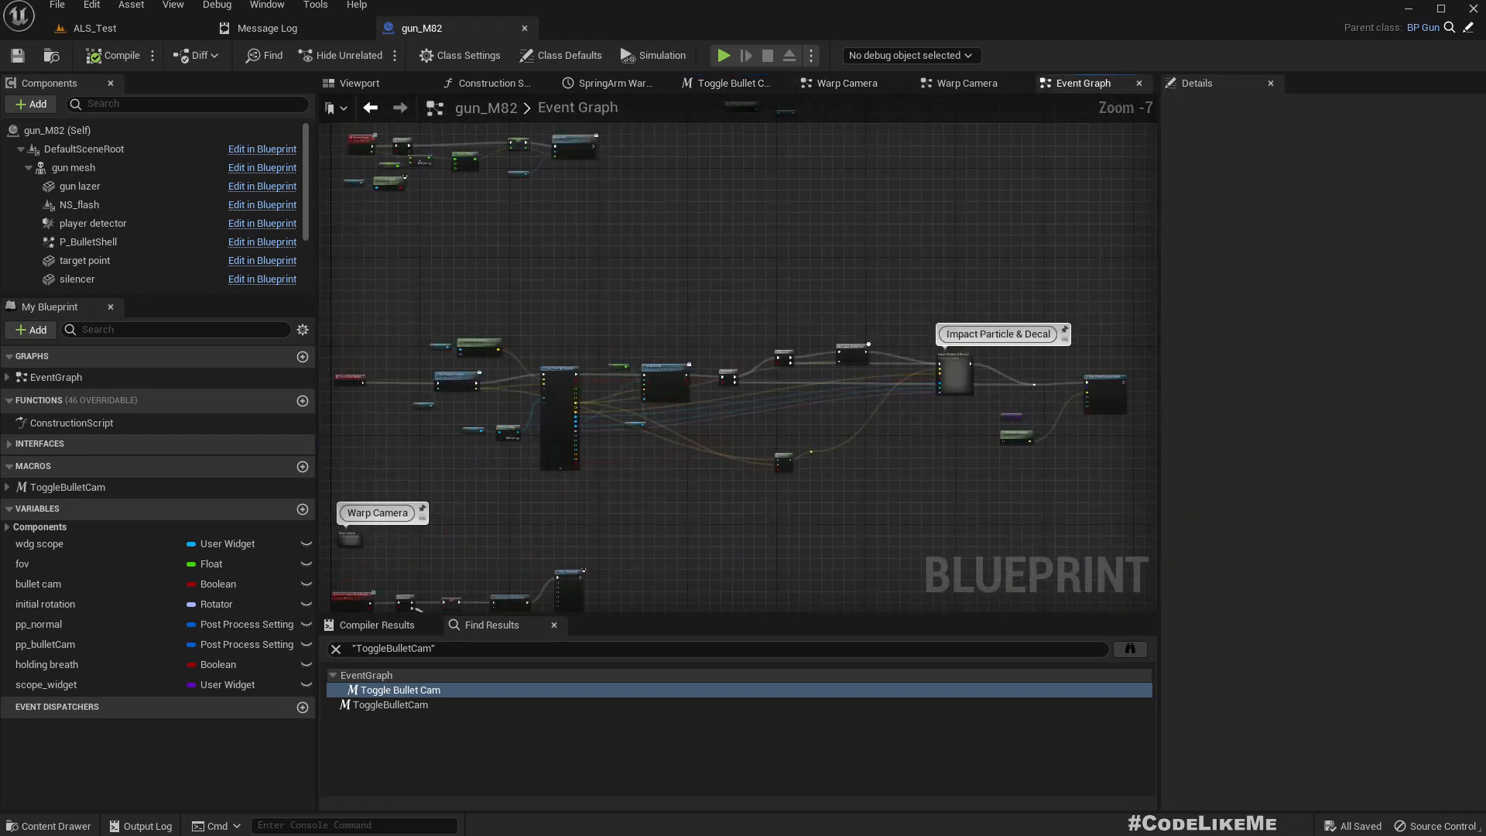
left_click(729, 82)
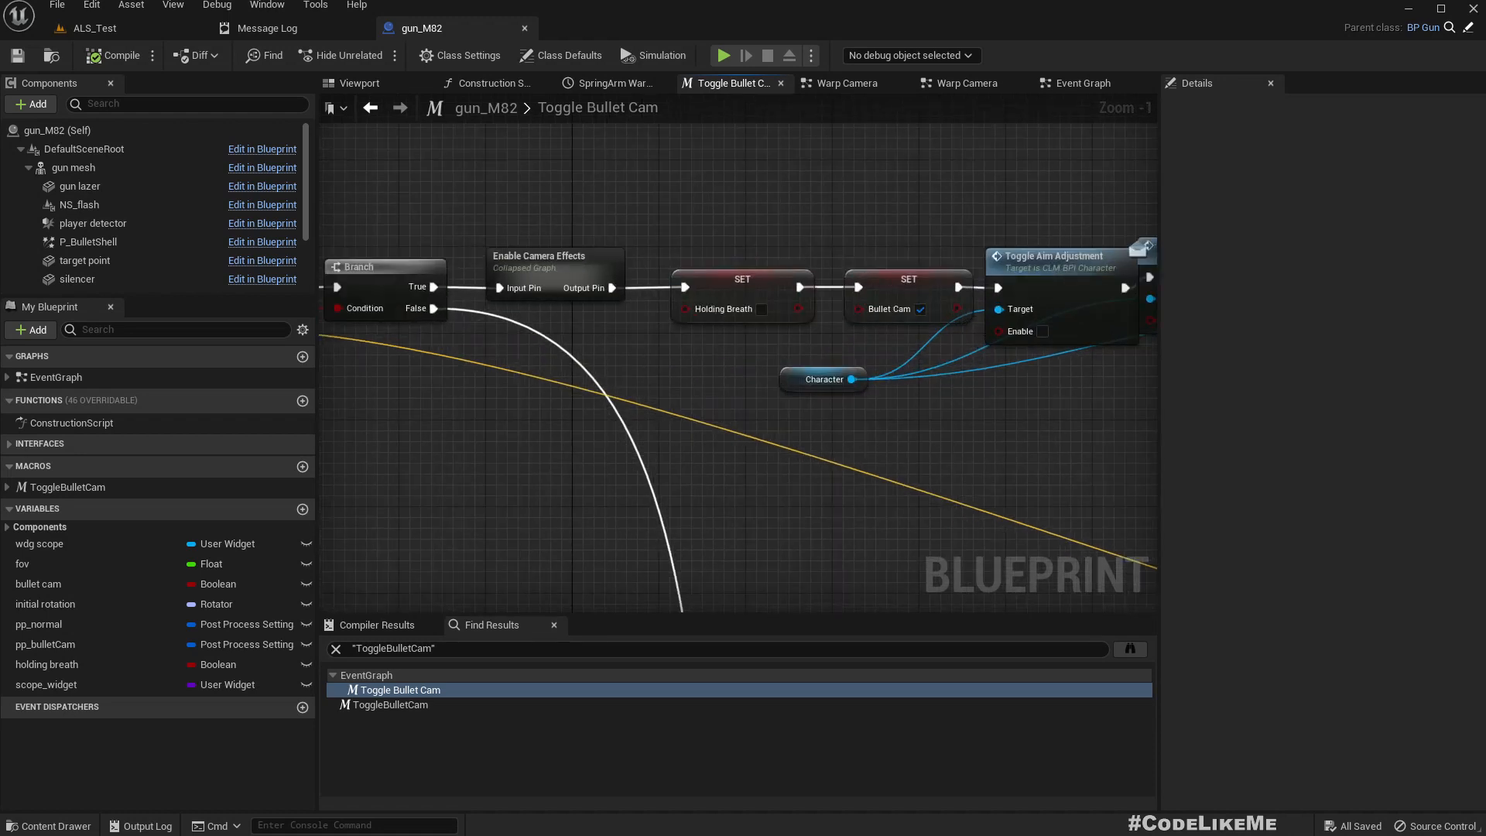
scroll("down", 3)
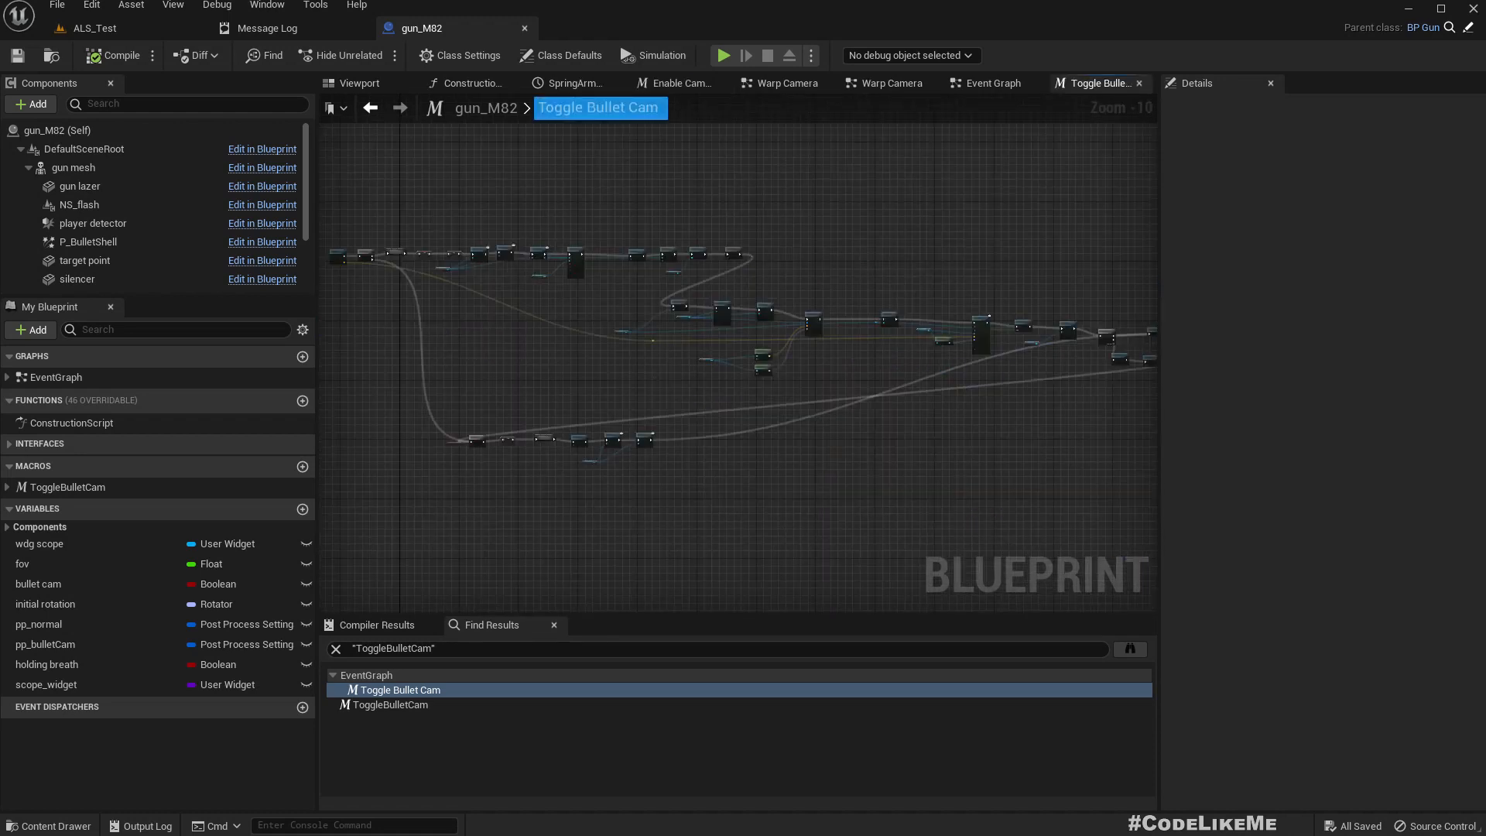
scroll("down", 3)
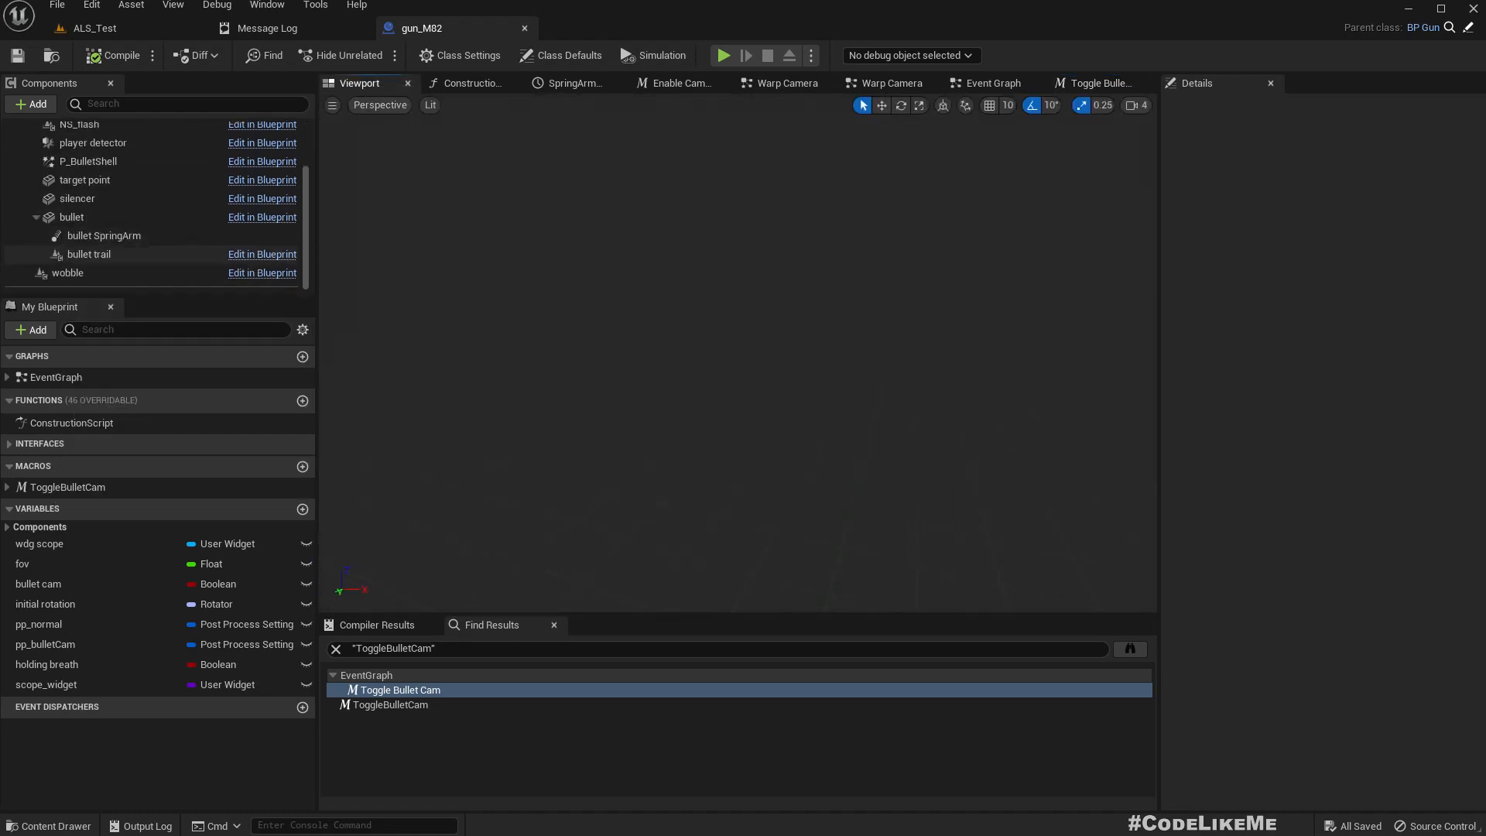
Add a Camera component under the bullet SpringArm in gun_M82 and return to the event graph
left_click(103, 235)
type("c")
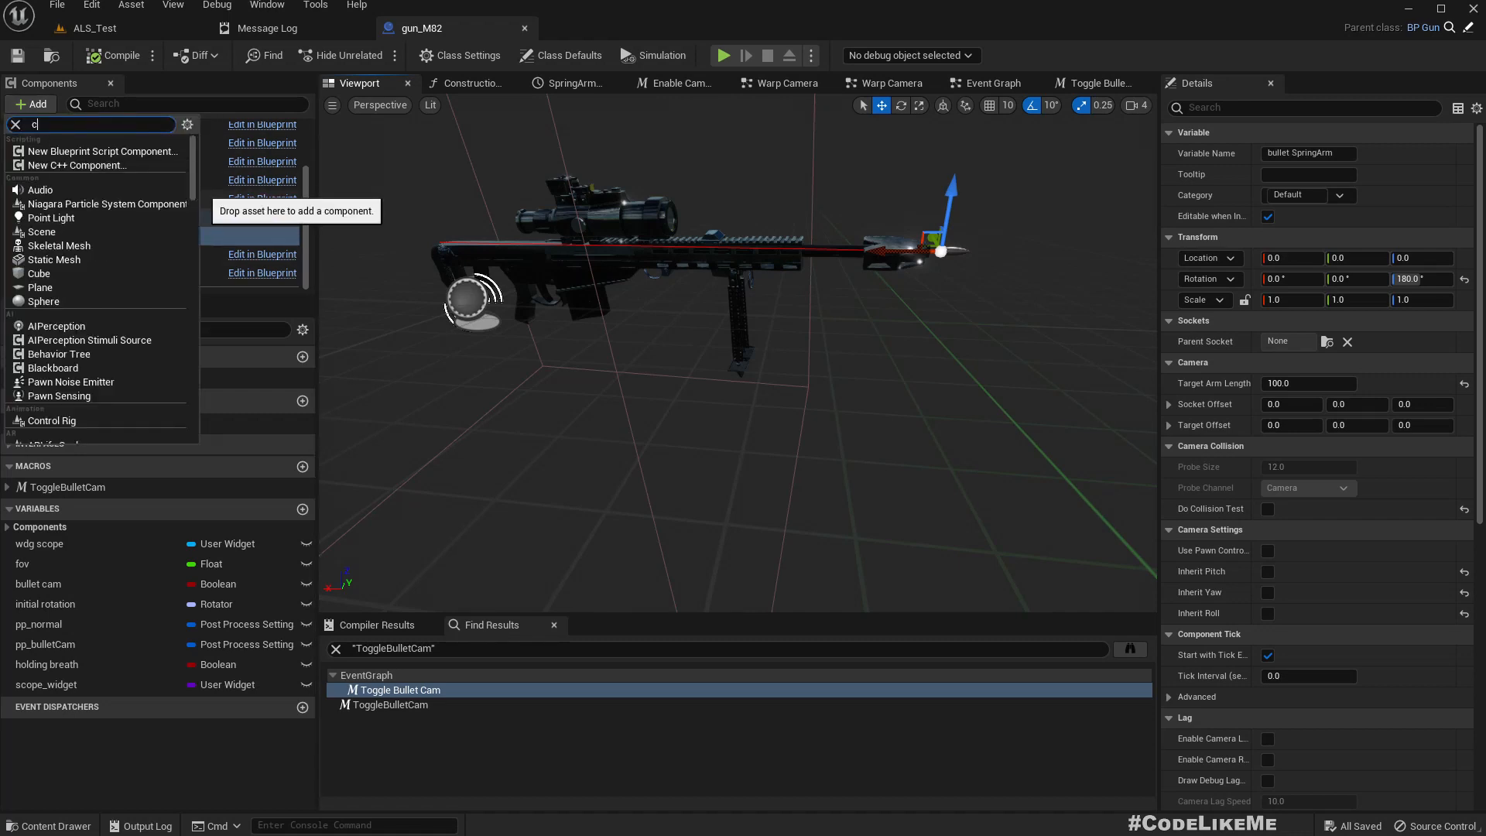
type("amera")
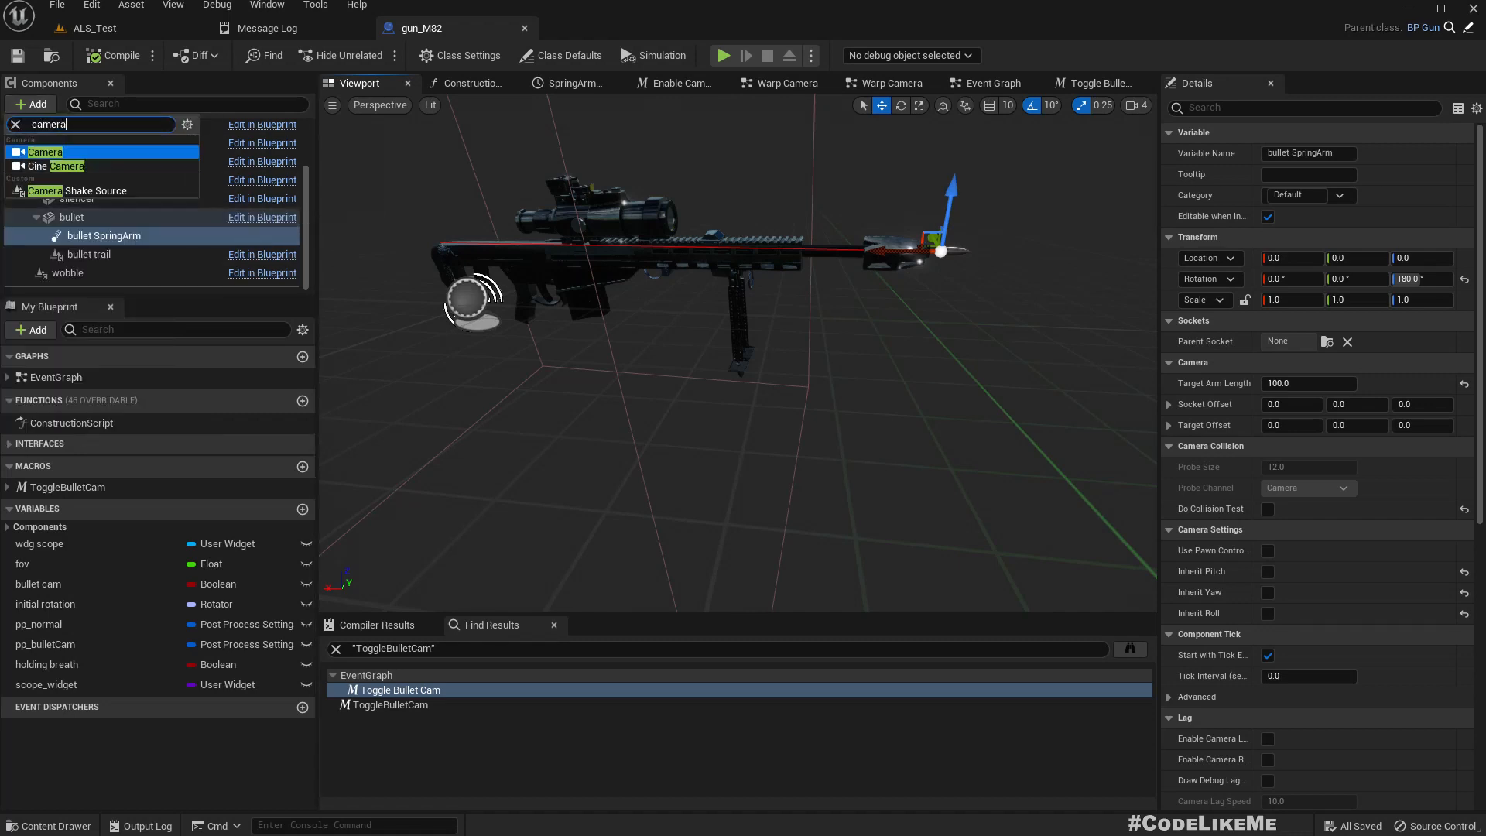
mouse_move(45, 152)
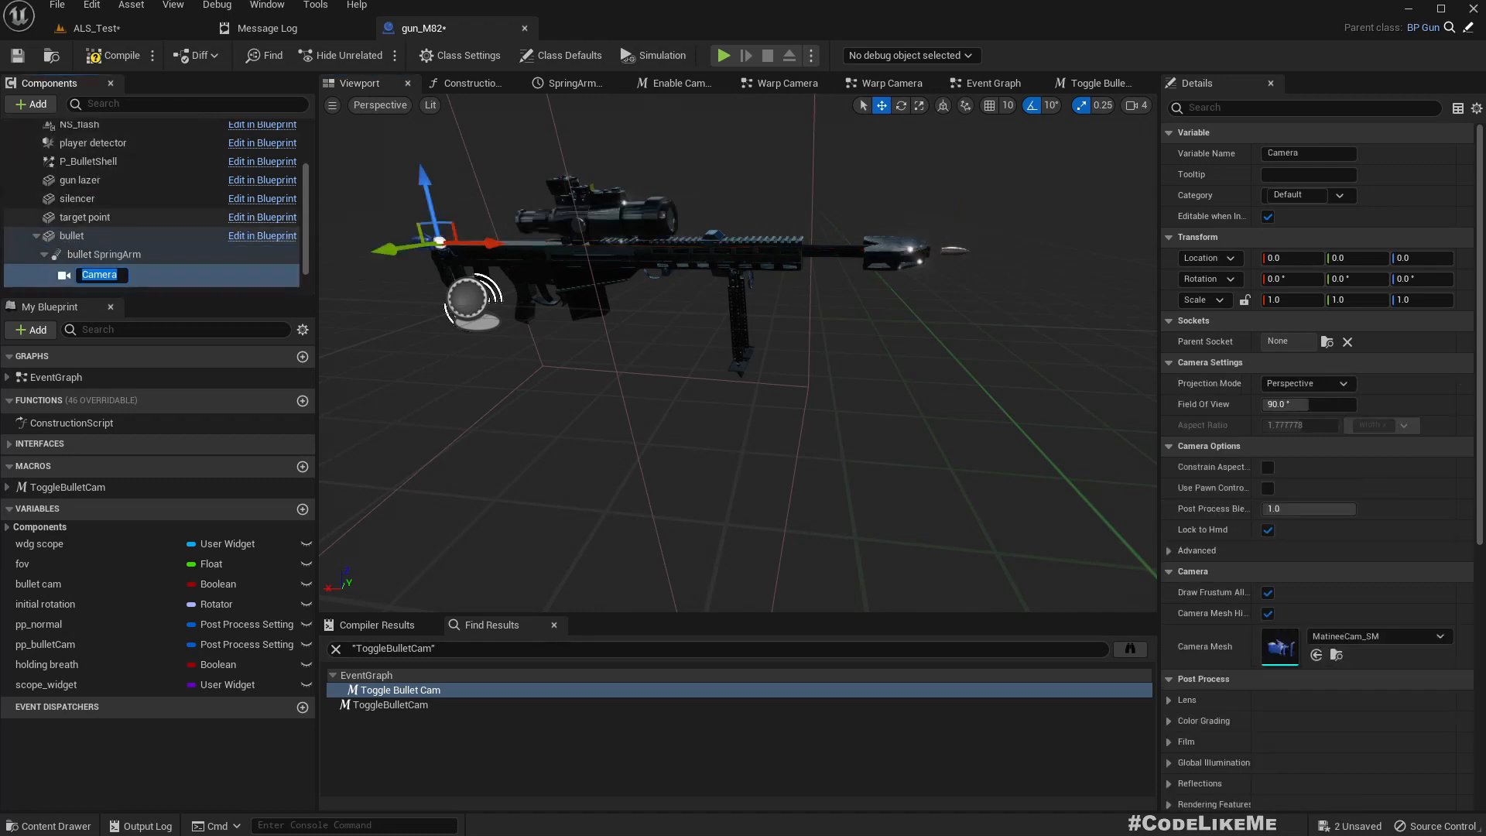
left_click(104, 254)
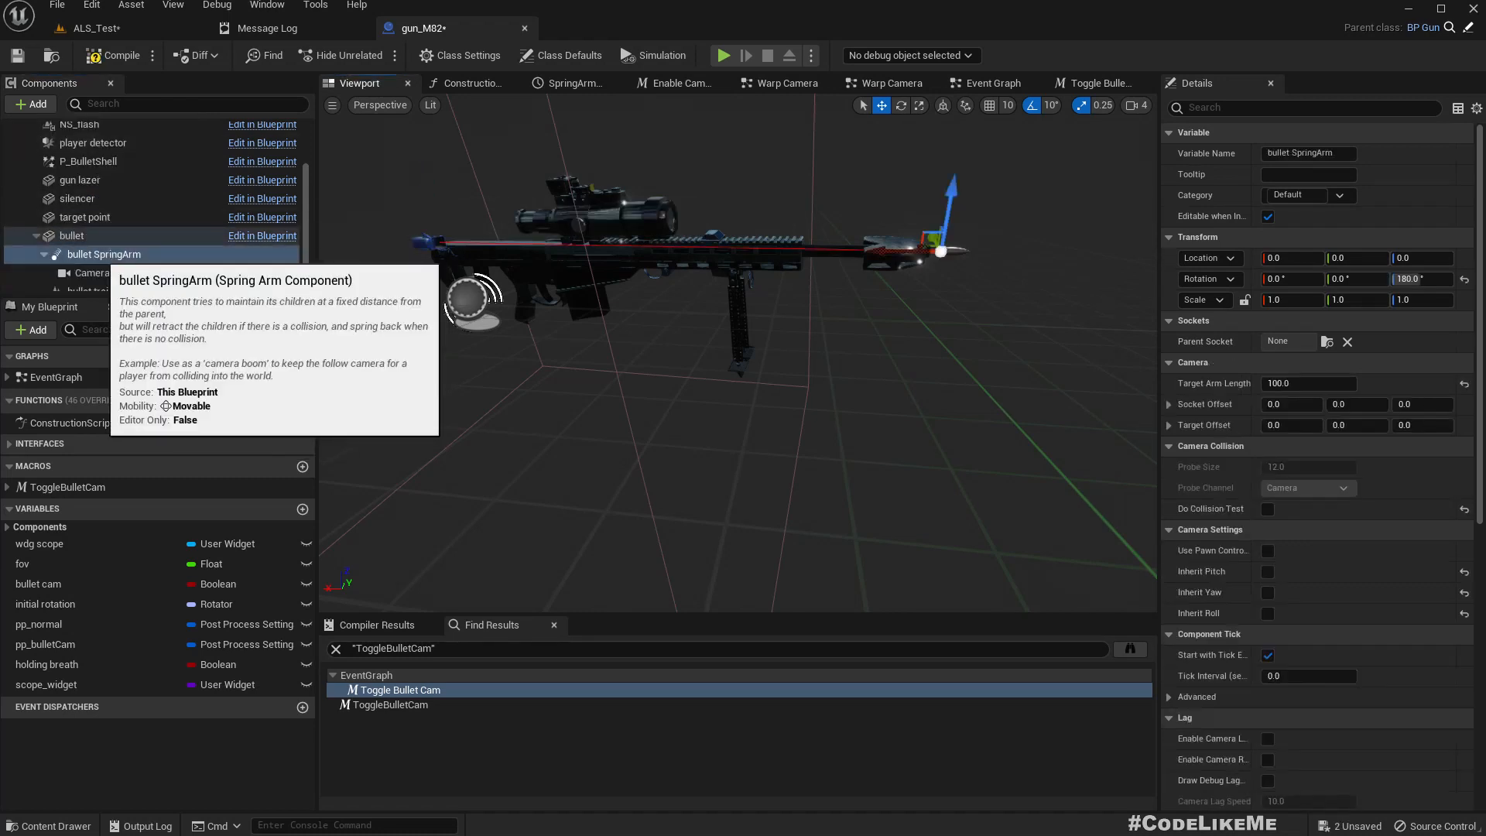
left_click(92, 272)
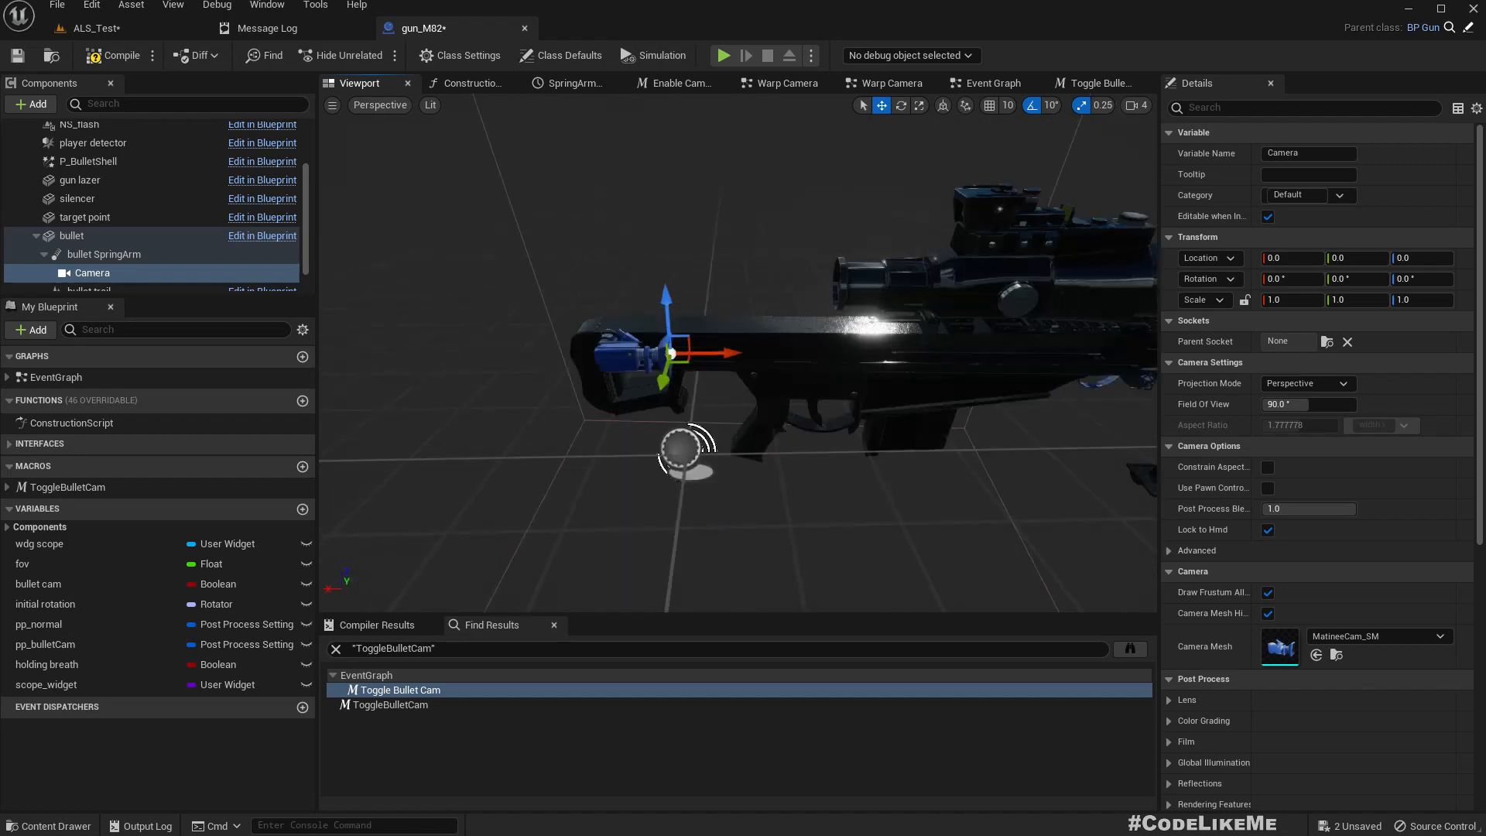
left_click(991, 82)
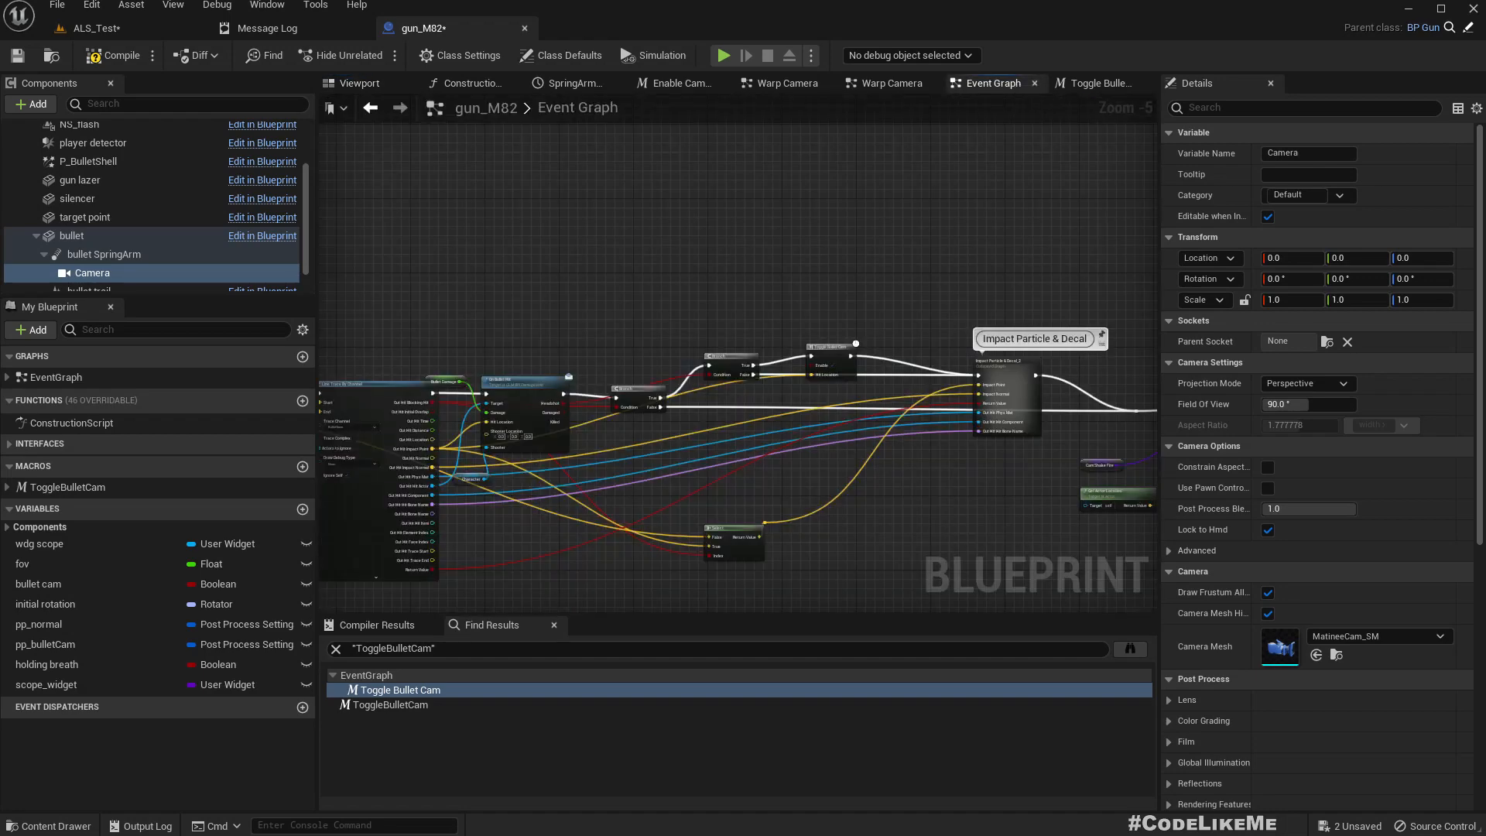
In the Toggle Bullet Cam graph, add the Camera variable and a Get Player Controller node
left_click(1102, 82)
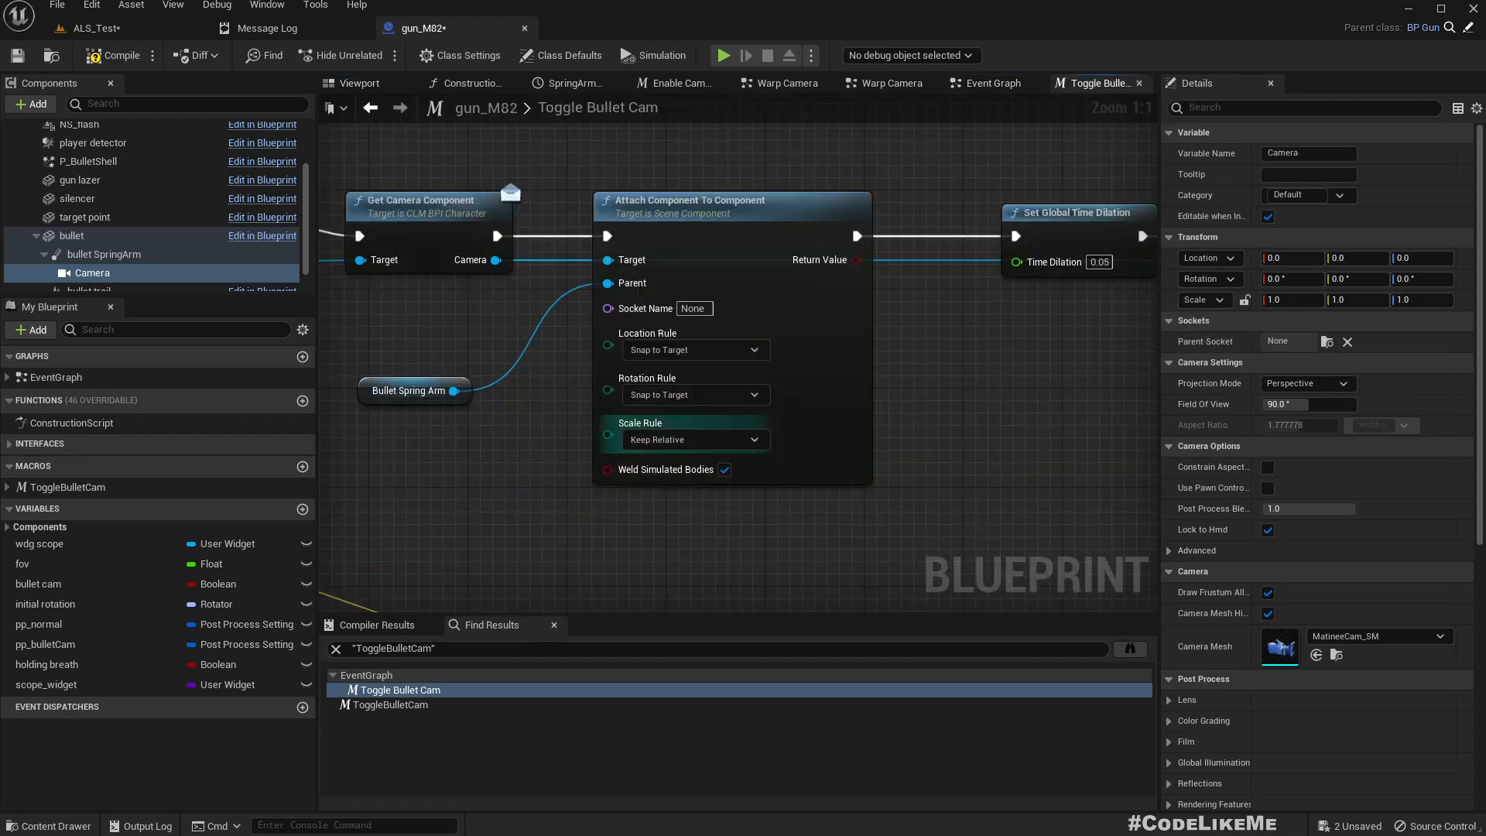
scroll("down", 3)
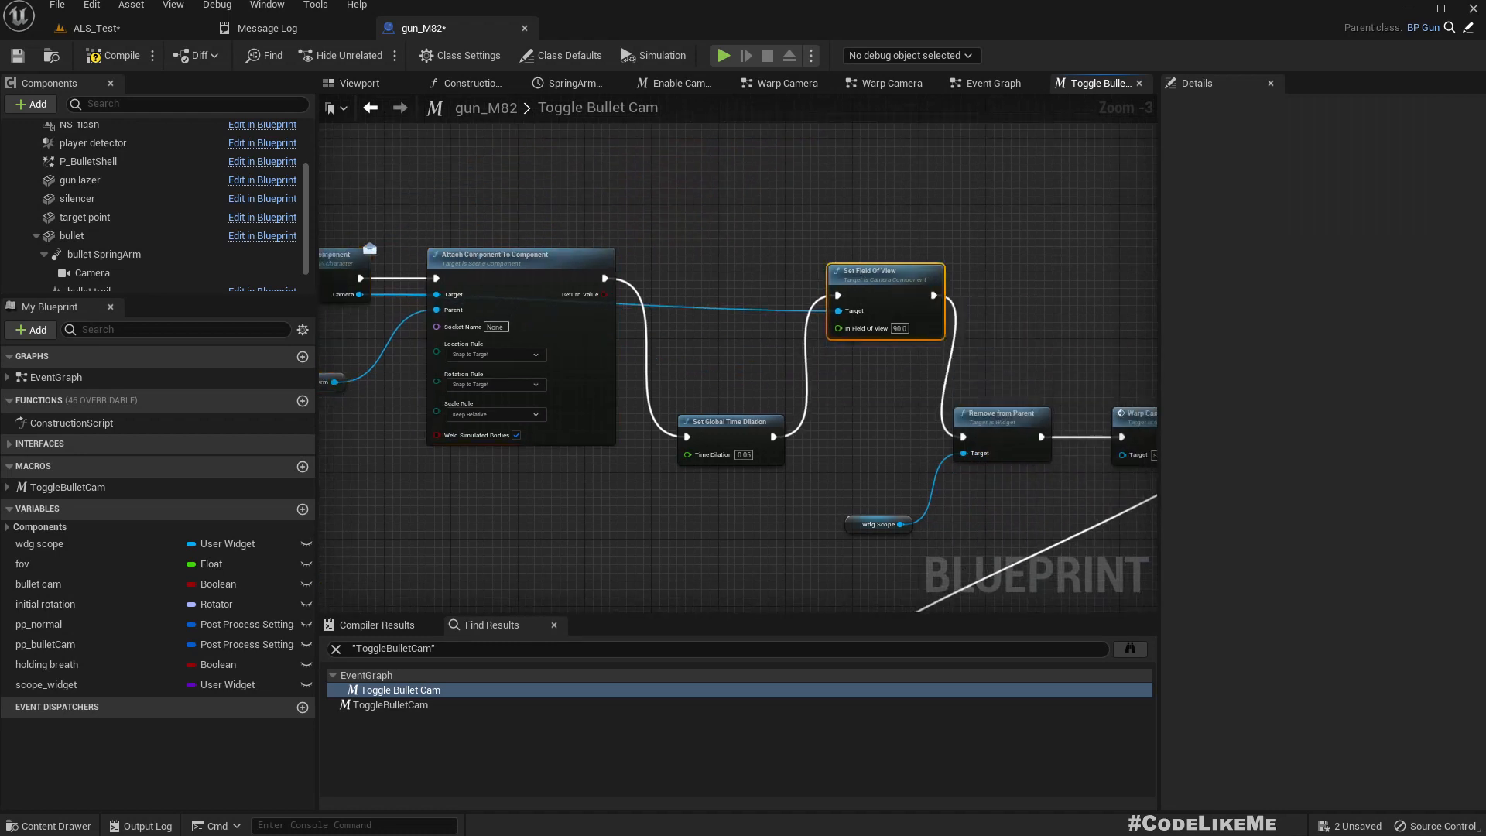
scroll("down", 3)
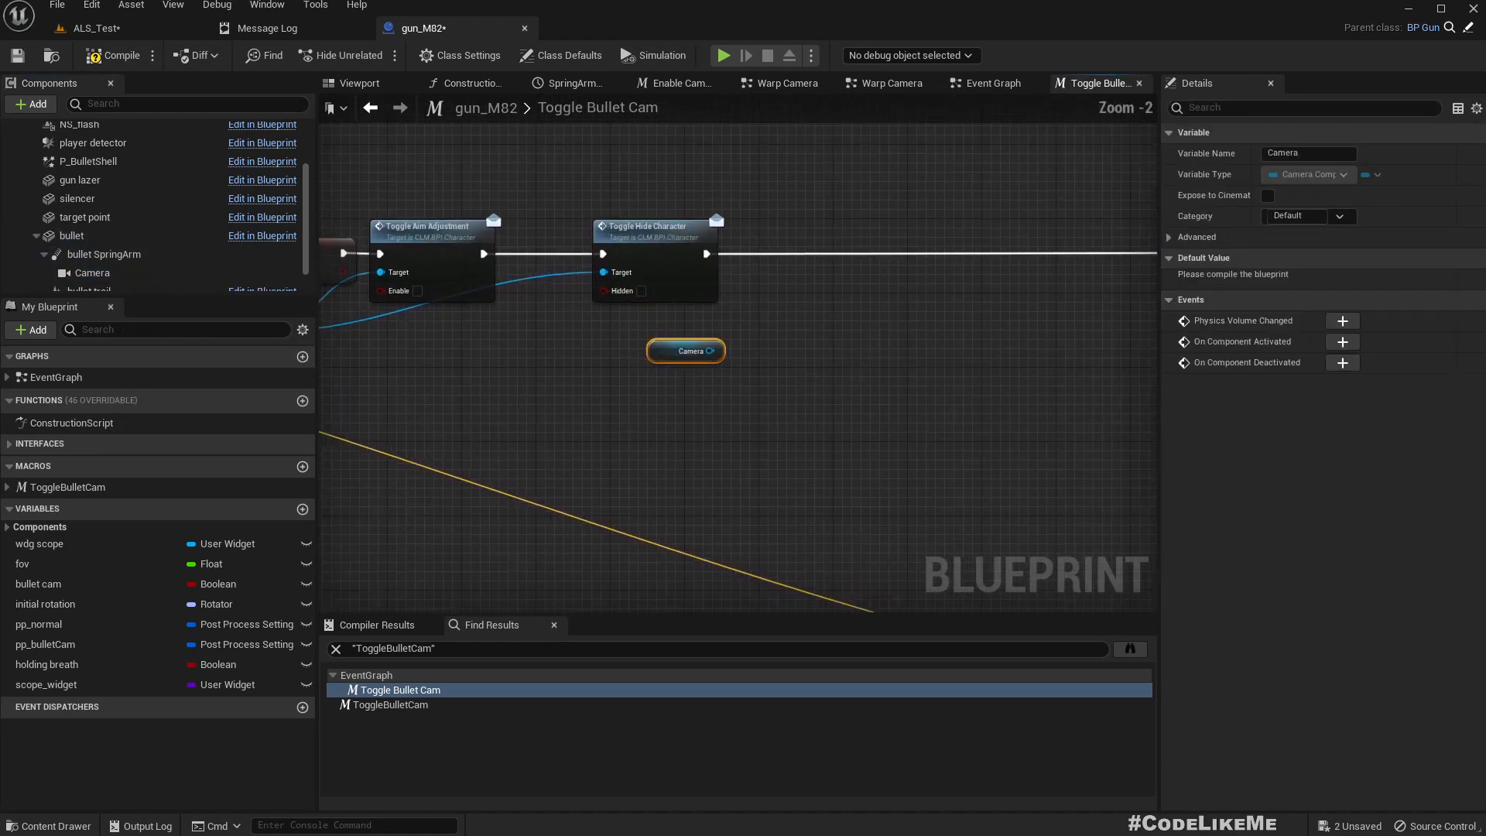
type("get play")
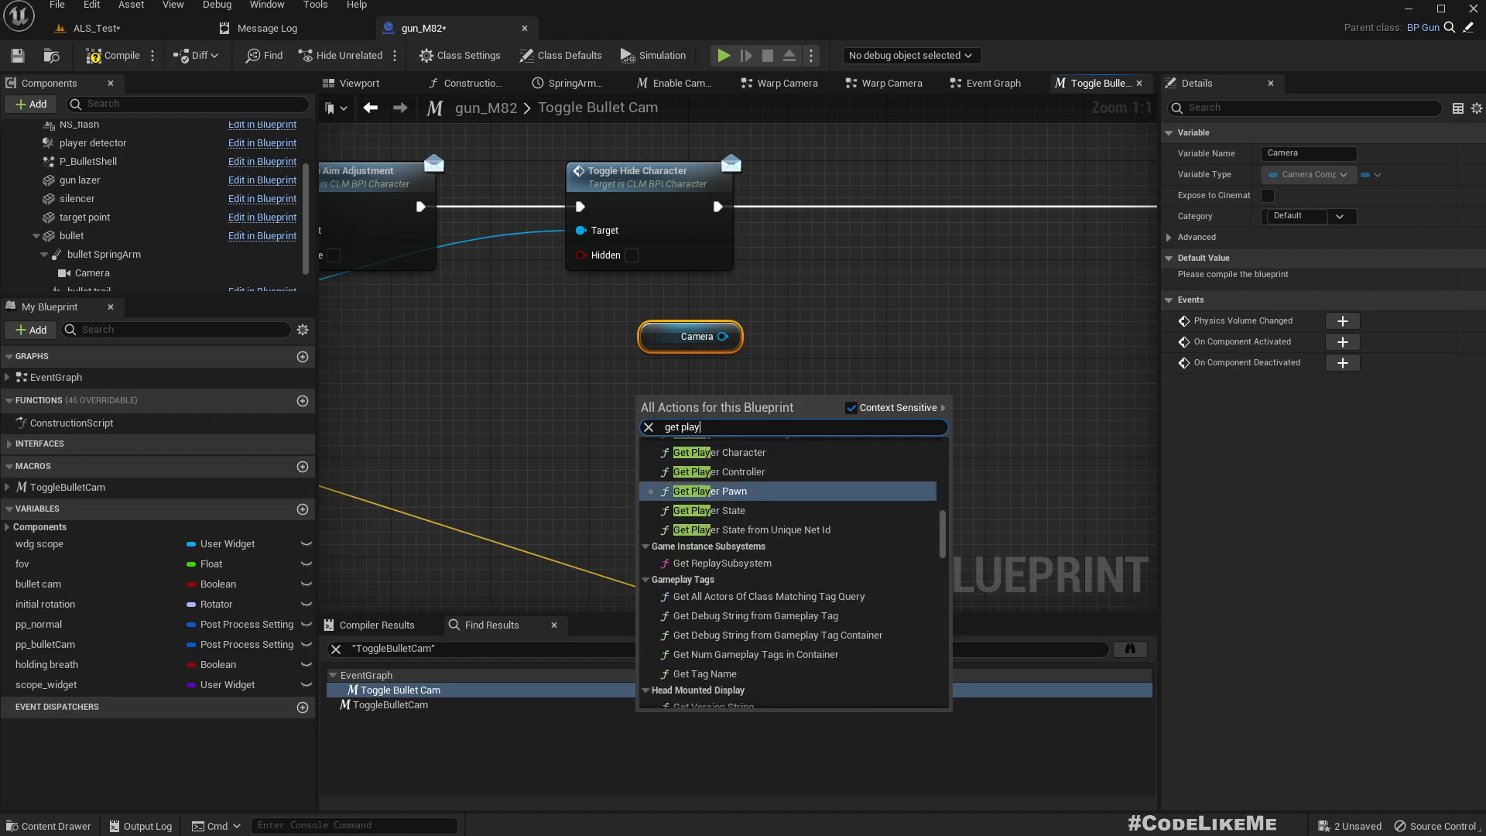
left_click(721, 471)
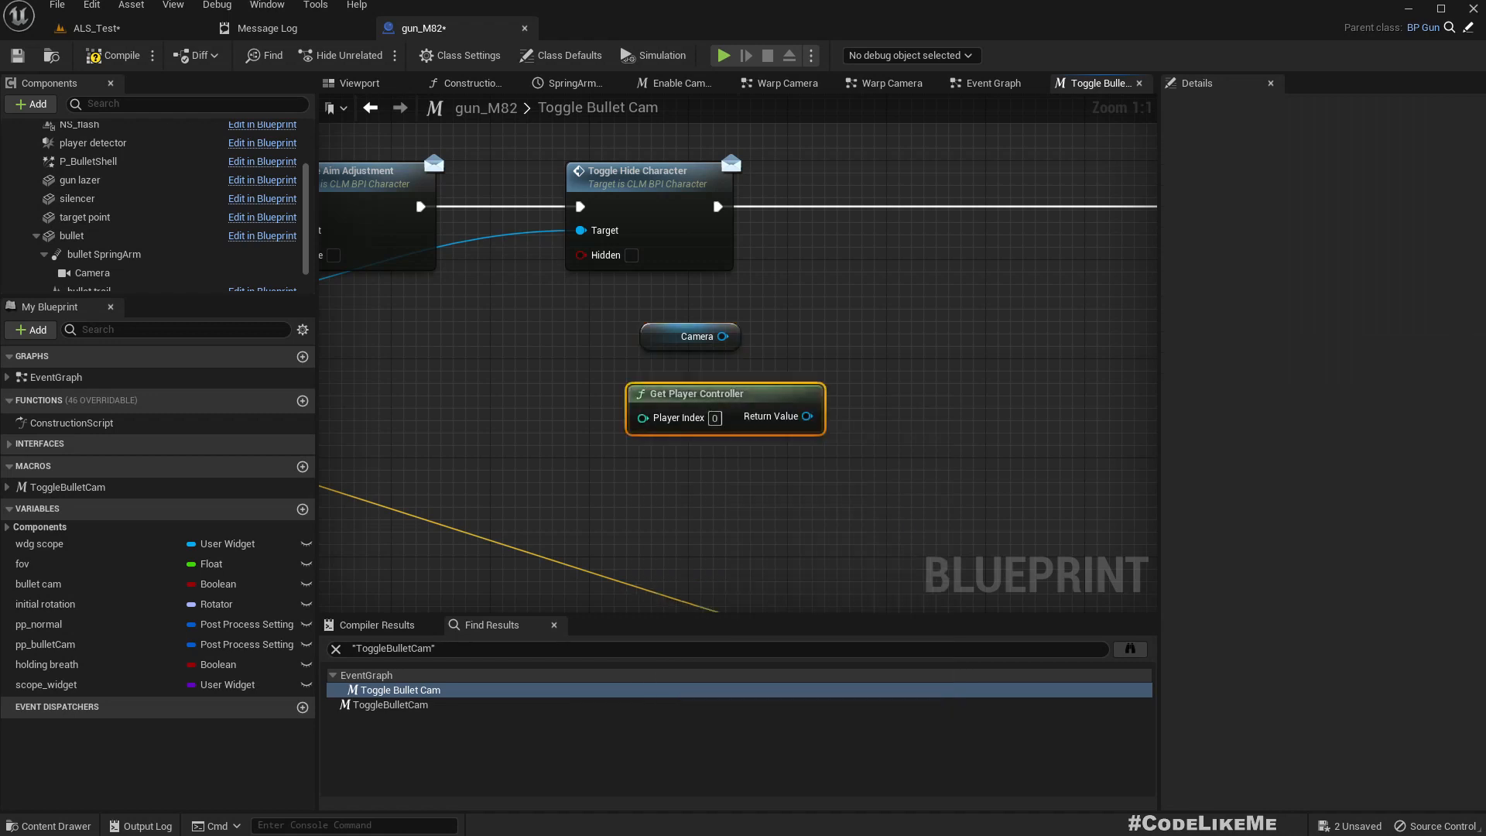
Add Set View Target with Blend from the player controller, Lock Outgoing on, targeting Self
left_click_drag(807, 417, 892, 417)
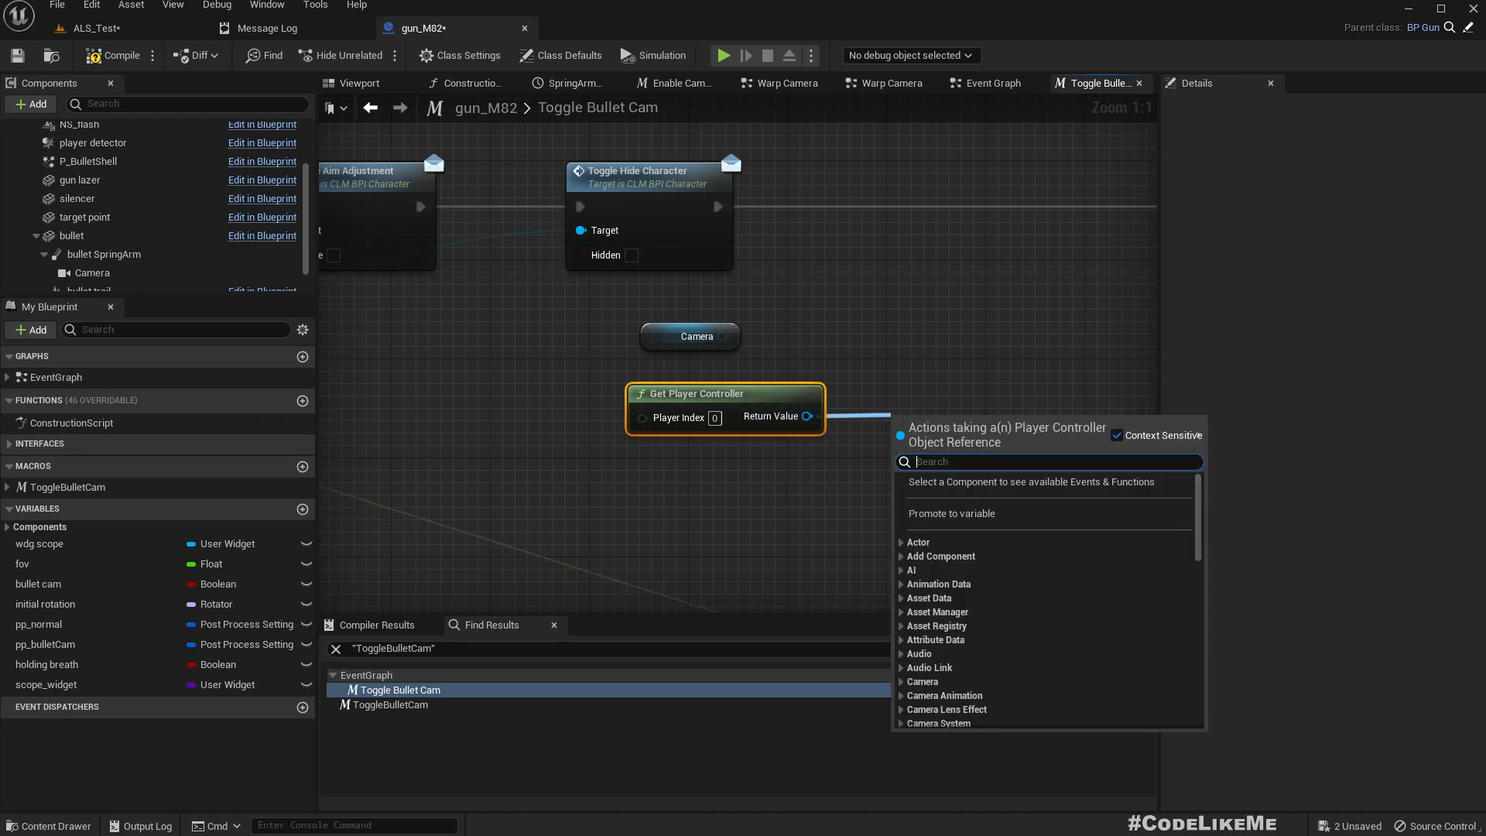
left_click(952, 681)
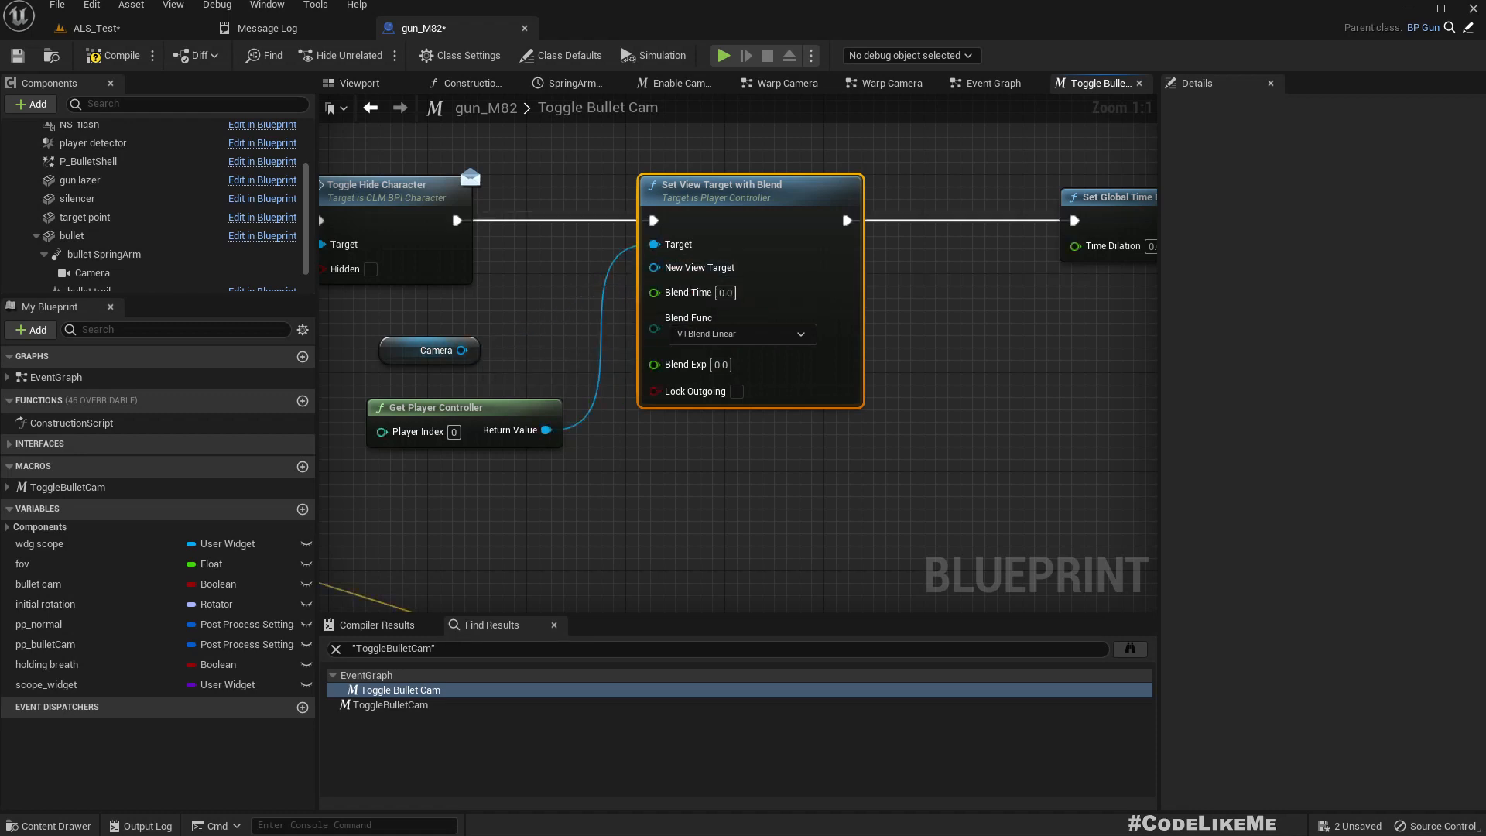
mouse_move(695, 390)
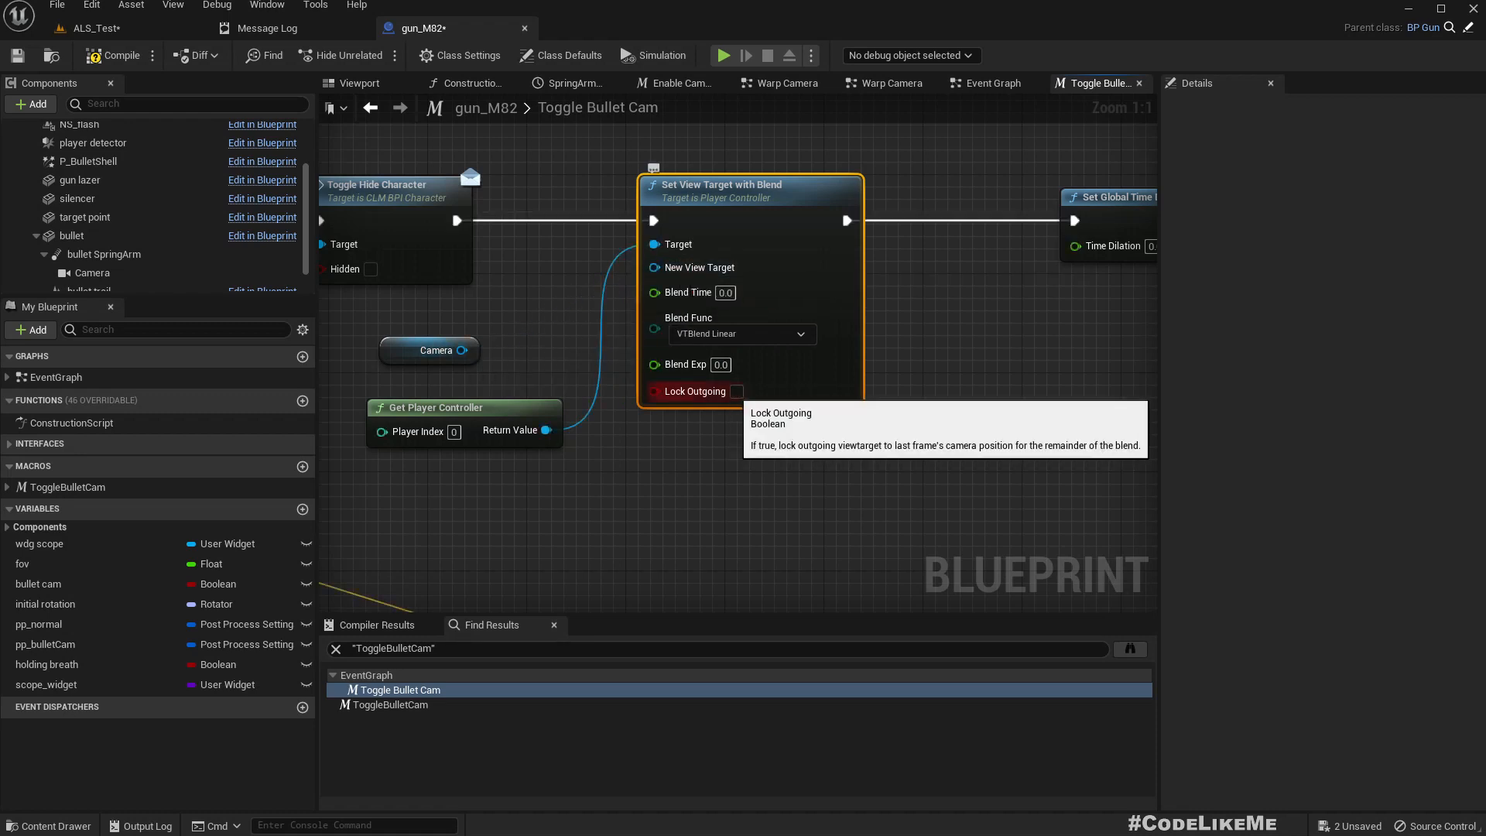
left_click(732, 392)
type("self")
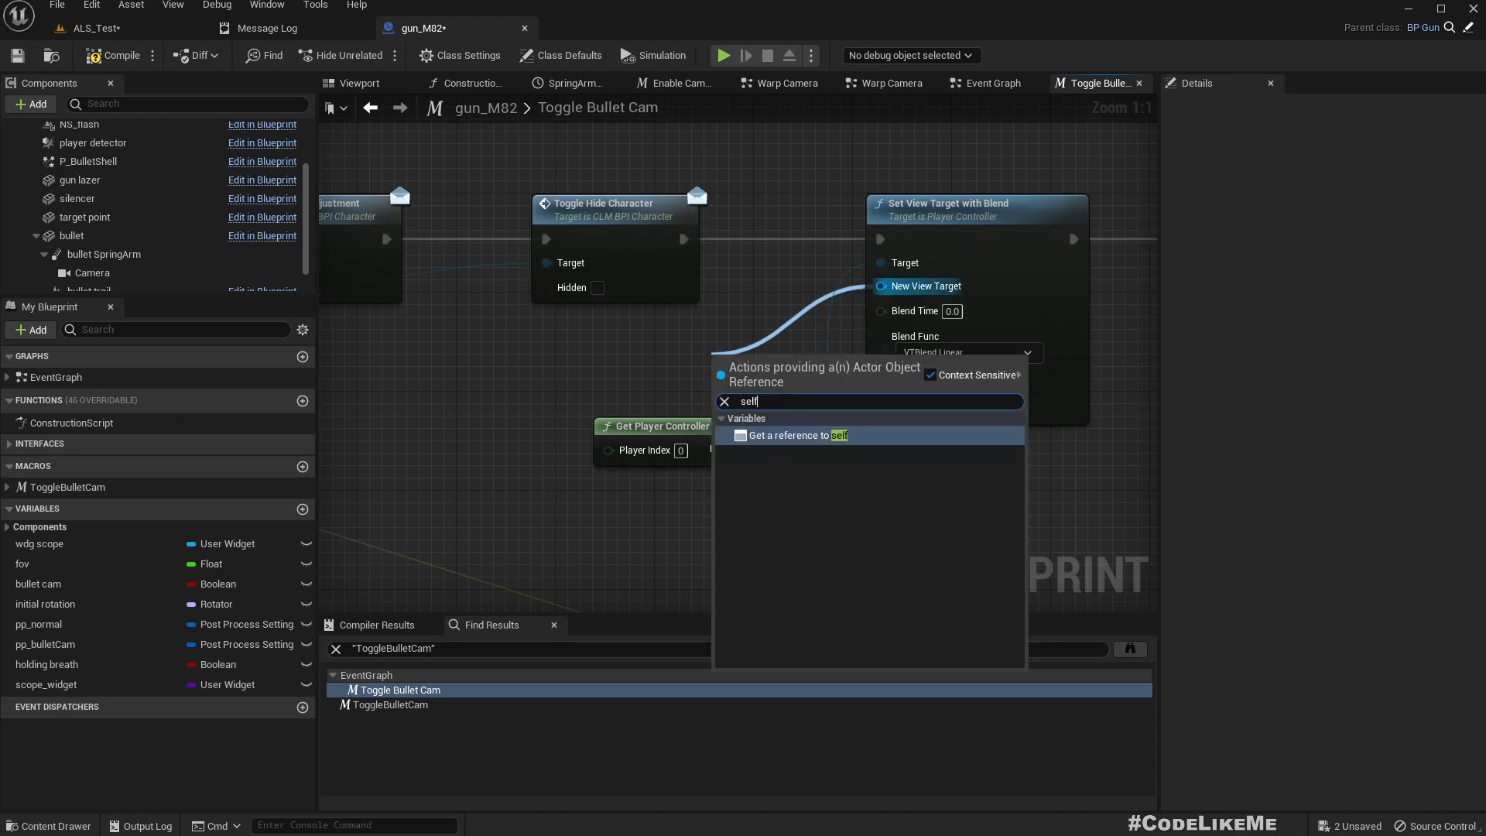
left_click(801, 435)
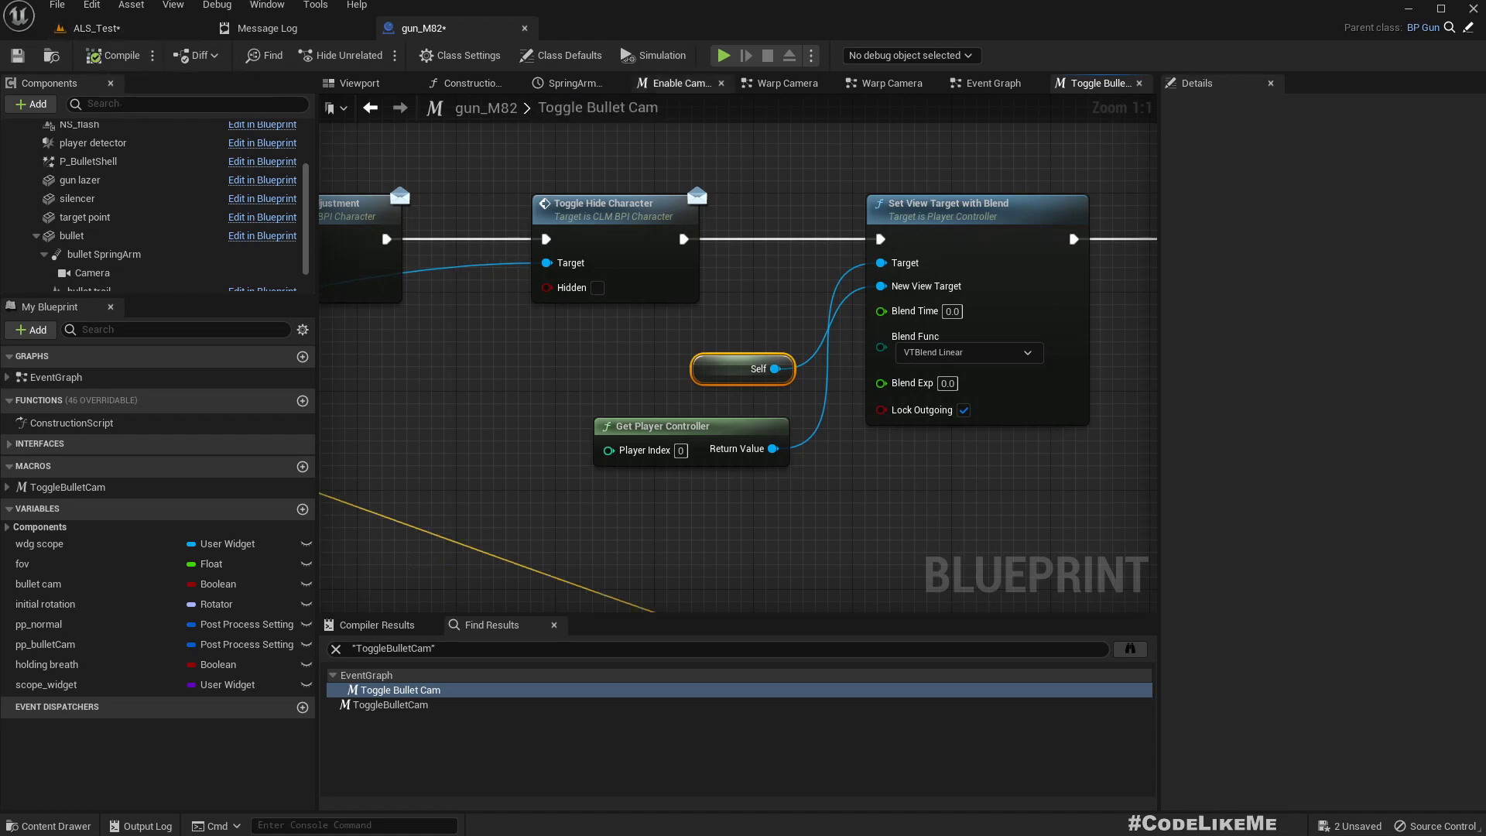
mouse_move(89, 28)
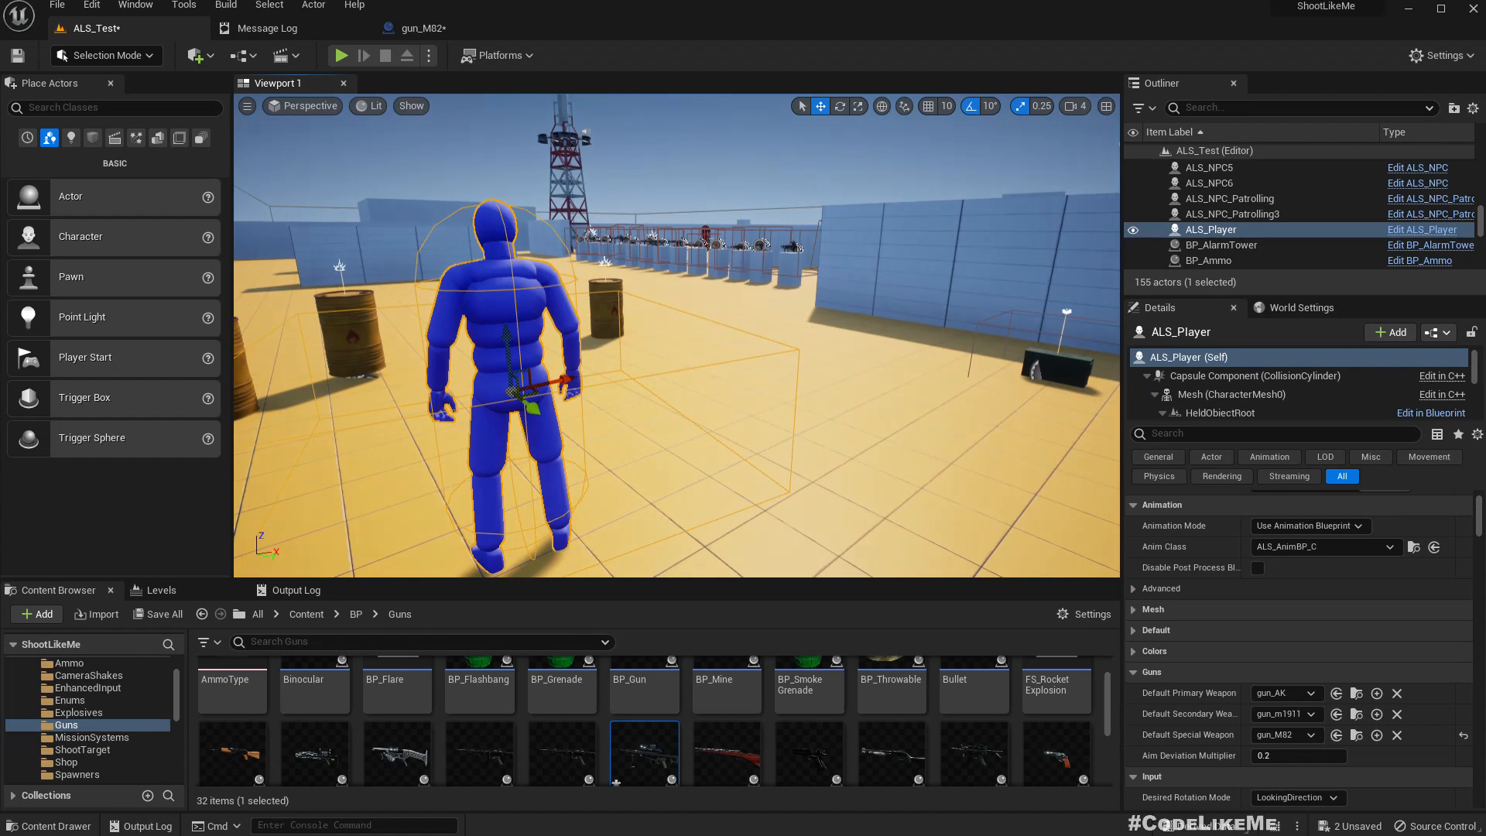
Play the level and fire a scoped M82 shot to test the bullet cam
left_click(335, 56)
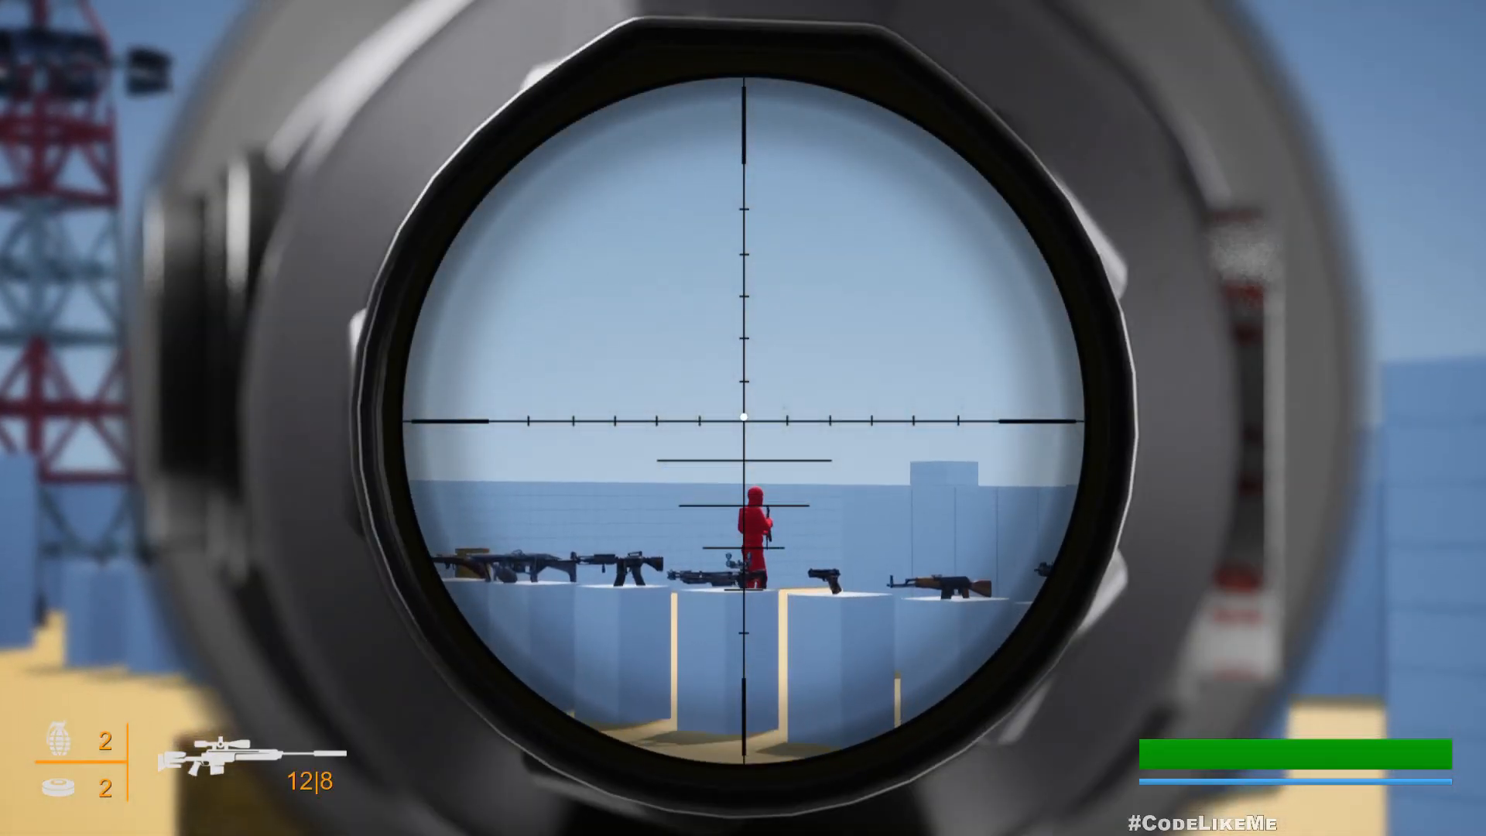
left_click(743, 418)
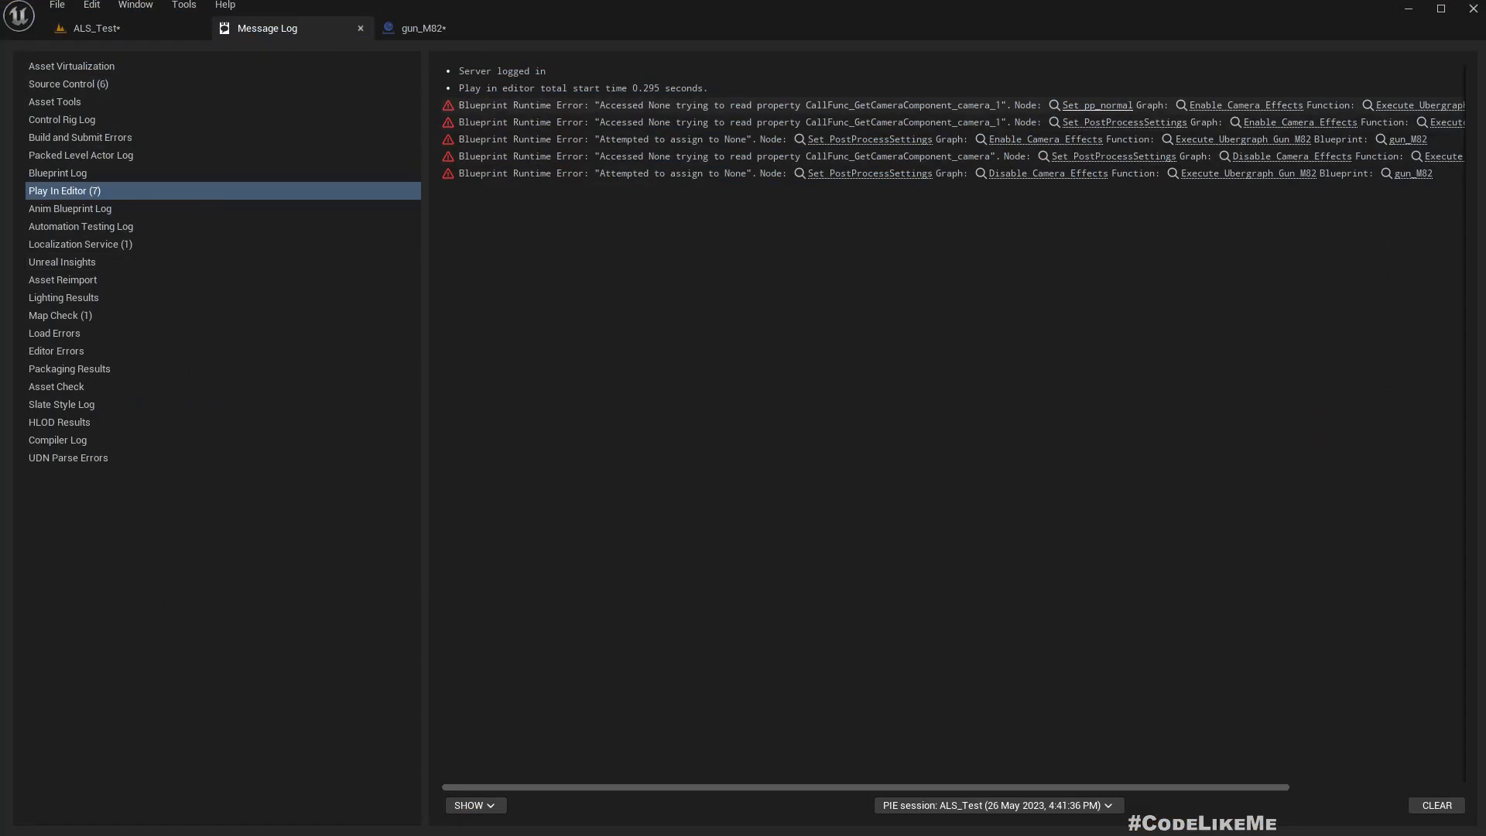
Jump from the Play In Editor runtime error to the Enable Camera Effects graph
left_click(416, 28)
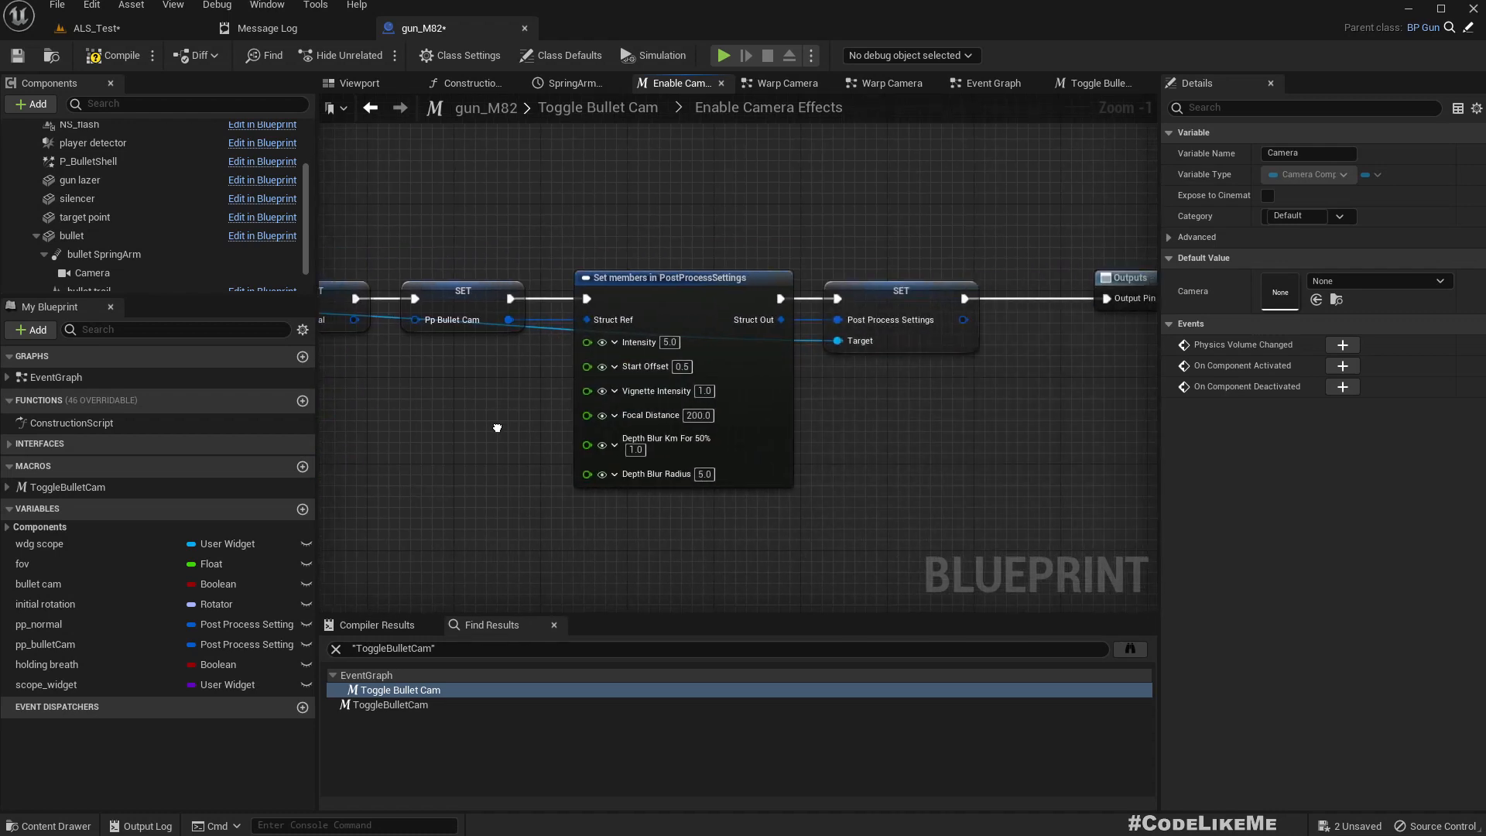
Wire Get Camera Component's Camera output into the Post Process Settings target, replacing the Camera variable
scroll("down", 3)
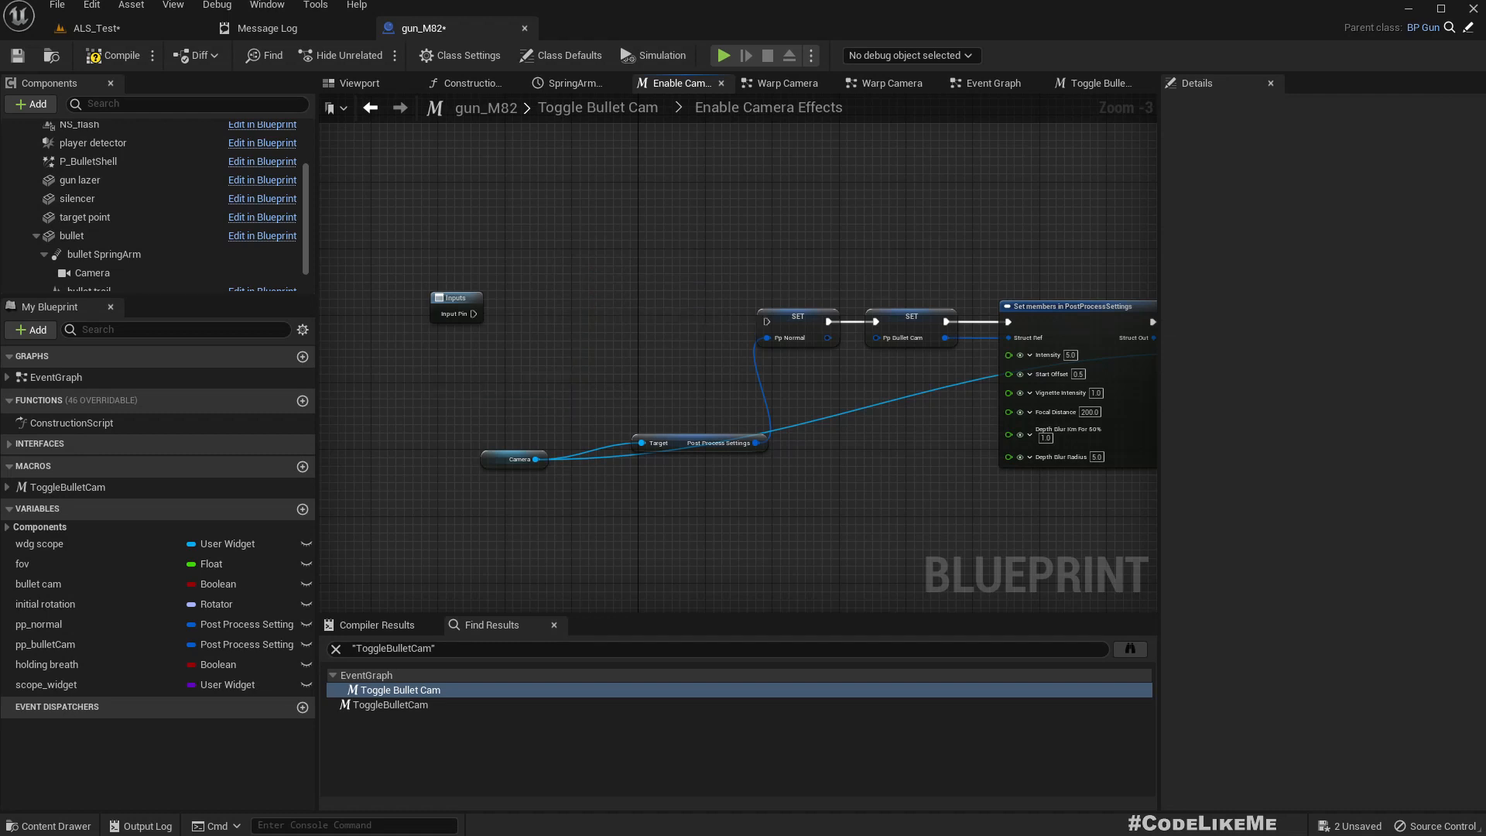
left_click_drag(474, 314, 763, 322)
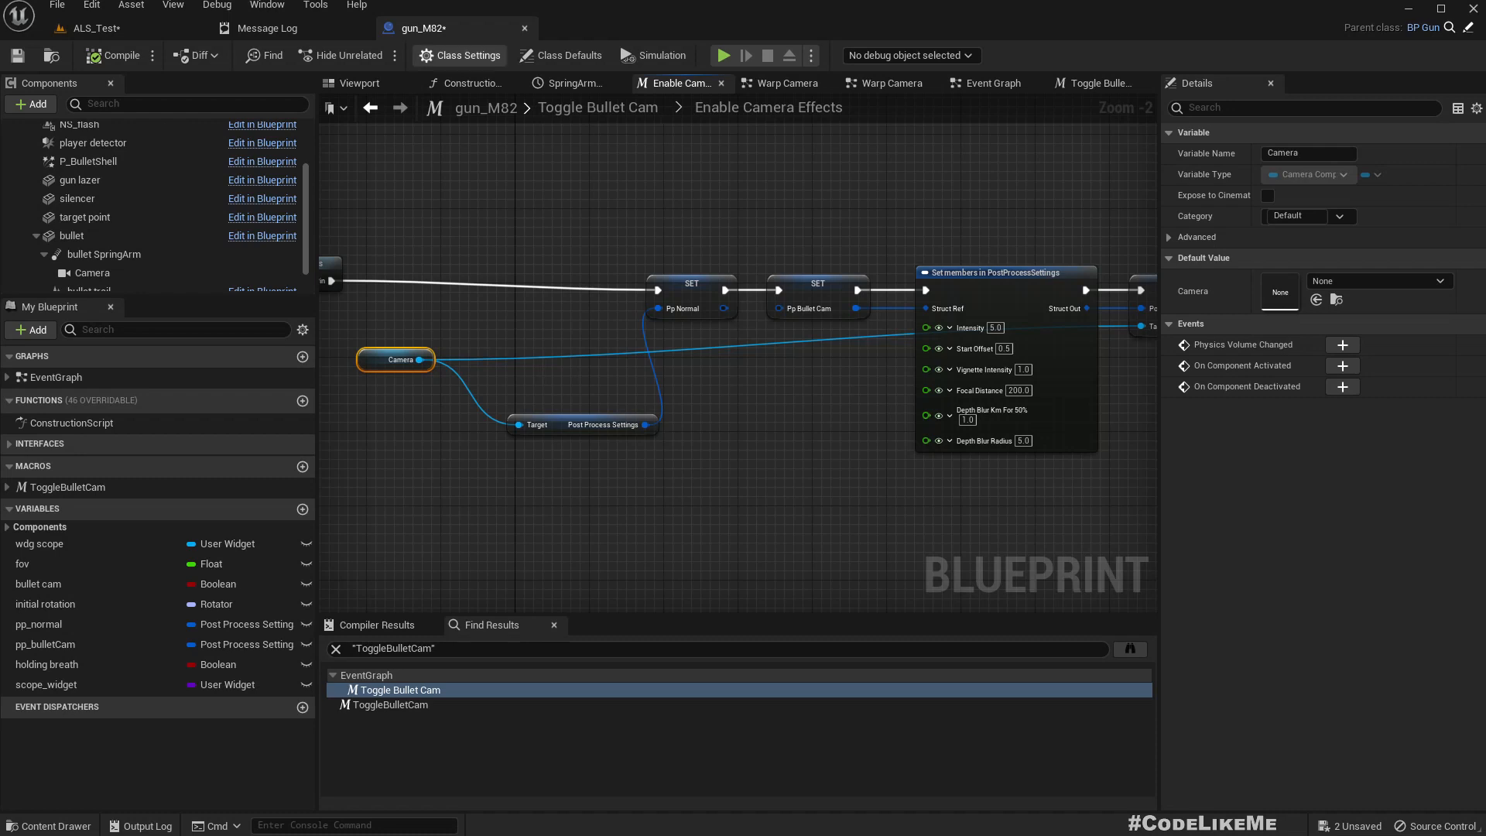
left_click(268, 28)
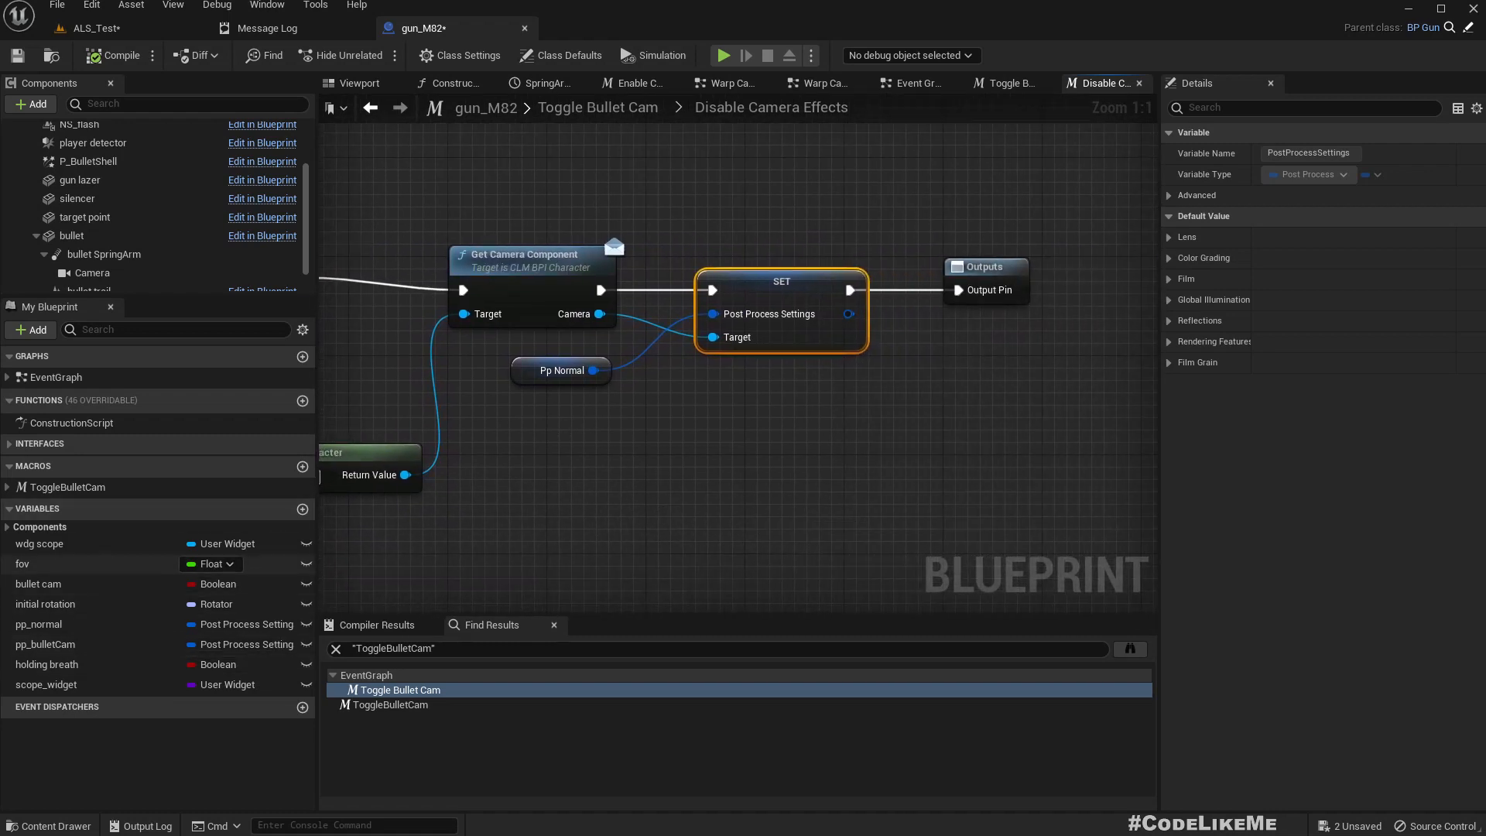
left_click(93, 272)
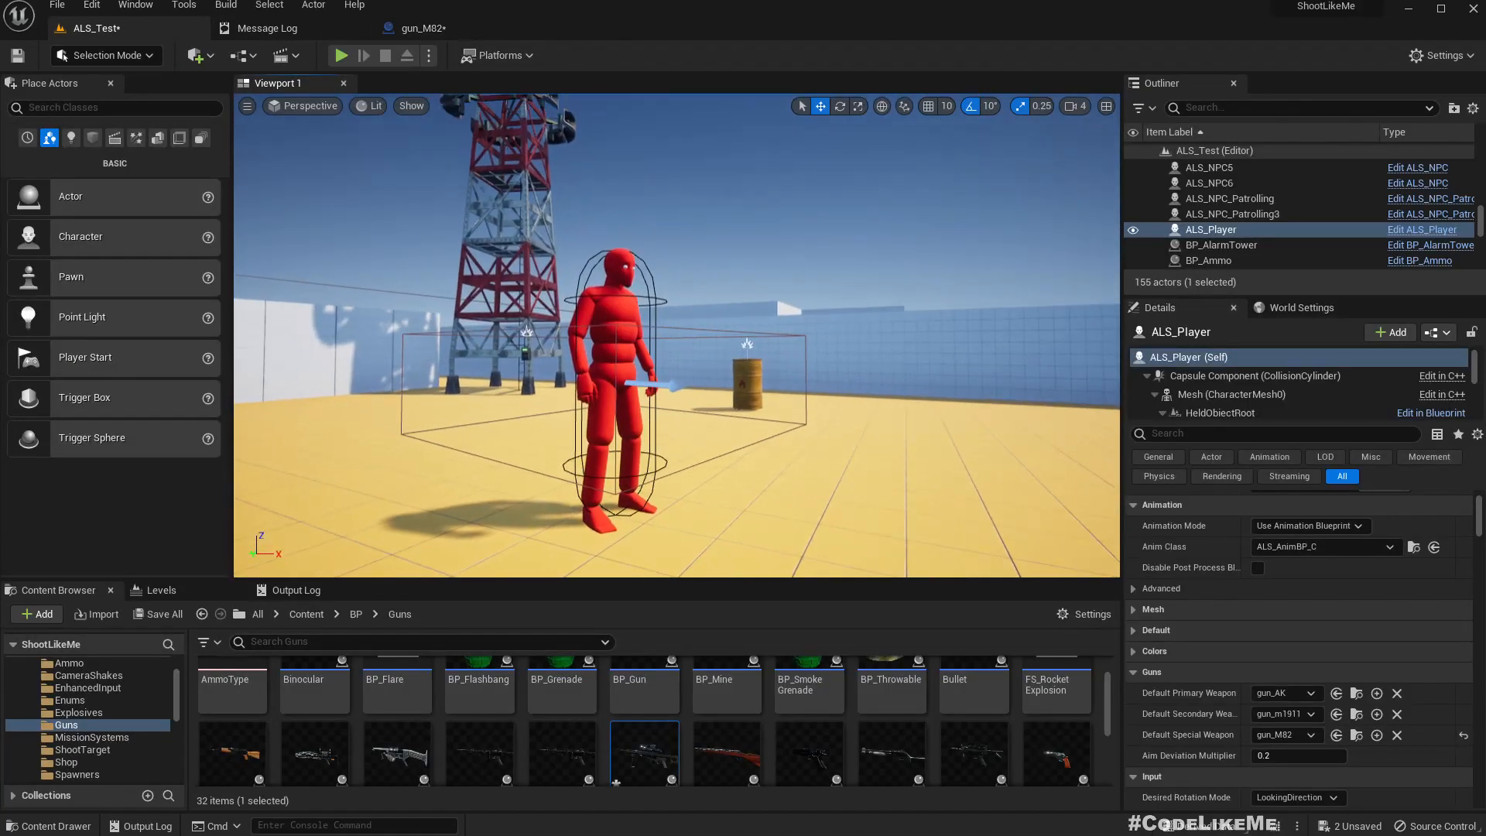
Run a play session and fire a shot through the M82 scope
left_click(341, 56)
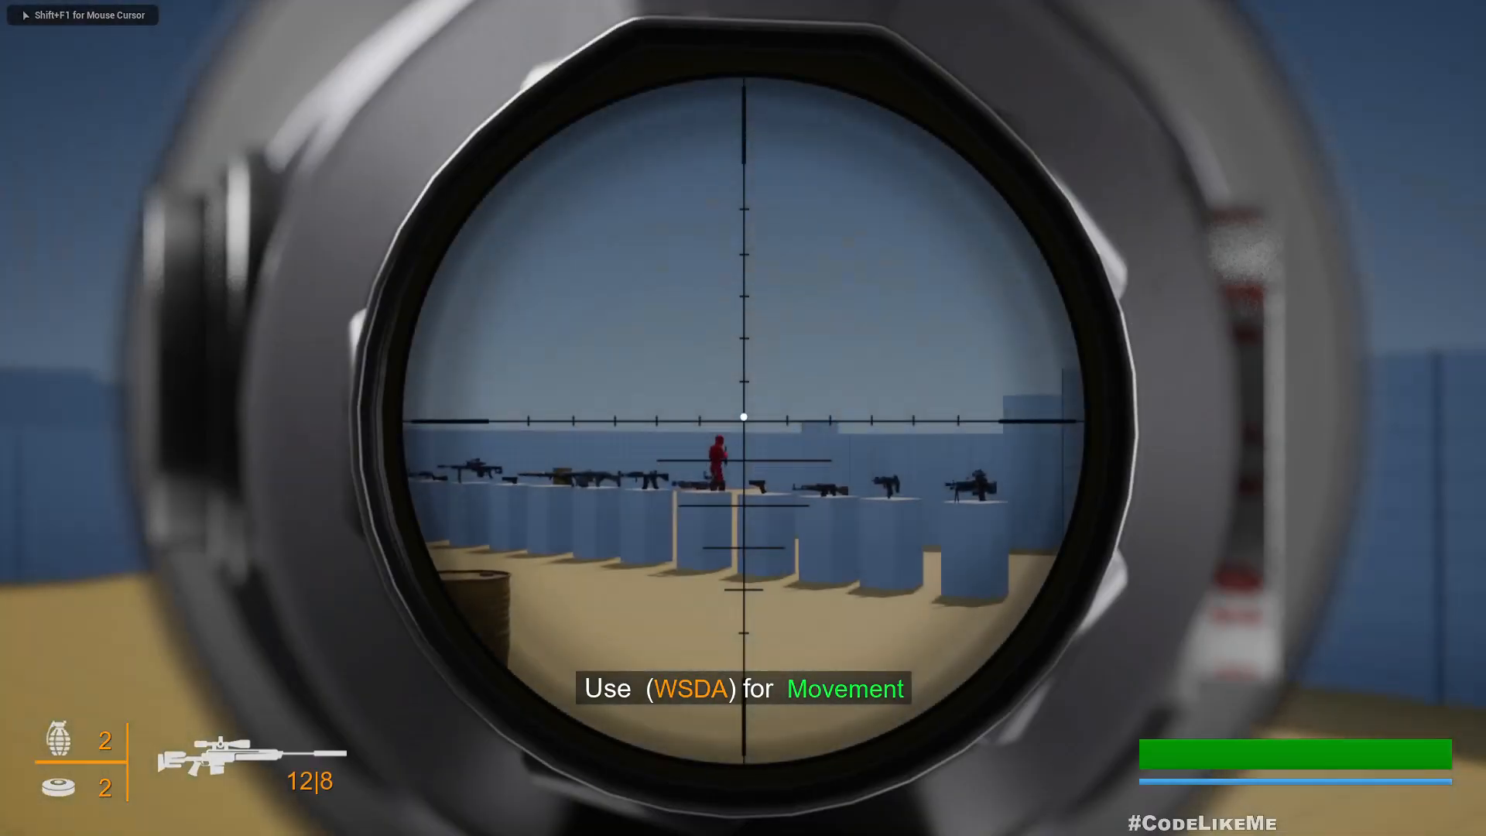
left_click(743, 418)
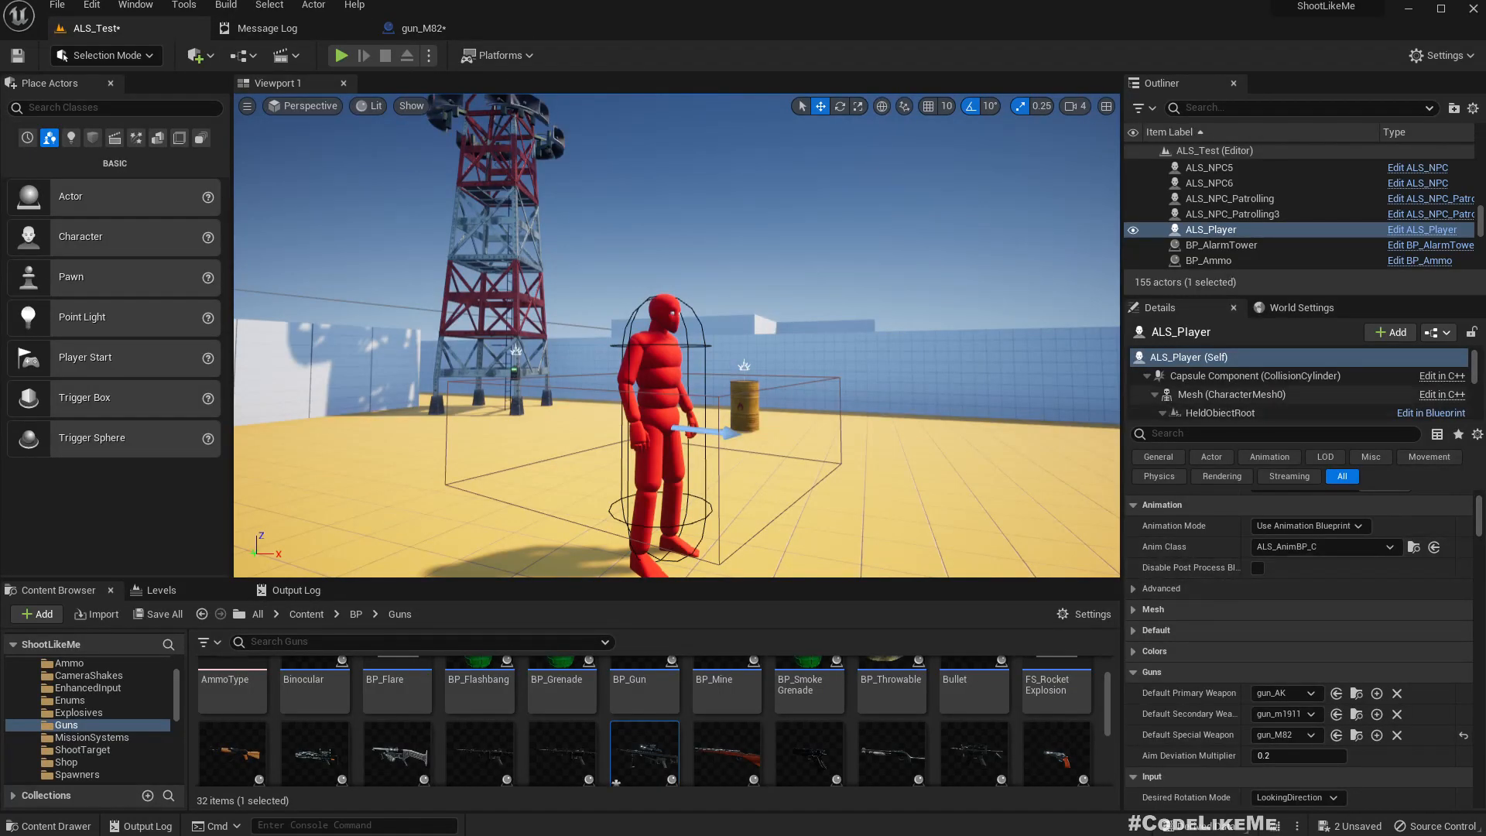
From World Settings, open ALS_Player_Controller and ALS_PlayerCameraManager blueprints
left_click(1301, 306)
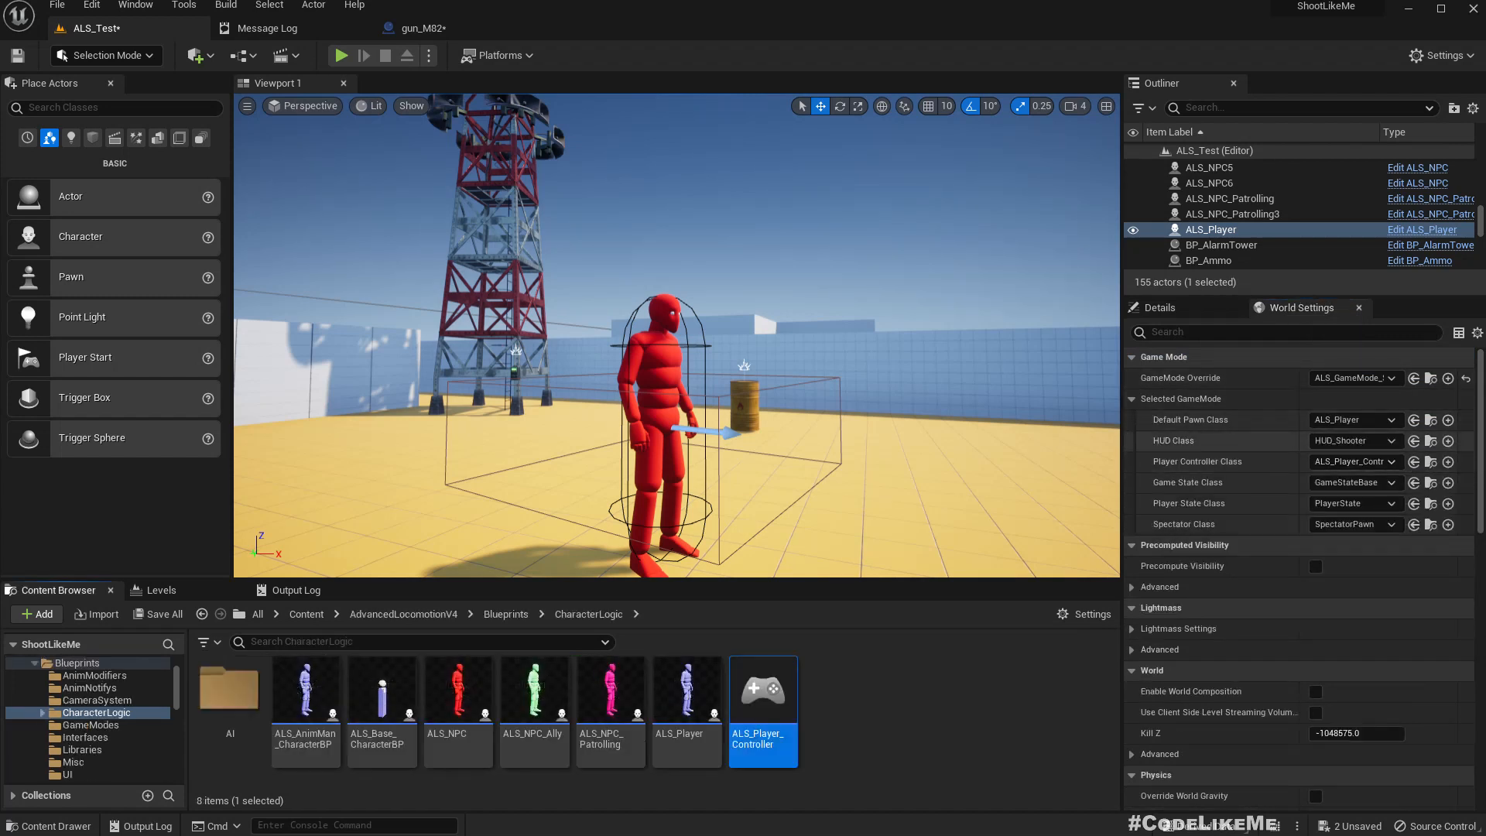
double_click(762, 689)
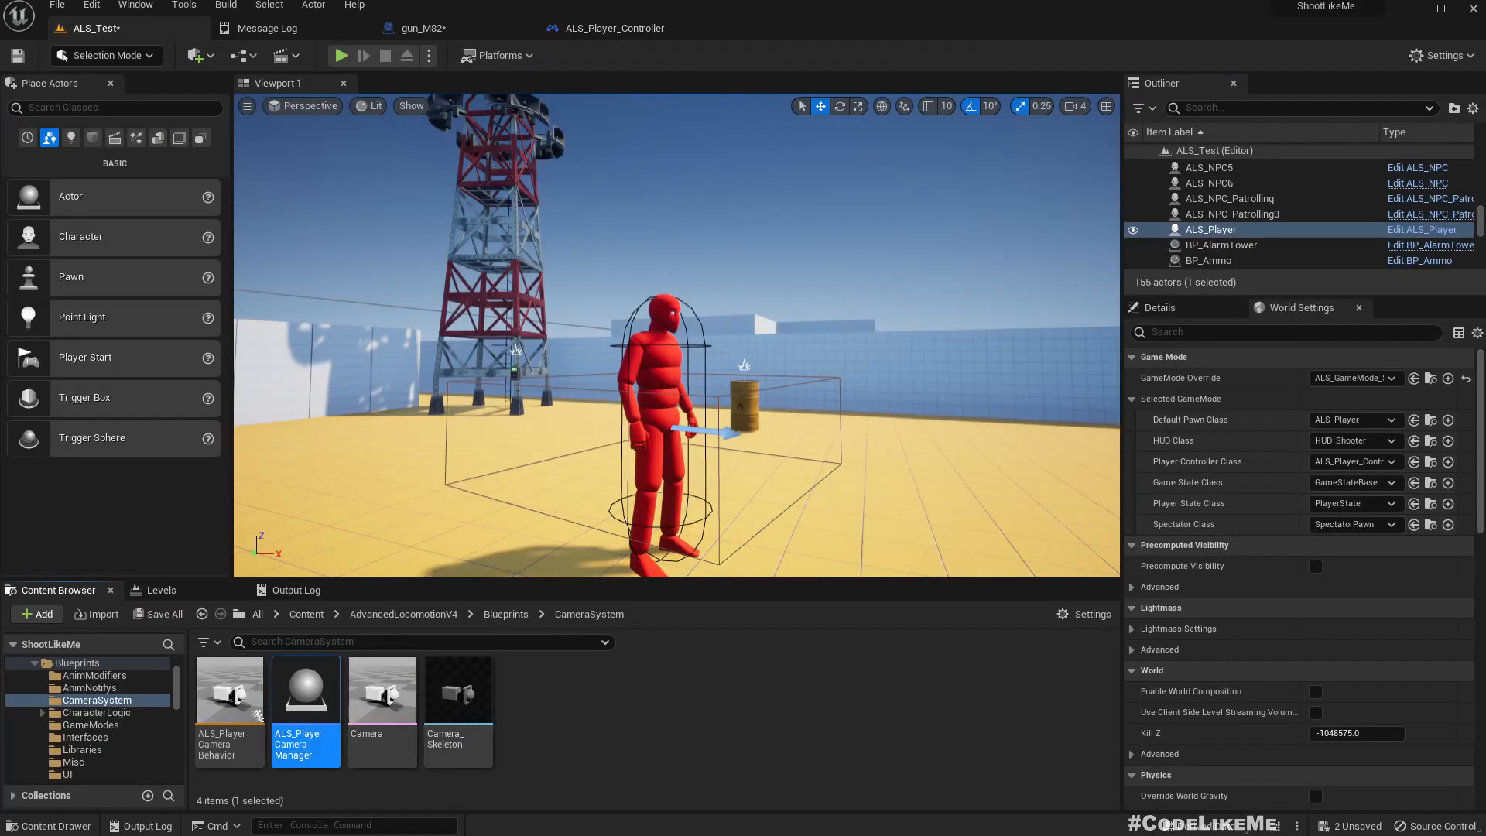
double_click(305, 689)
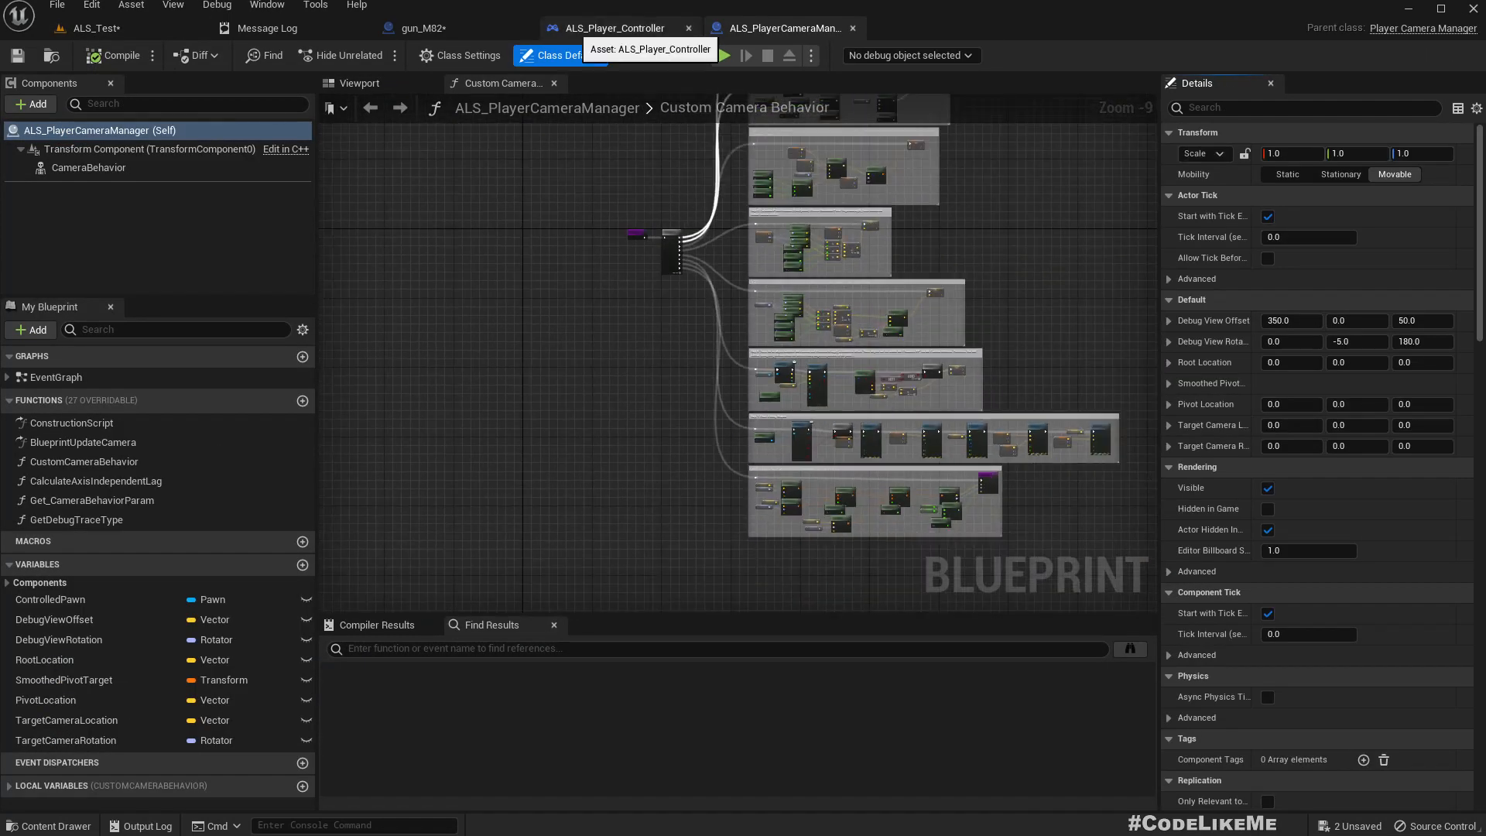
Switch from the camera manager's Custom Camera Behavior graph to ALS_Player_Controller
left_click(416, 28)
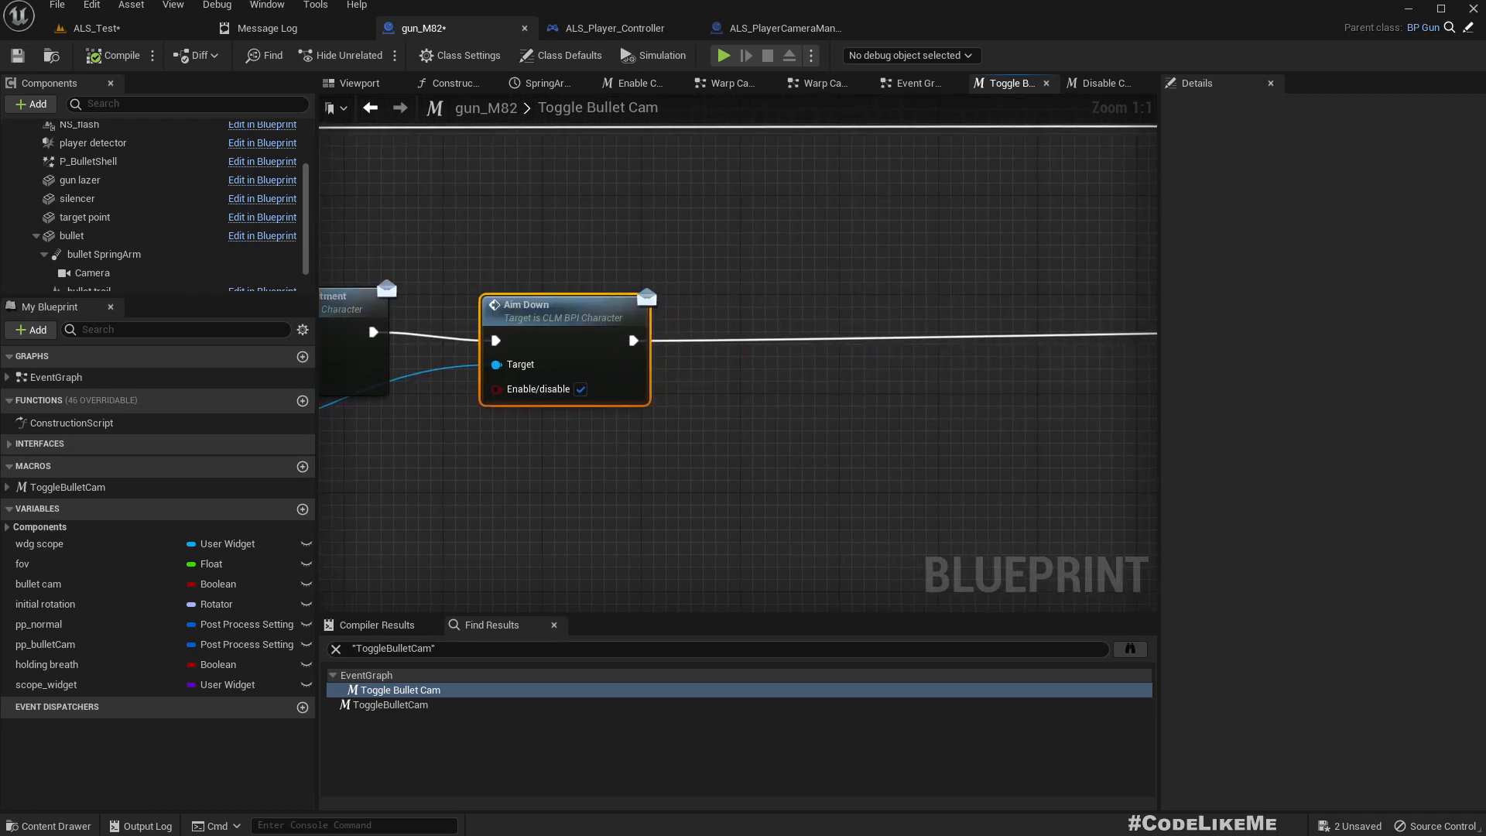
Wire Character through Cast To Pawn into Possess on Get Player Controller
type("get")
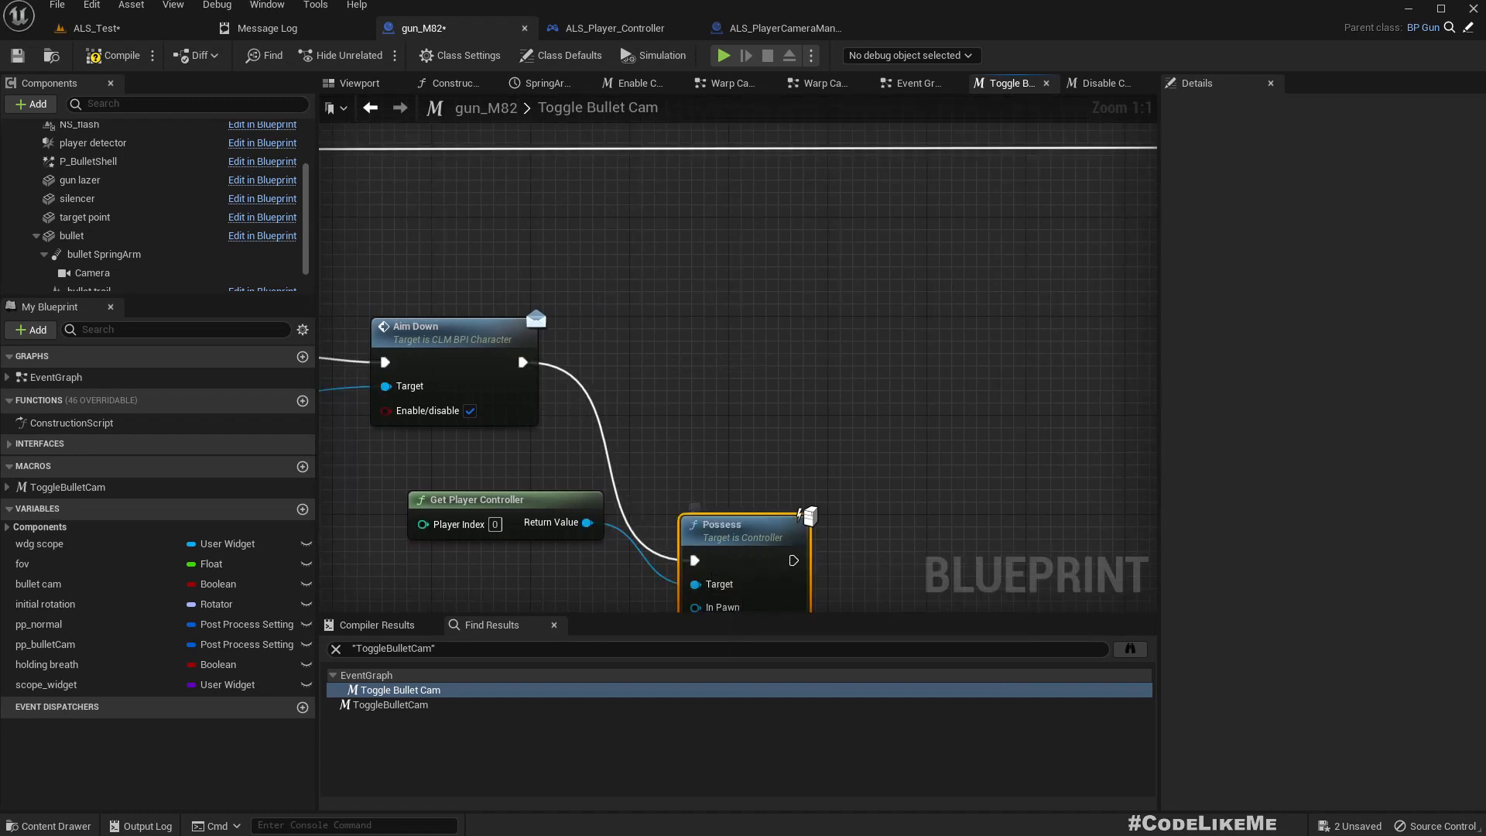
scroll("down", 3)
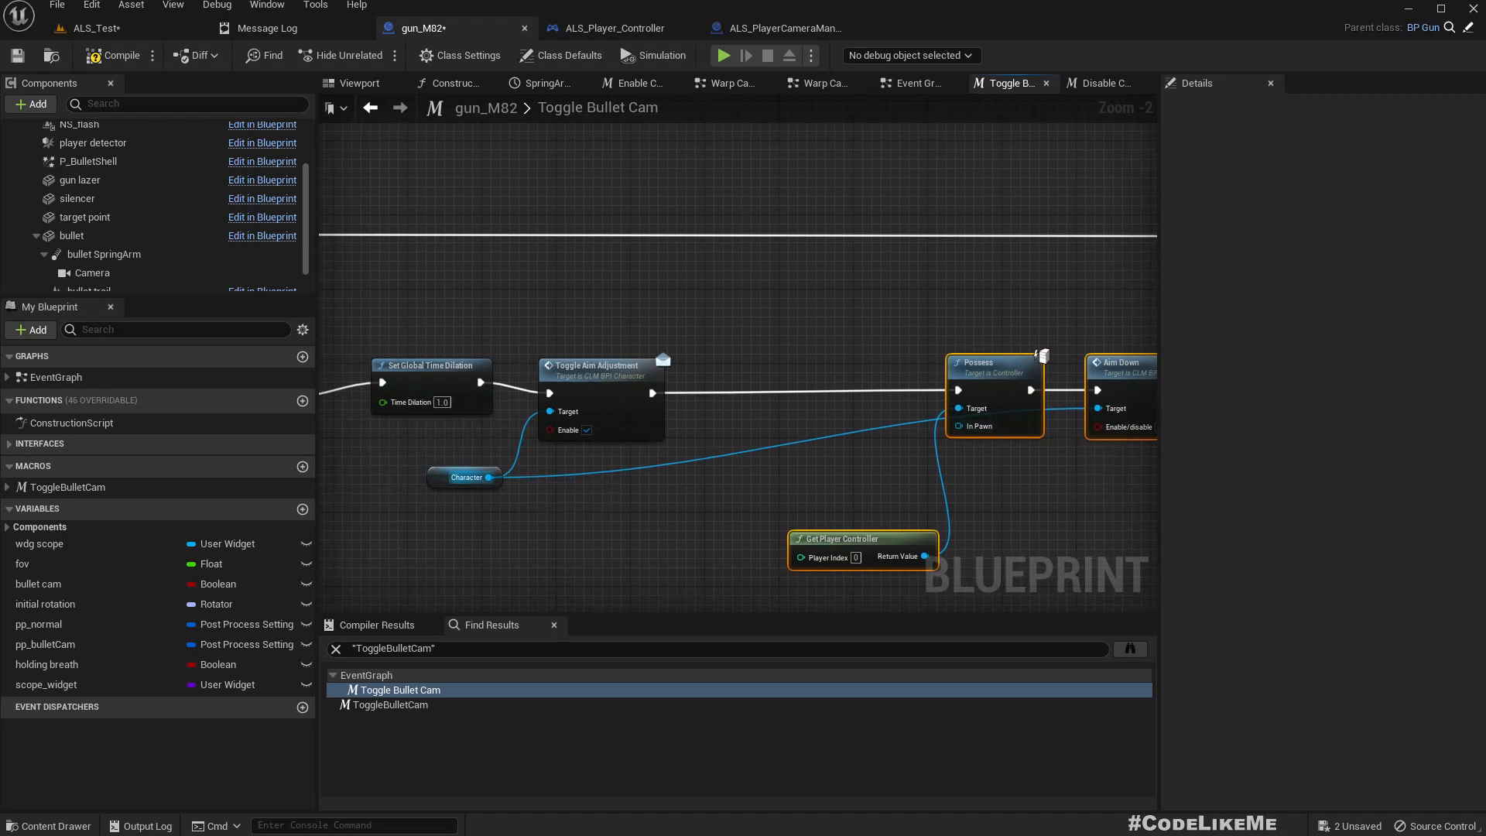
left_click(463, 477)
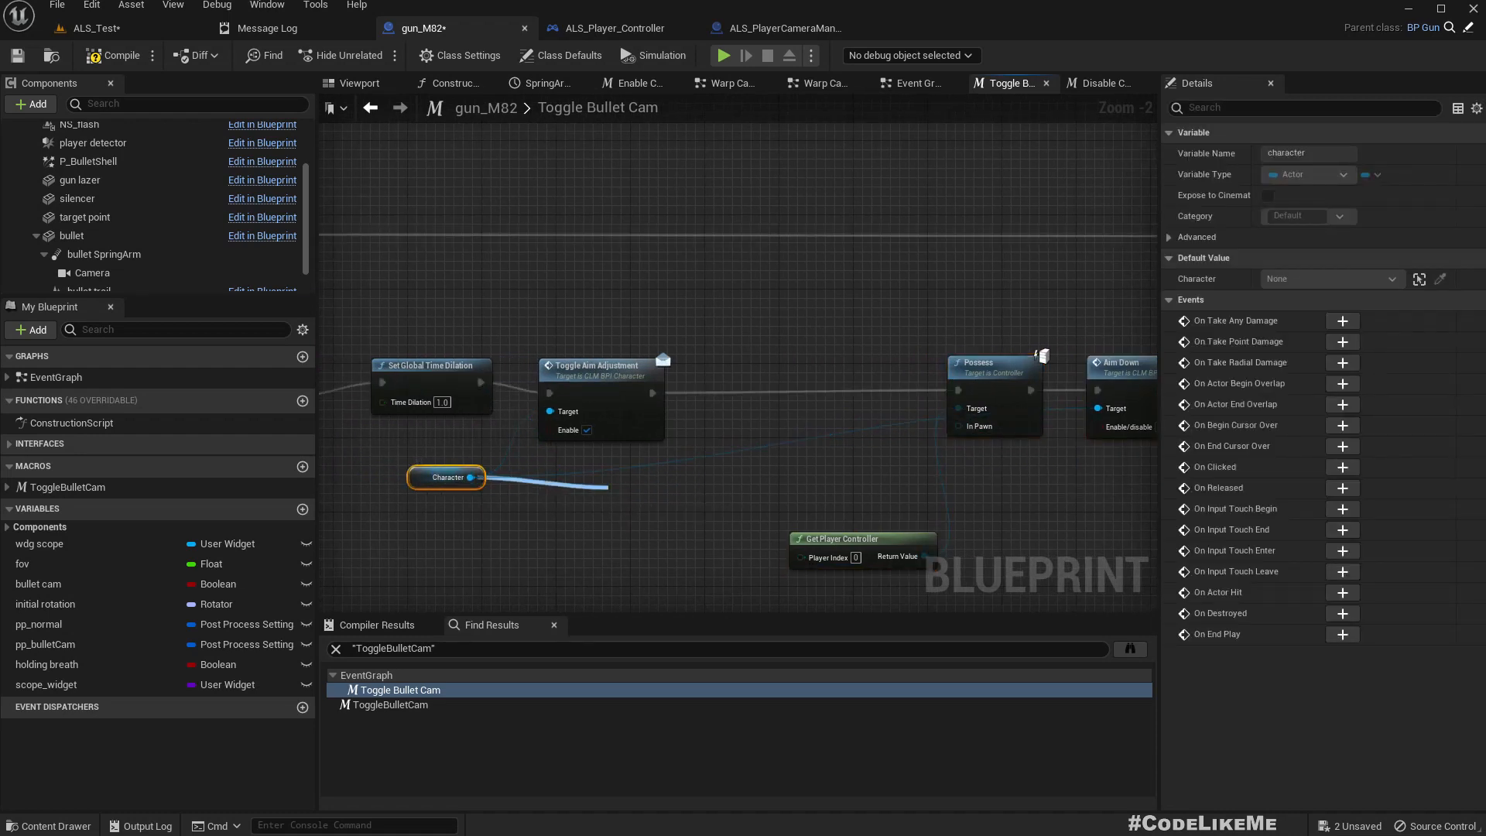
left_click_drag(476, 476, 767, 534)
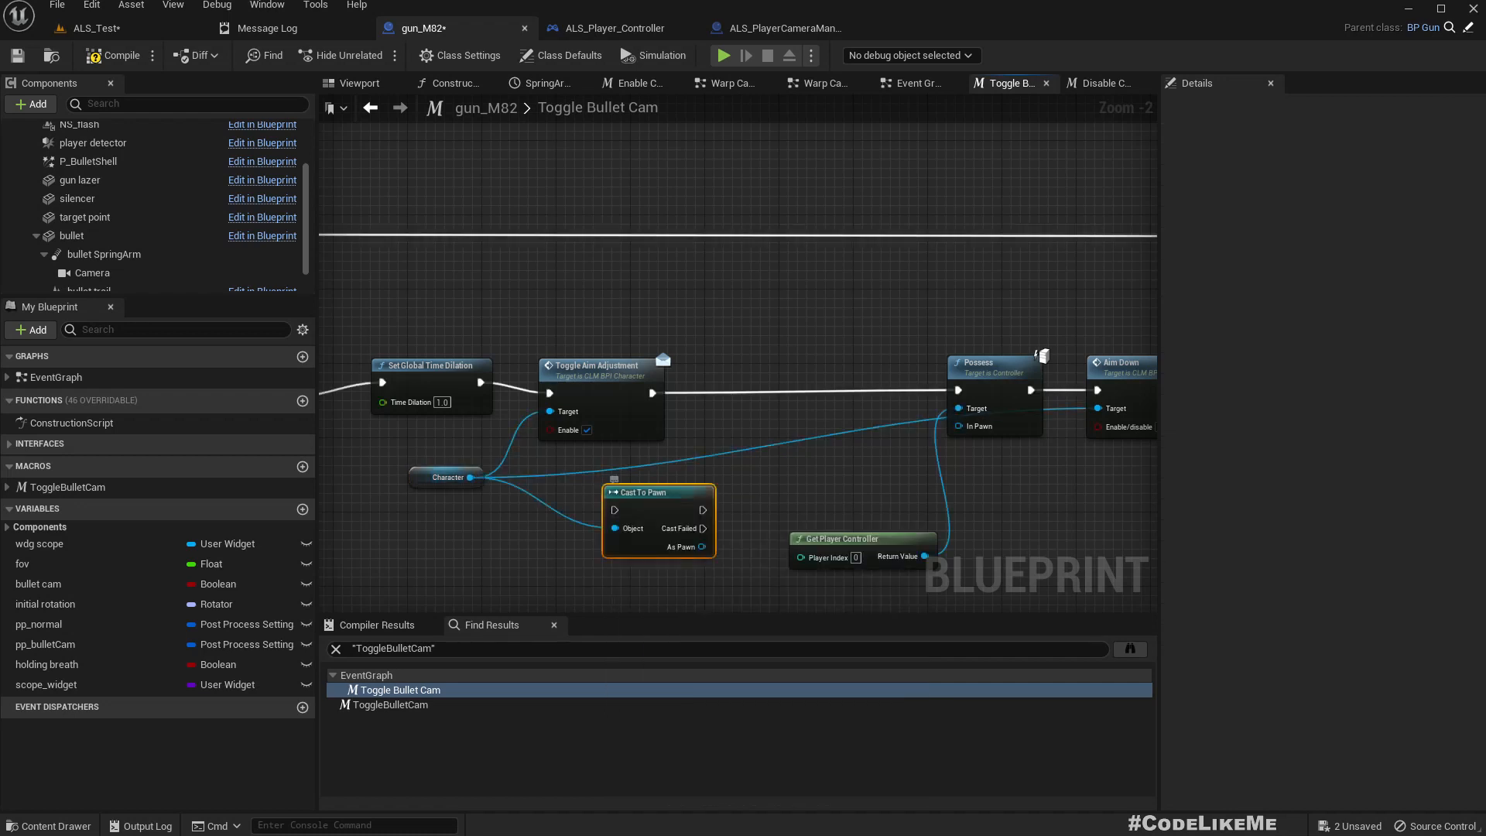
left_click_drag(644, 492, 800, 370)
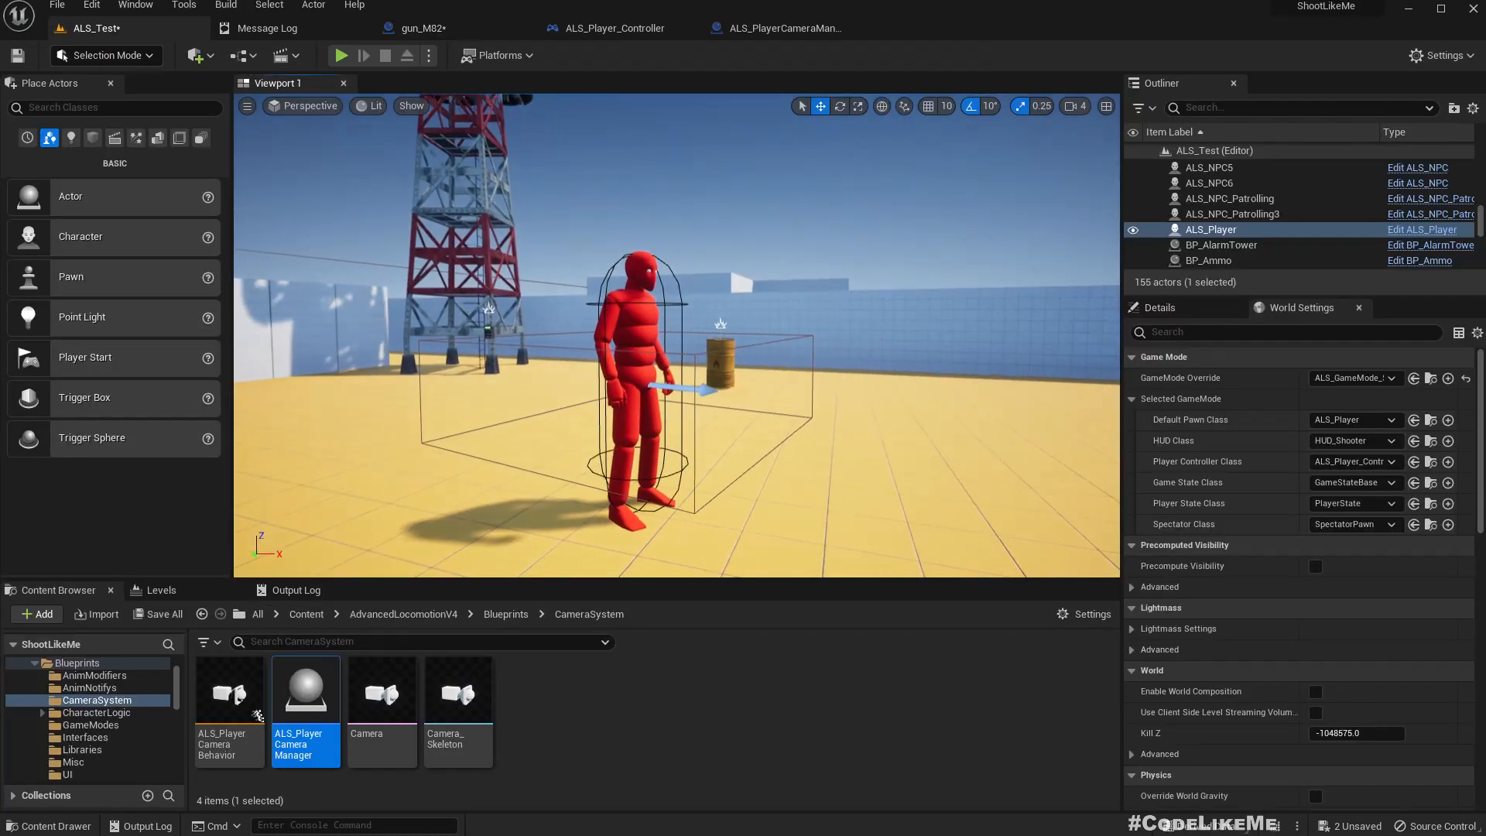
Play the level, scope in, fire at the range, unscope, then leave the session
left_click(339, 55)
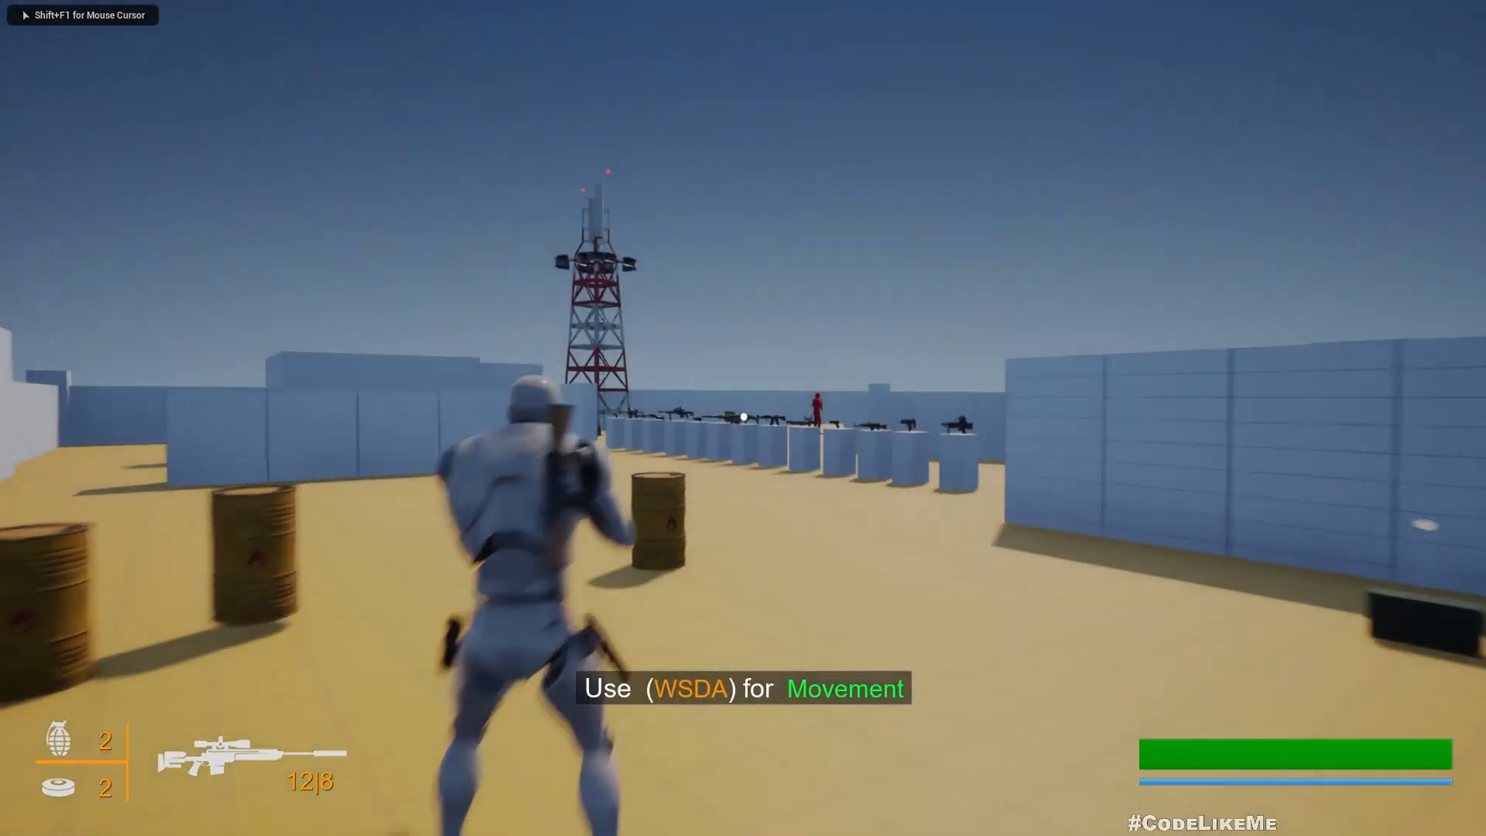
right_click(743, 418)
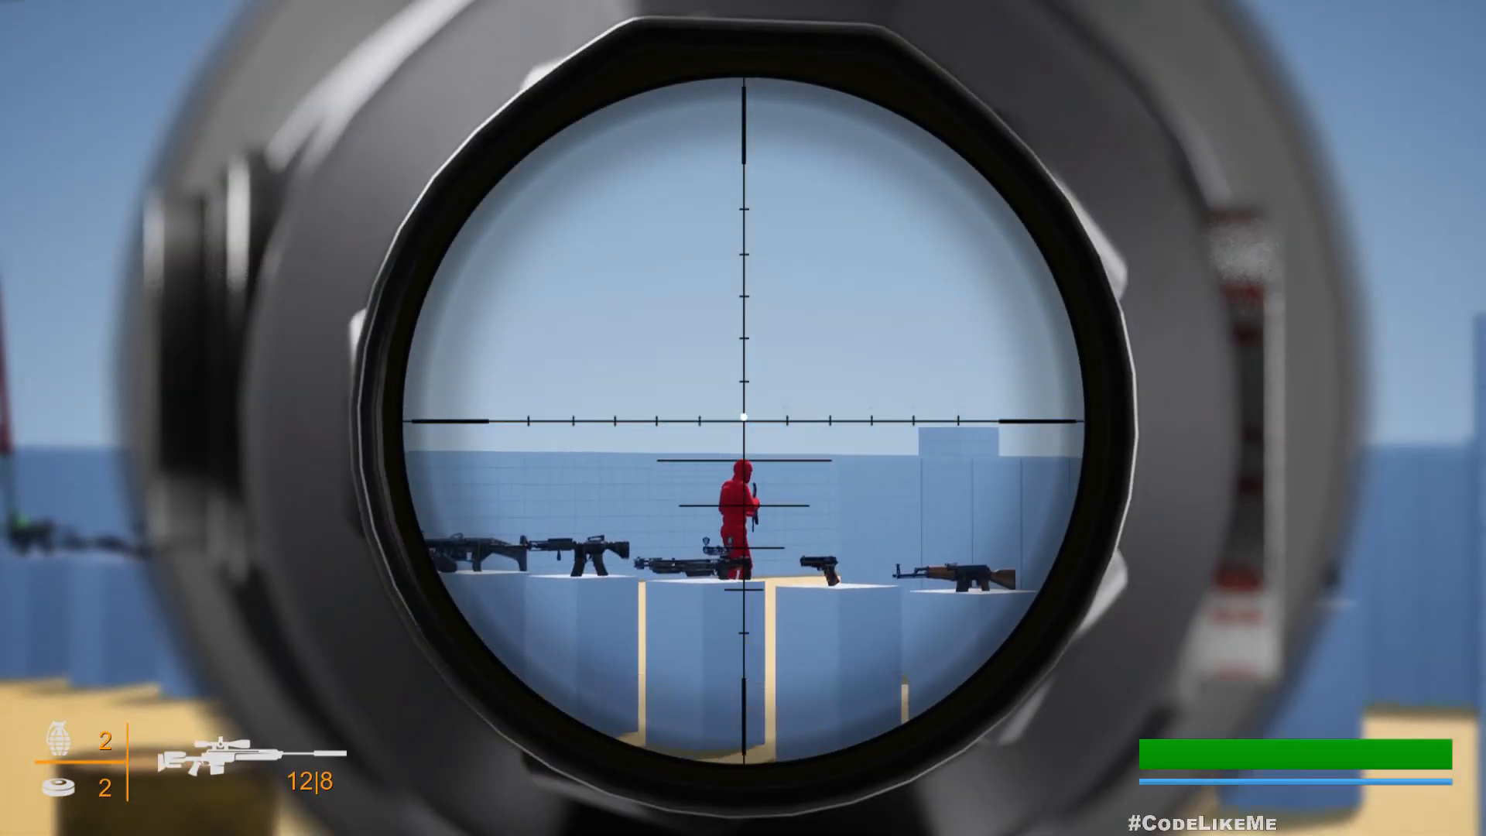
left_click(743, 418)
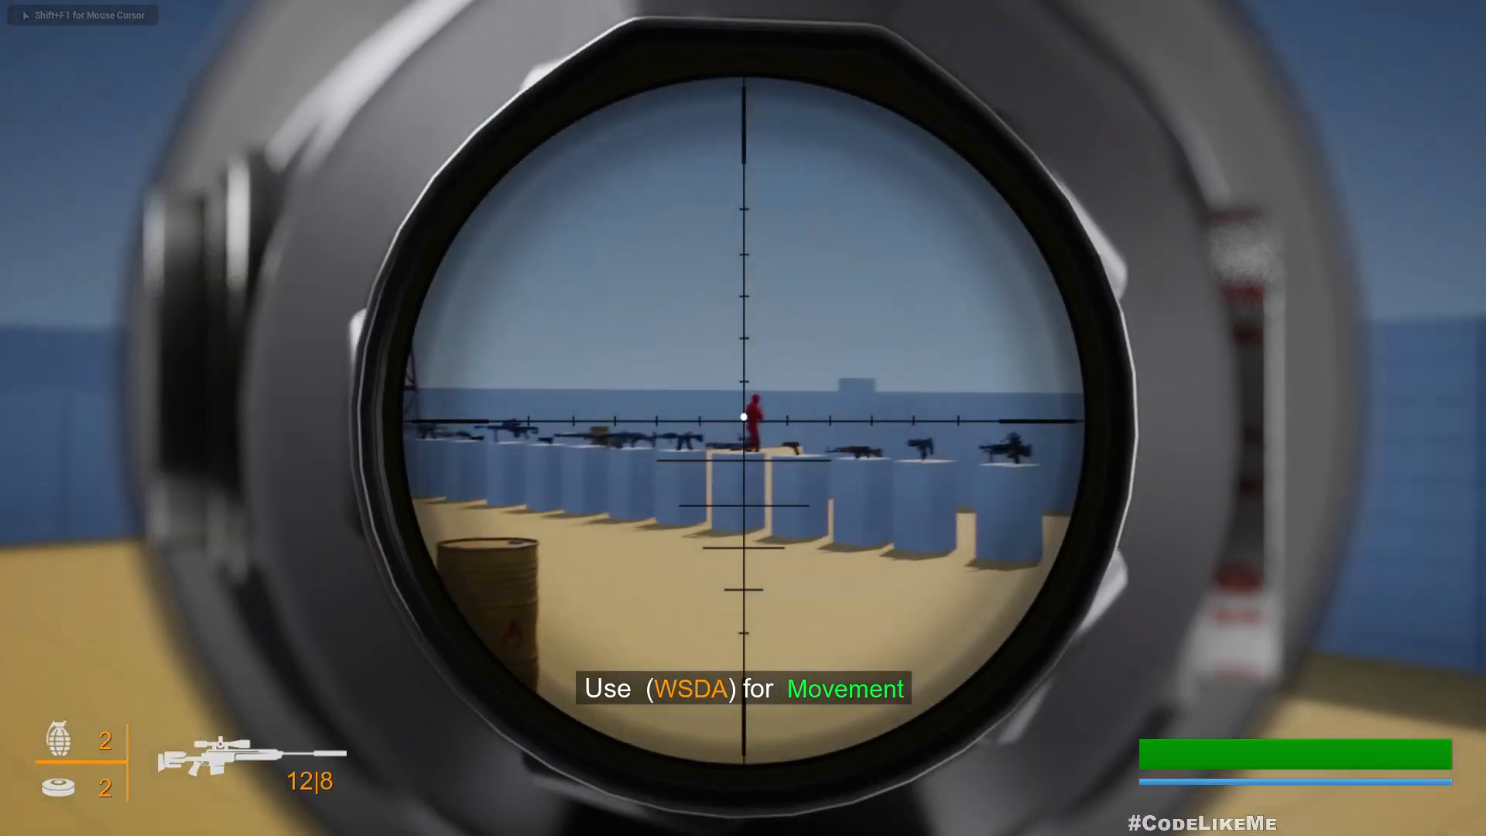
right_click(743, 418)
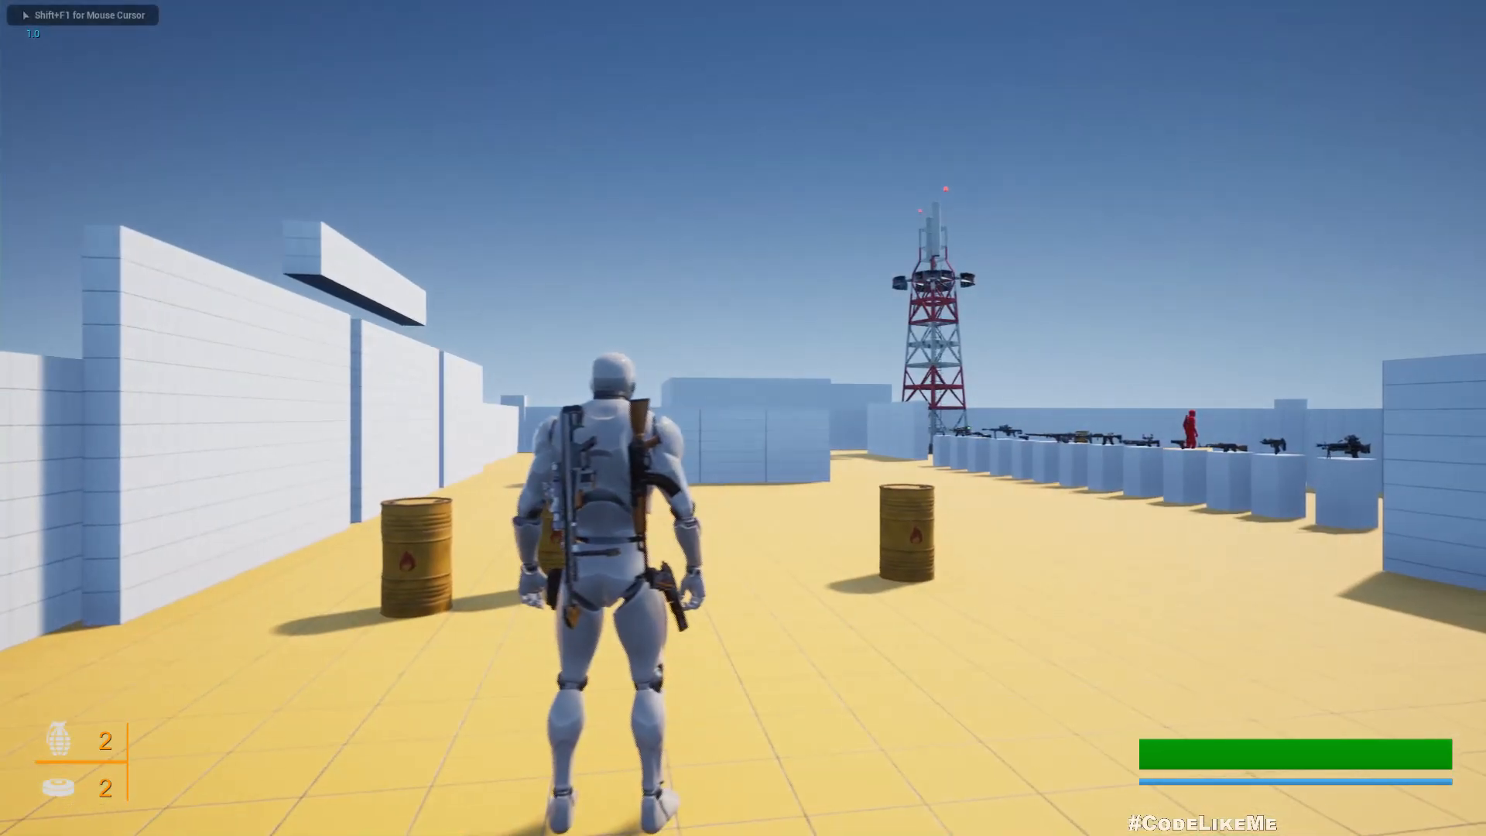
key("w")
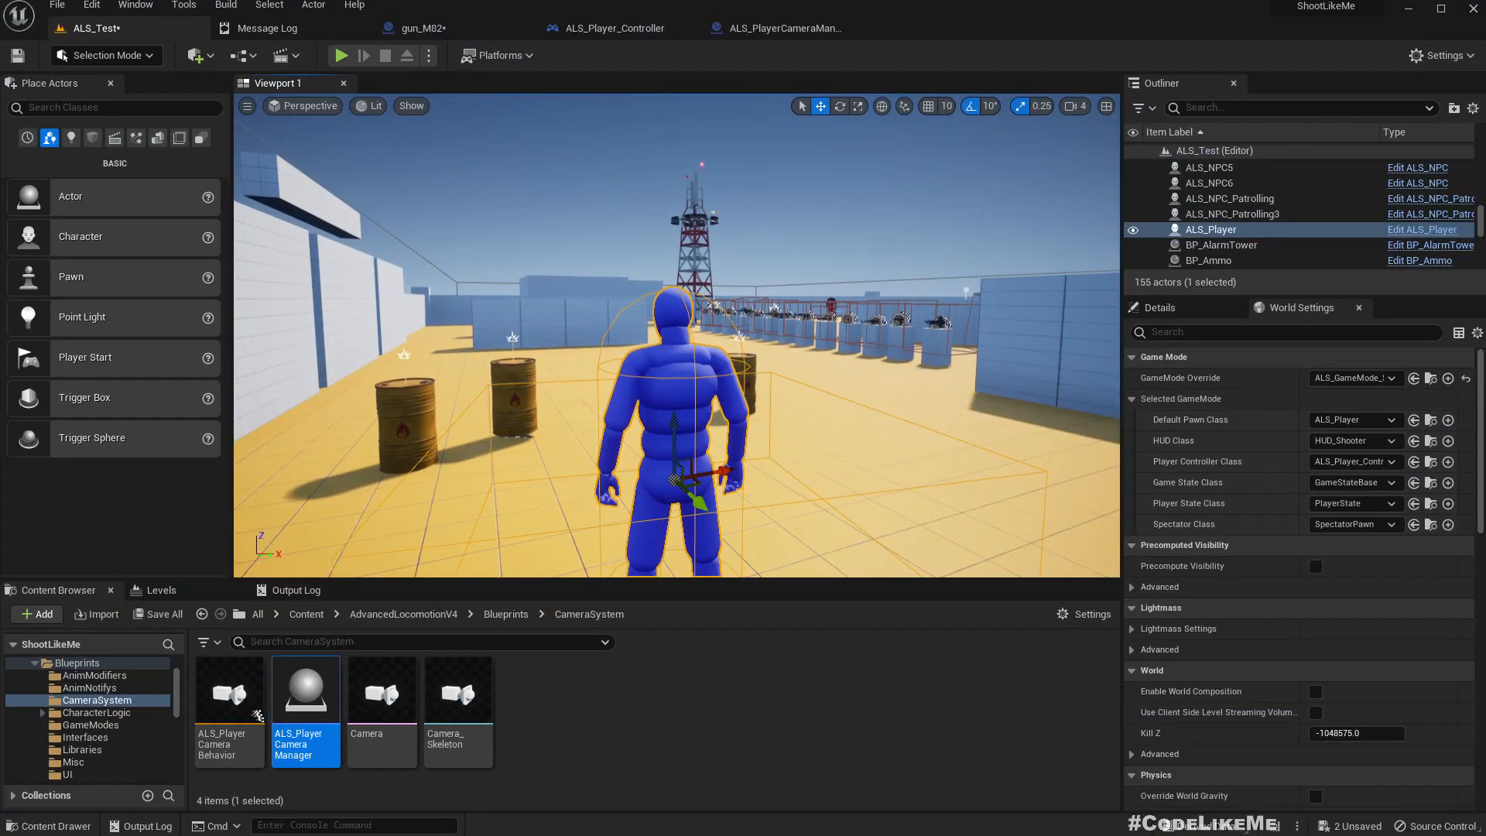
left_click(416, 28)
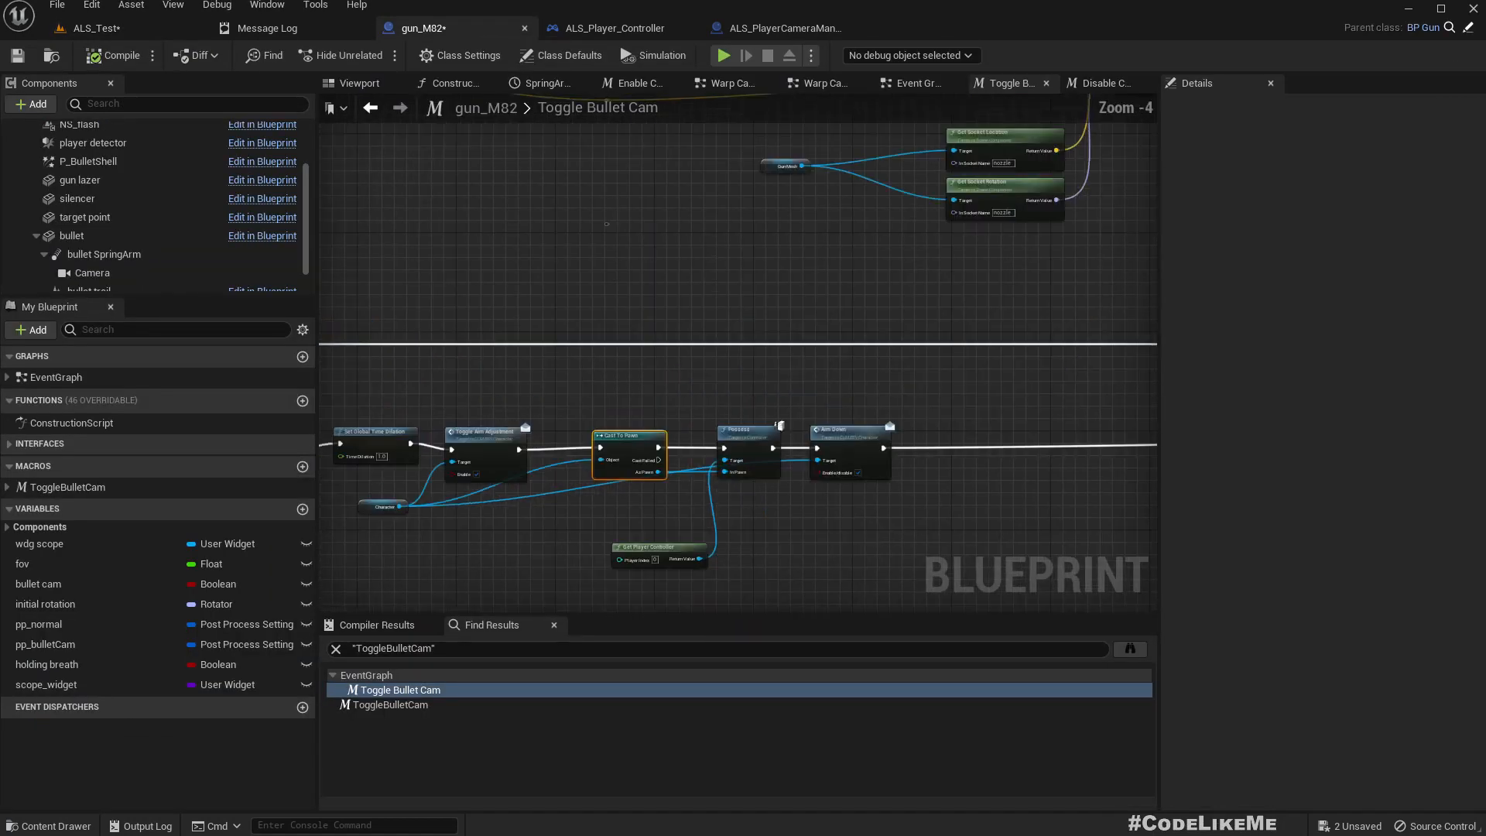
scroll("down", 3)
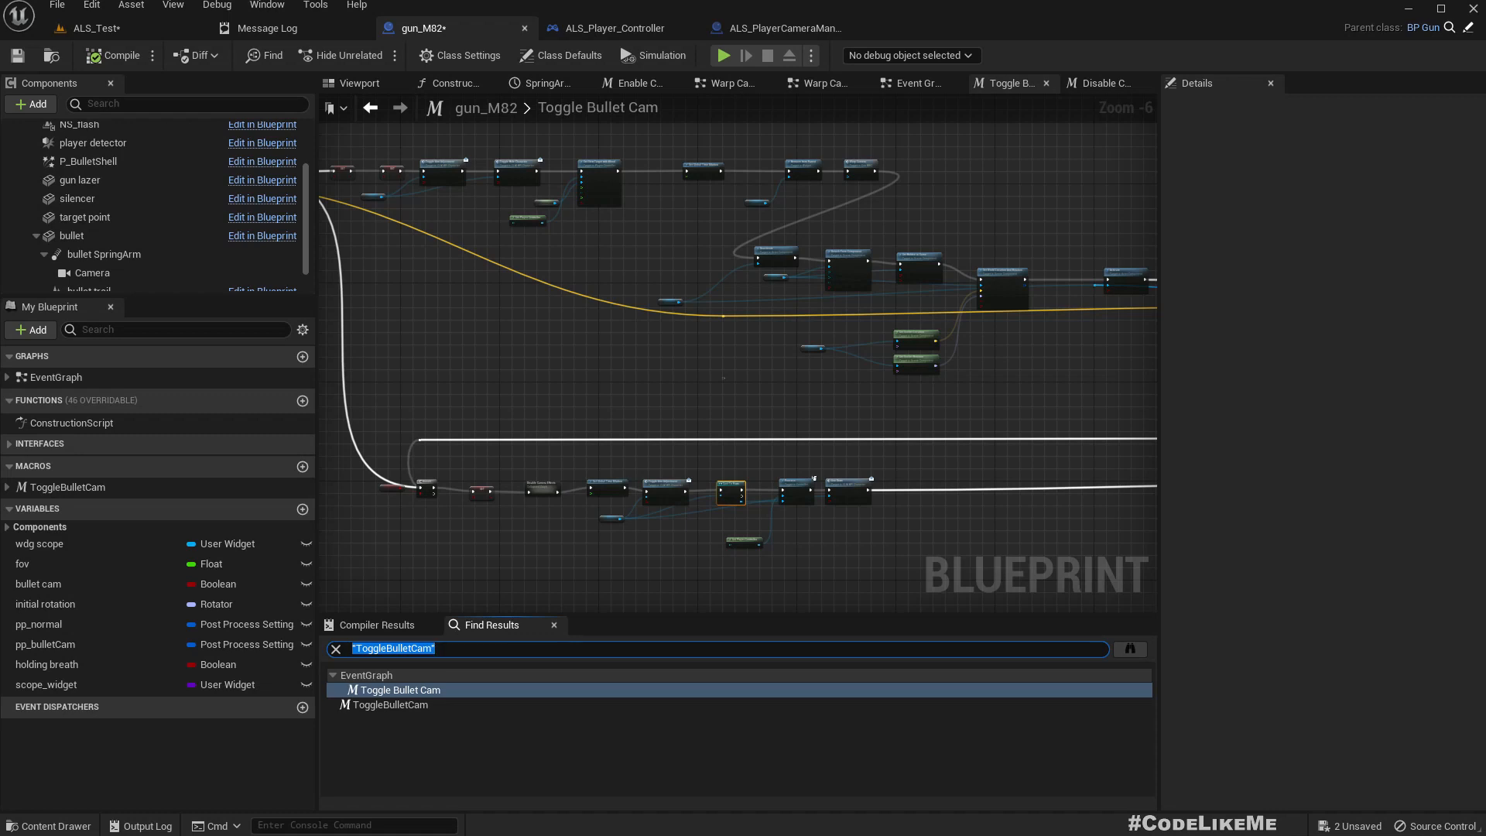
type("set reti")
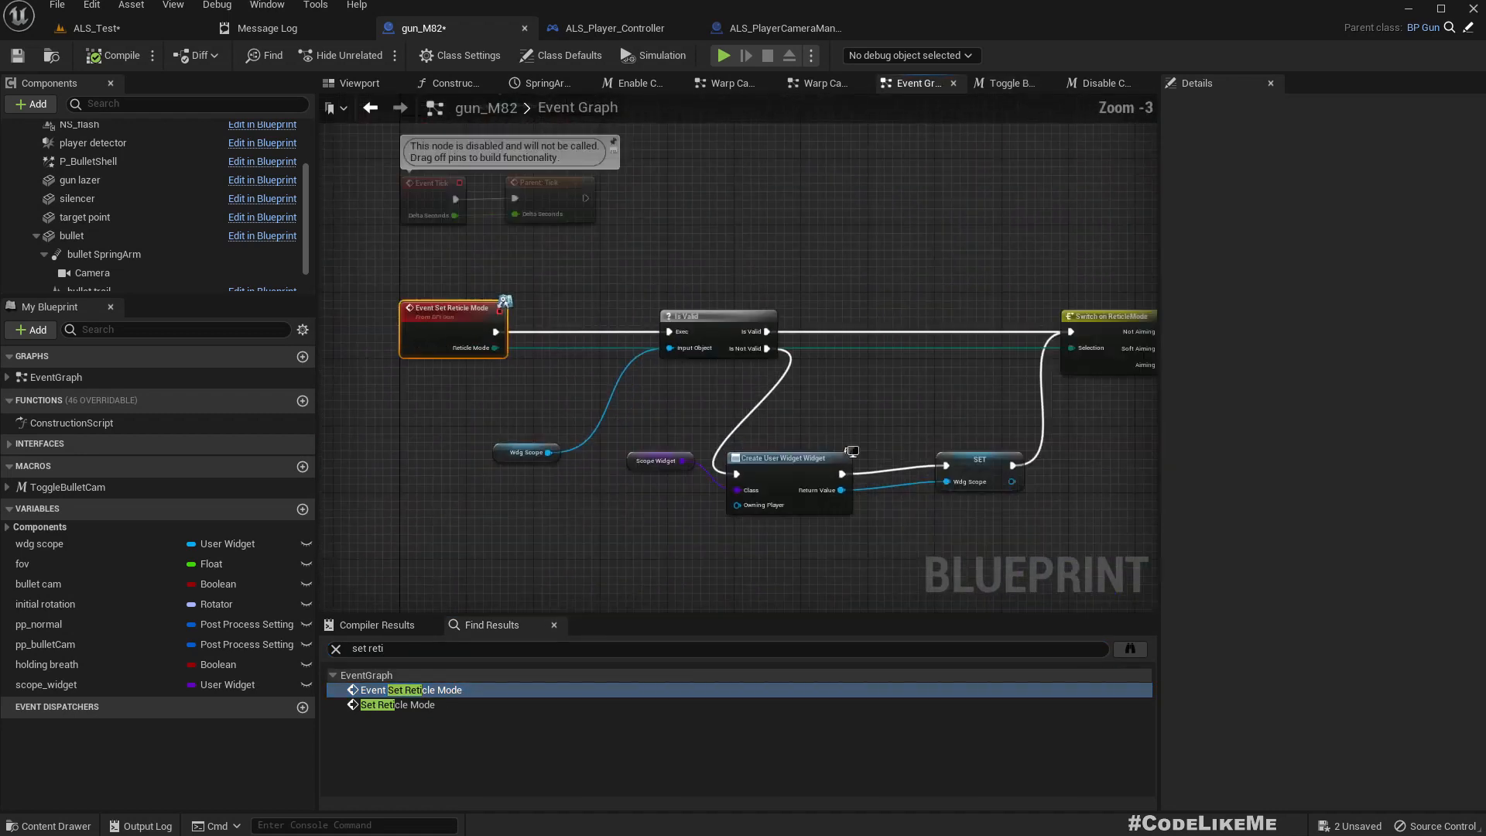
scroll("down", 3)
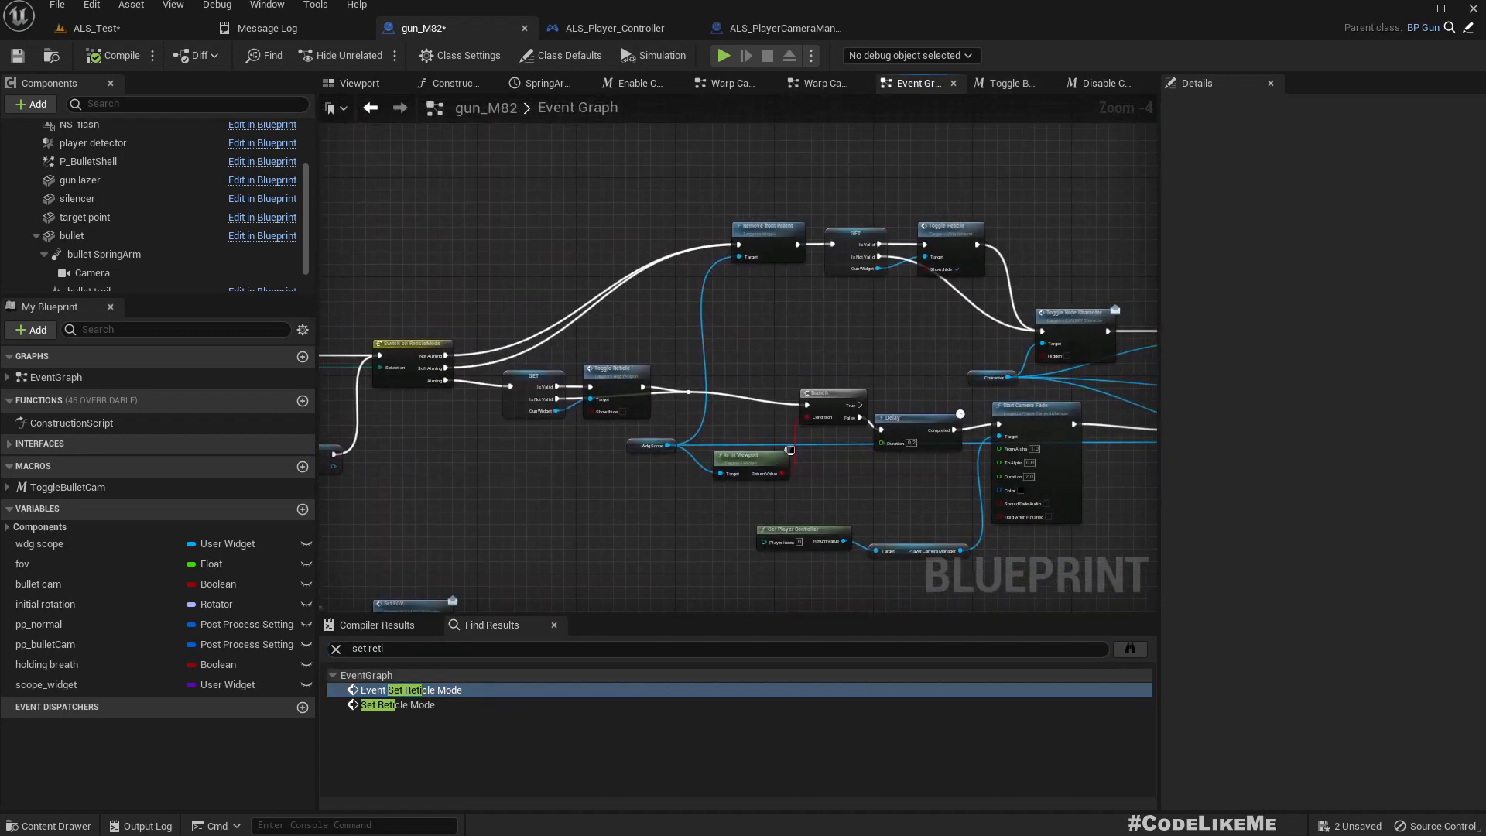
scroll("up", 3)
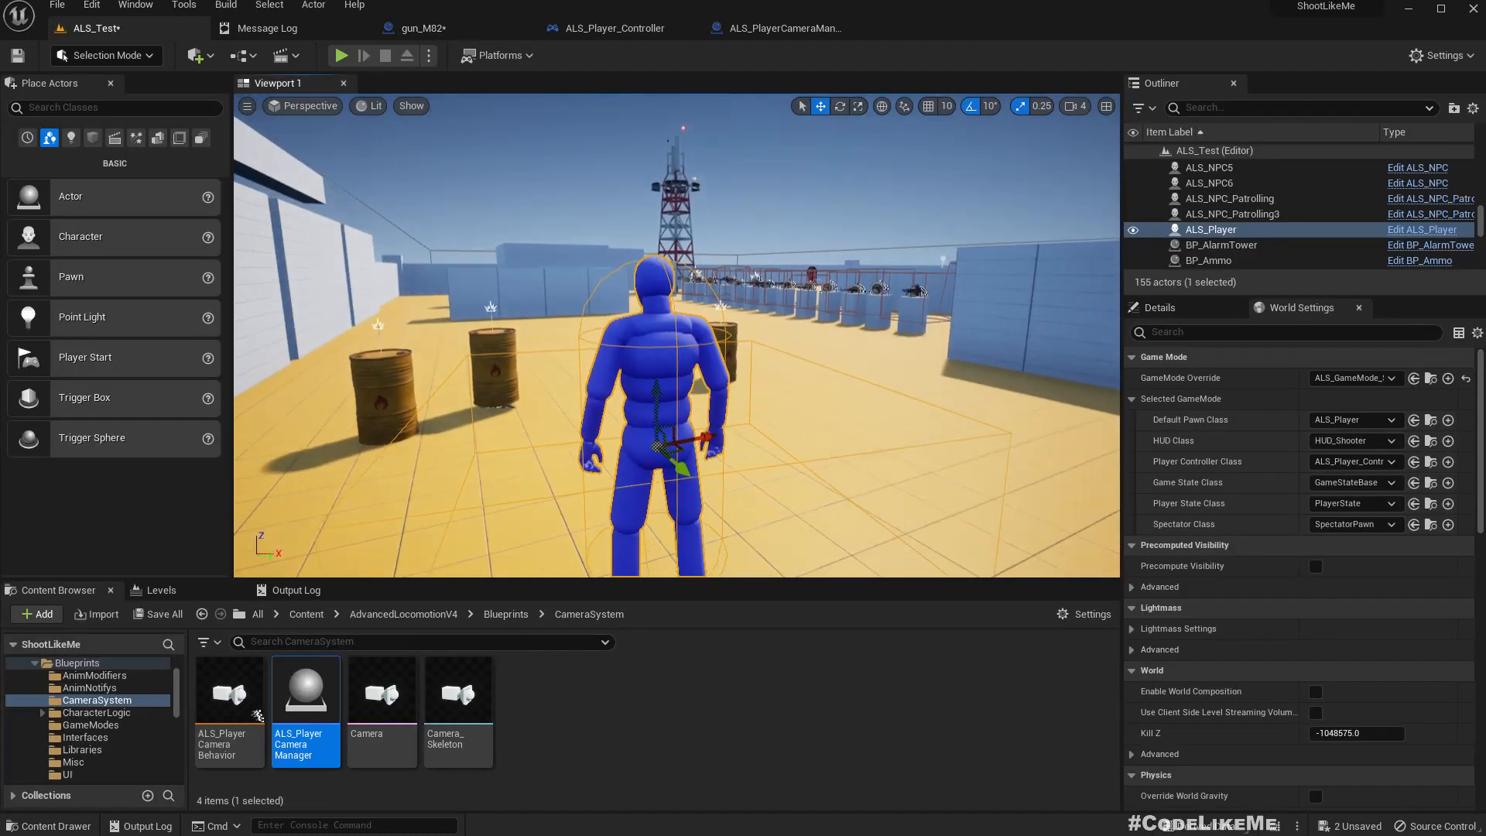
Start a play session on the rooftop and aim down the M82 scope
left_click(340, 55)
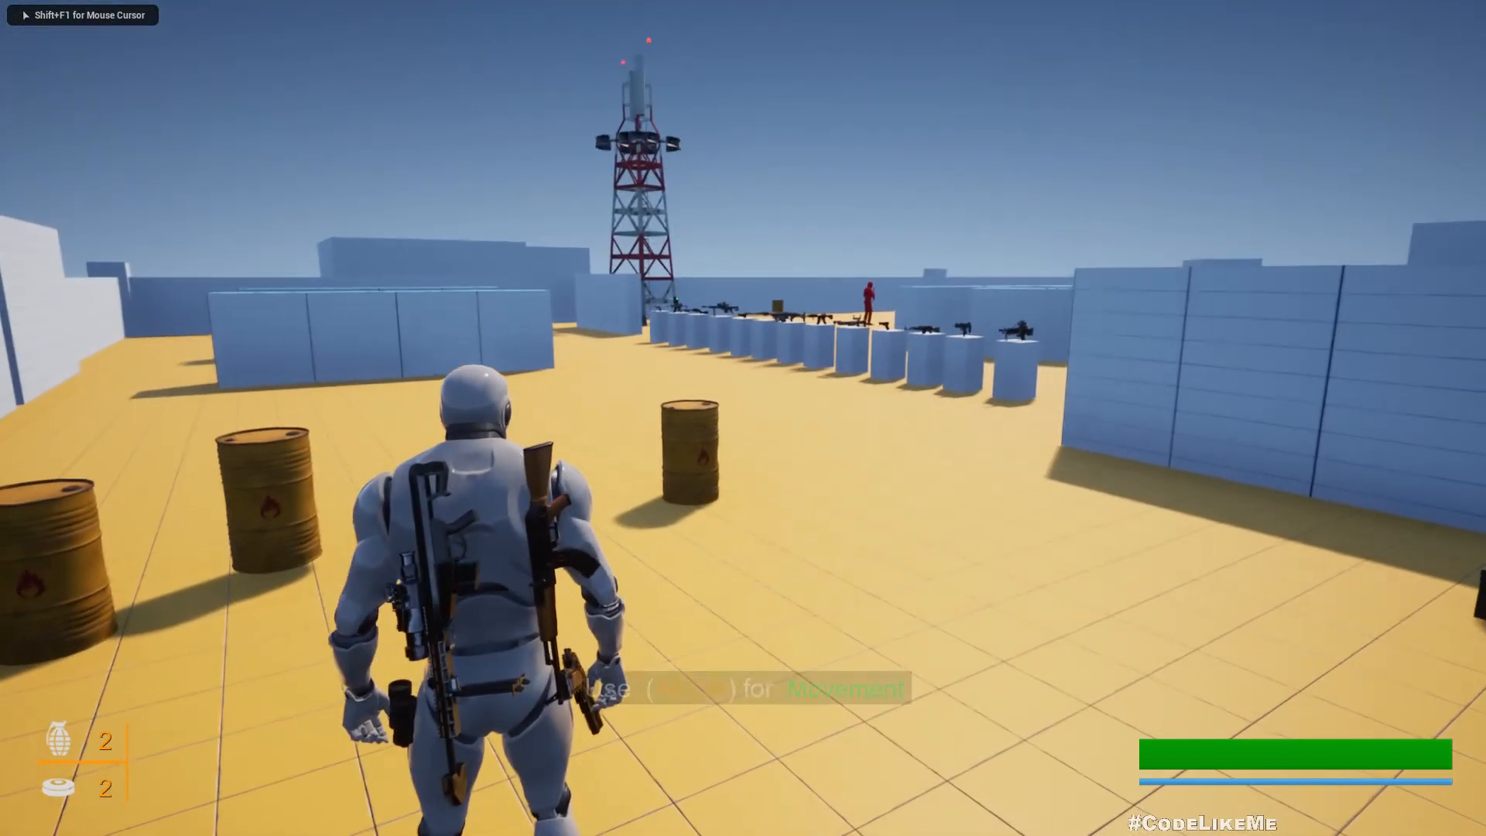
right_click(743, 418)
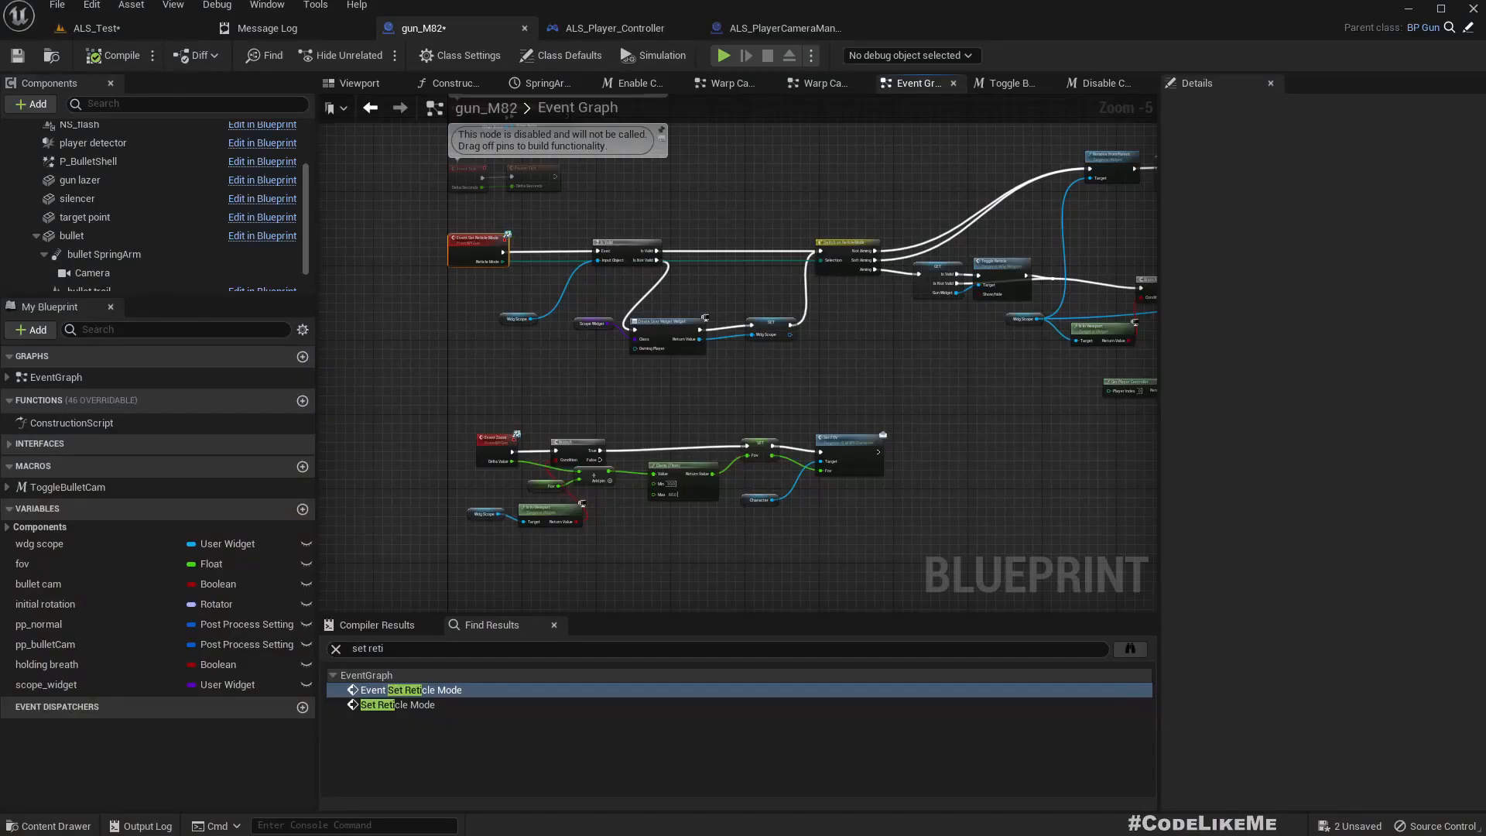
Review the Set Reticle Mode call near Toggle Gun, then open parent BP_Gun
left_click(396, 704)
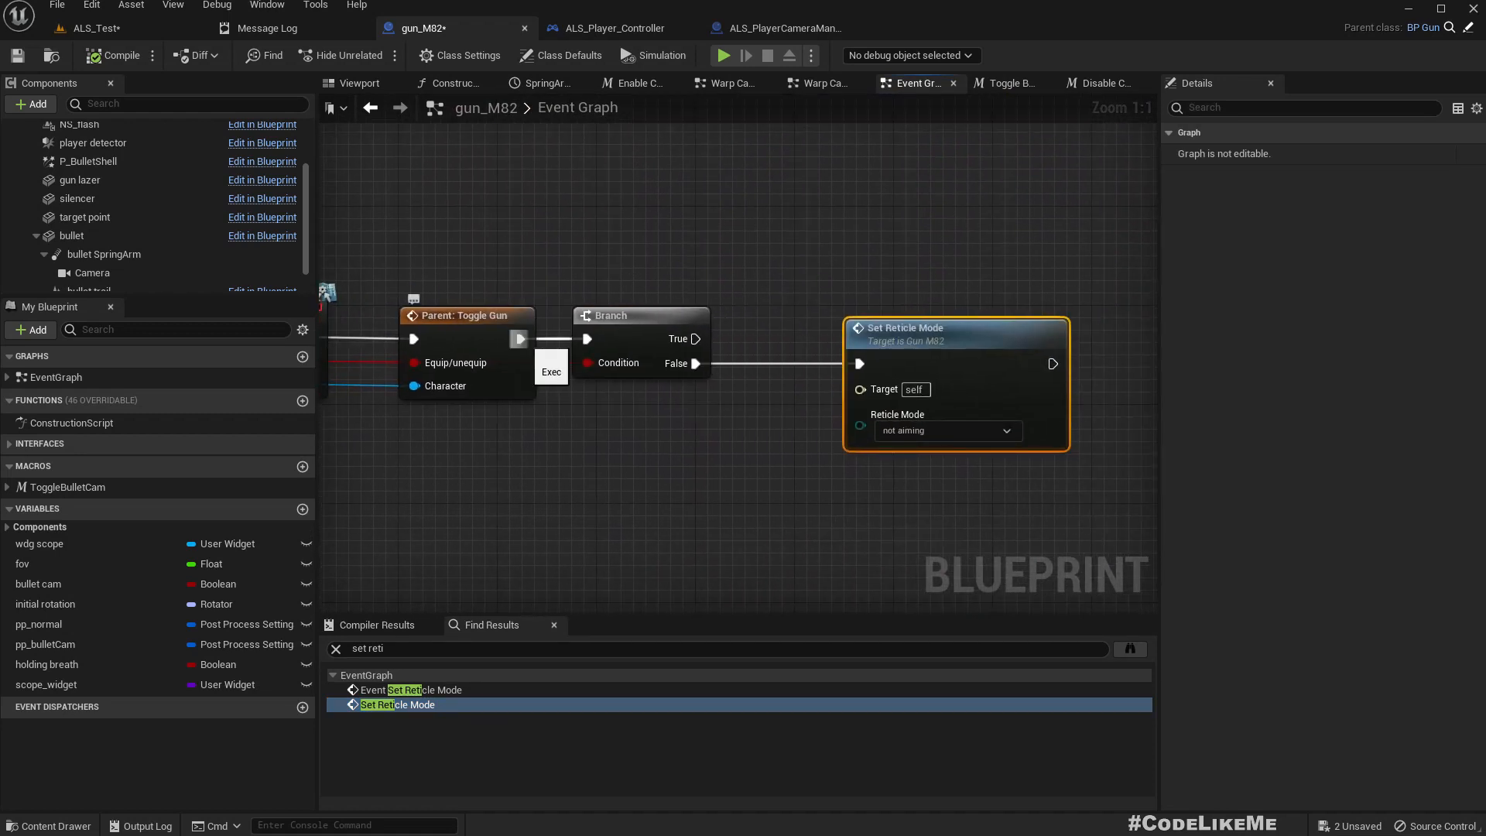
left_click_drag(696, 363, 857, 362)
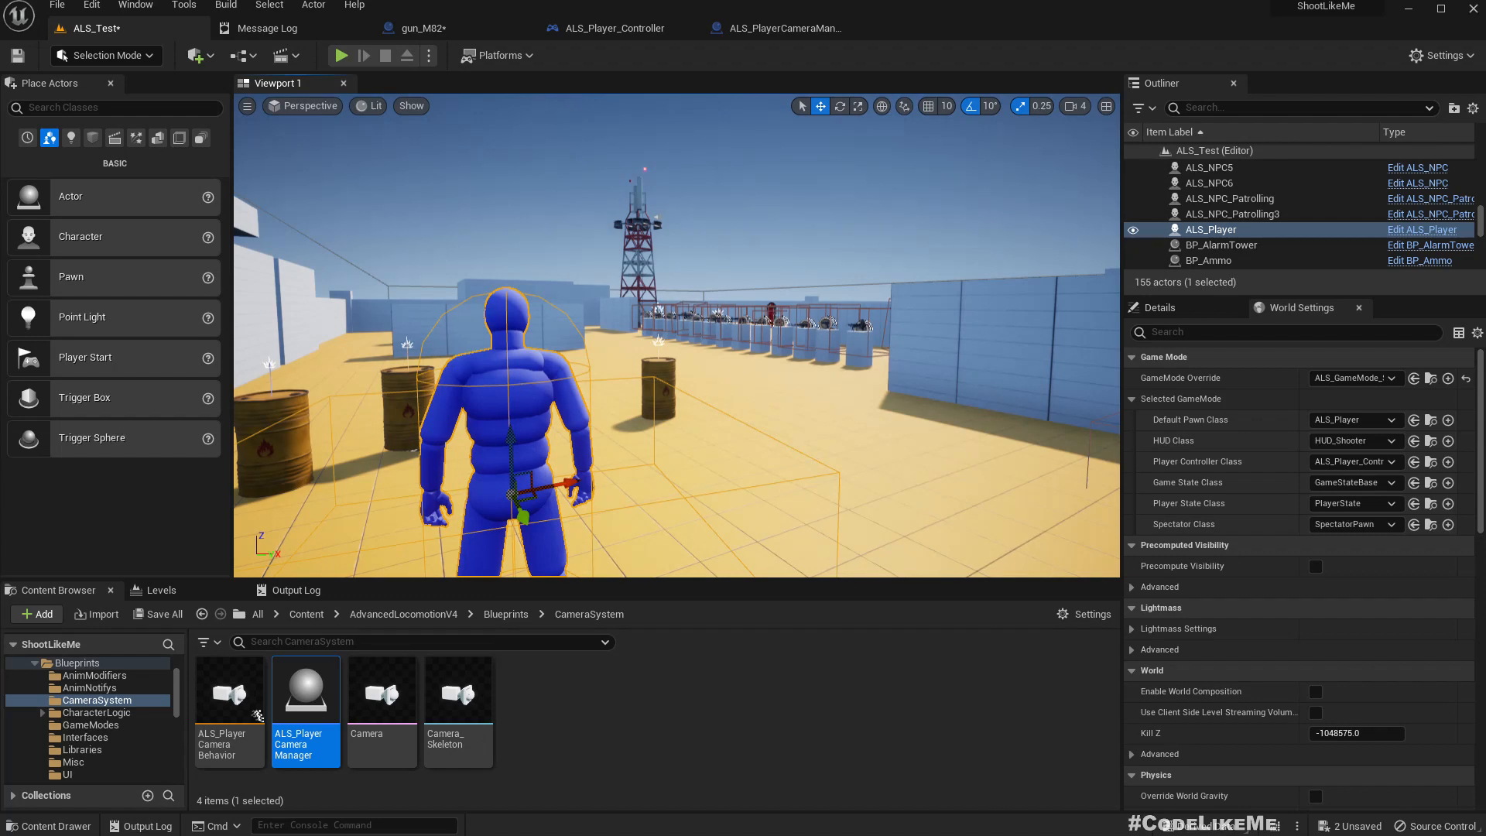
left_click(421, 27)
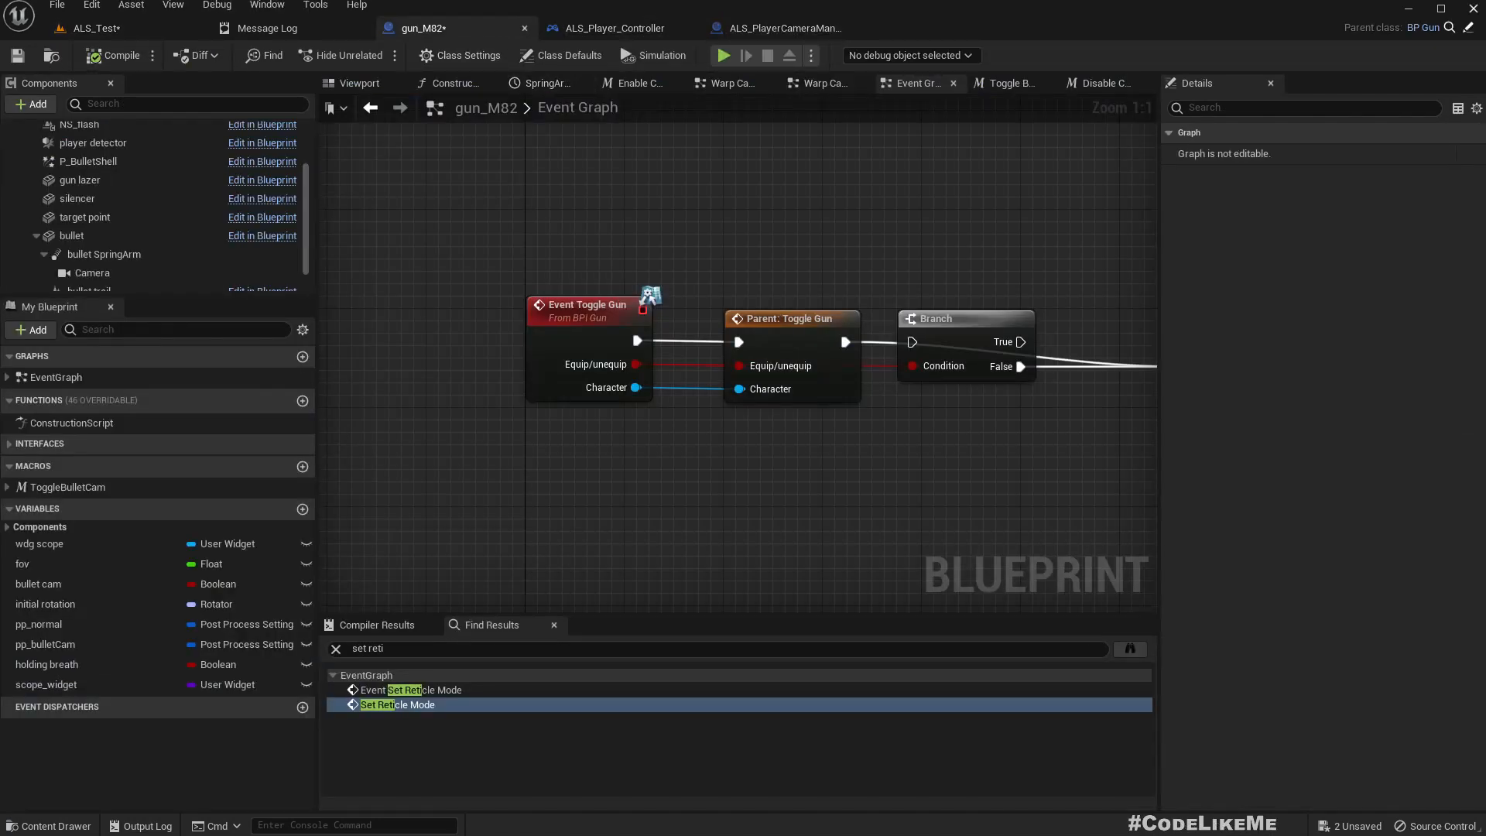
left_click(906, 28)
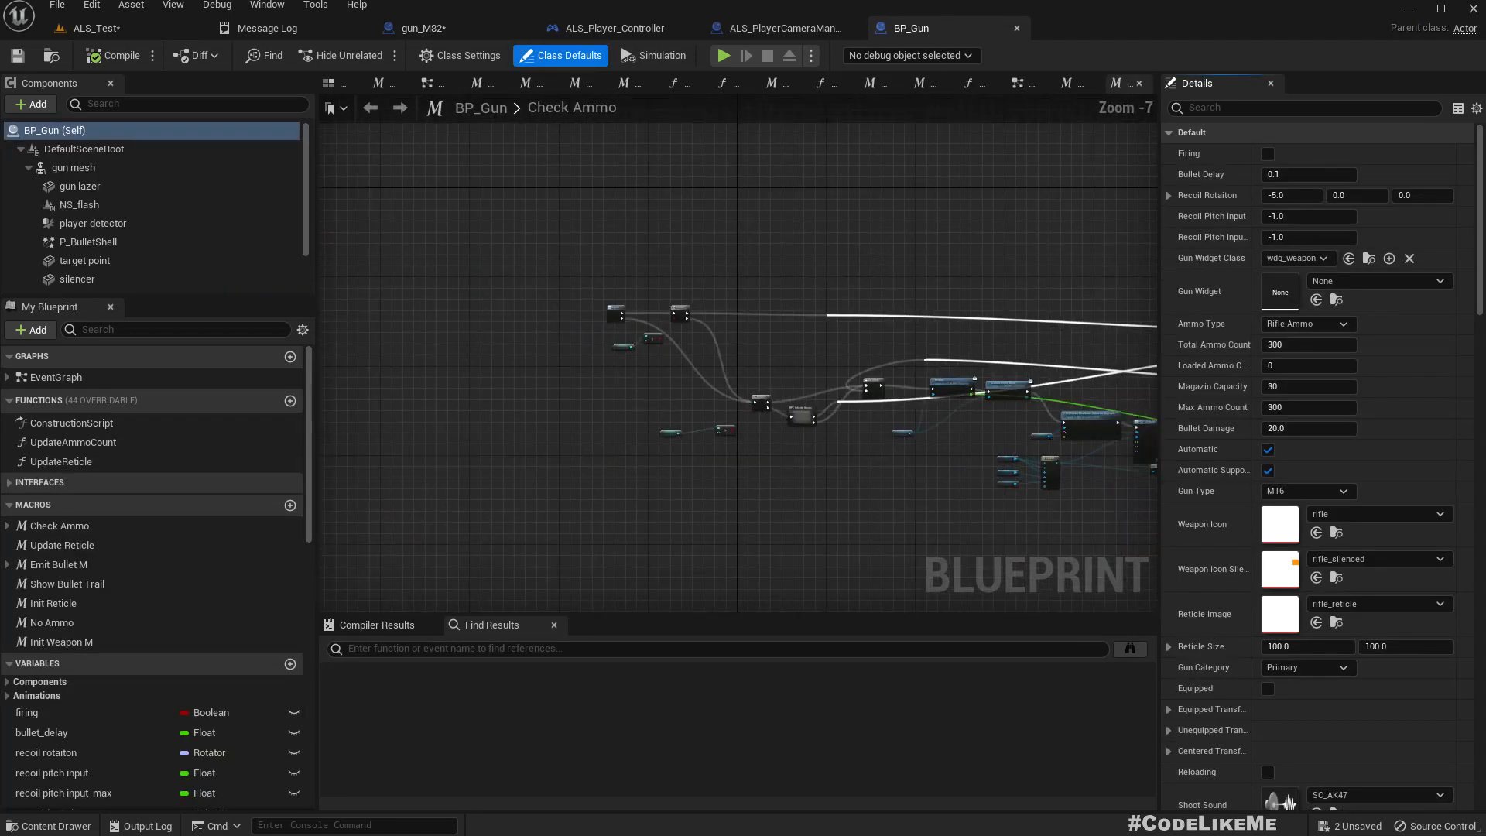
Return to the ALS_Test level and browse to Content/AdvancedLocomotionV4
left_click(432, 28)
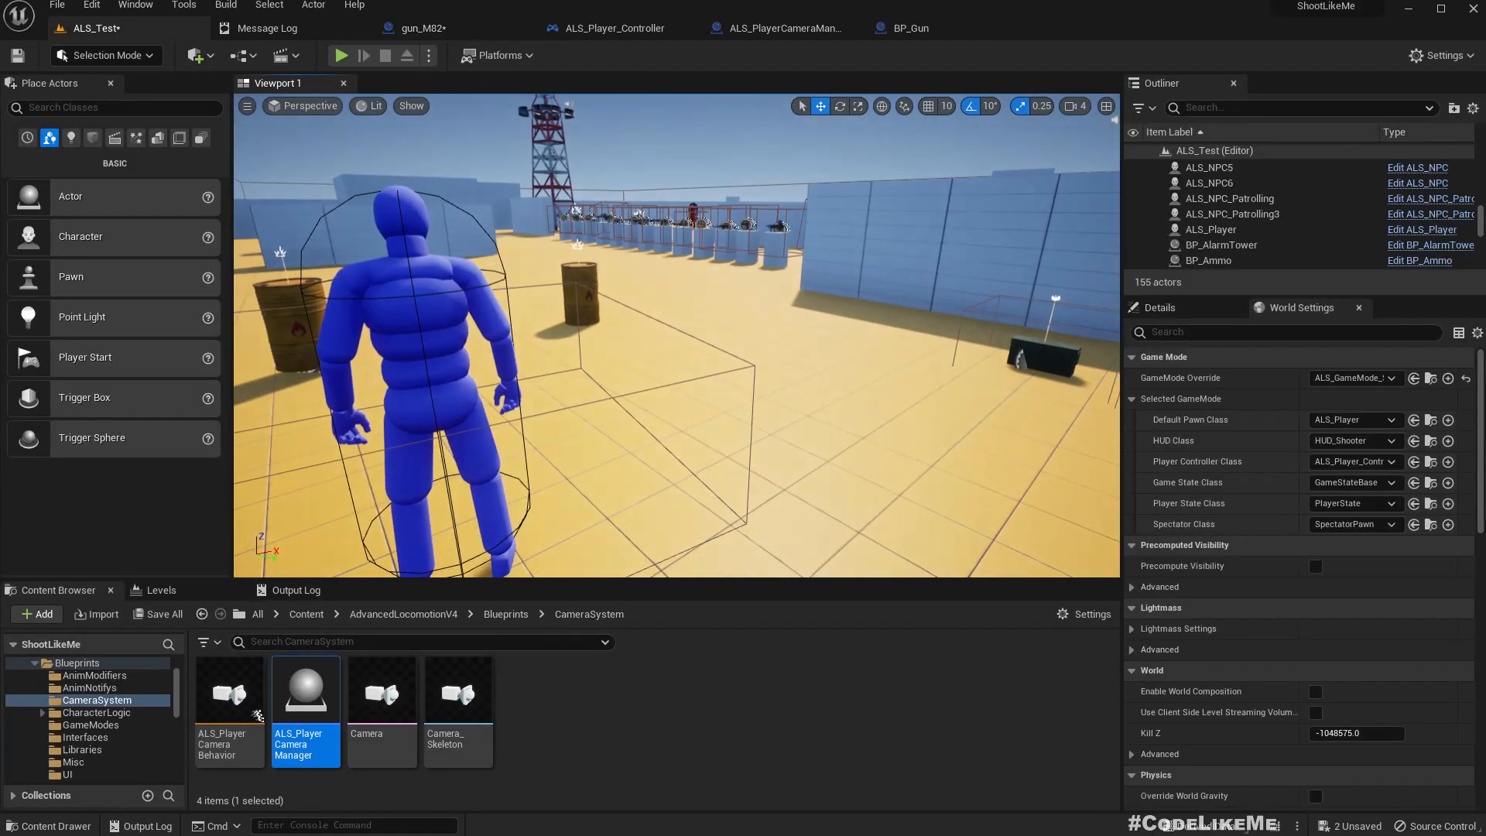
left_click(341, 56)
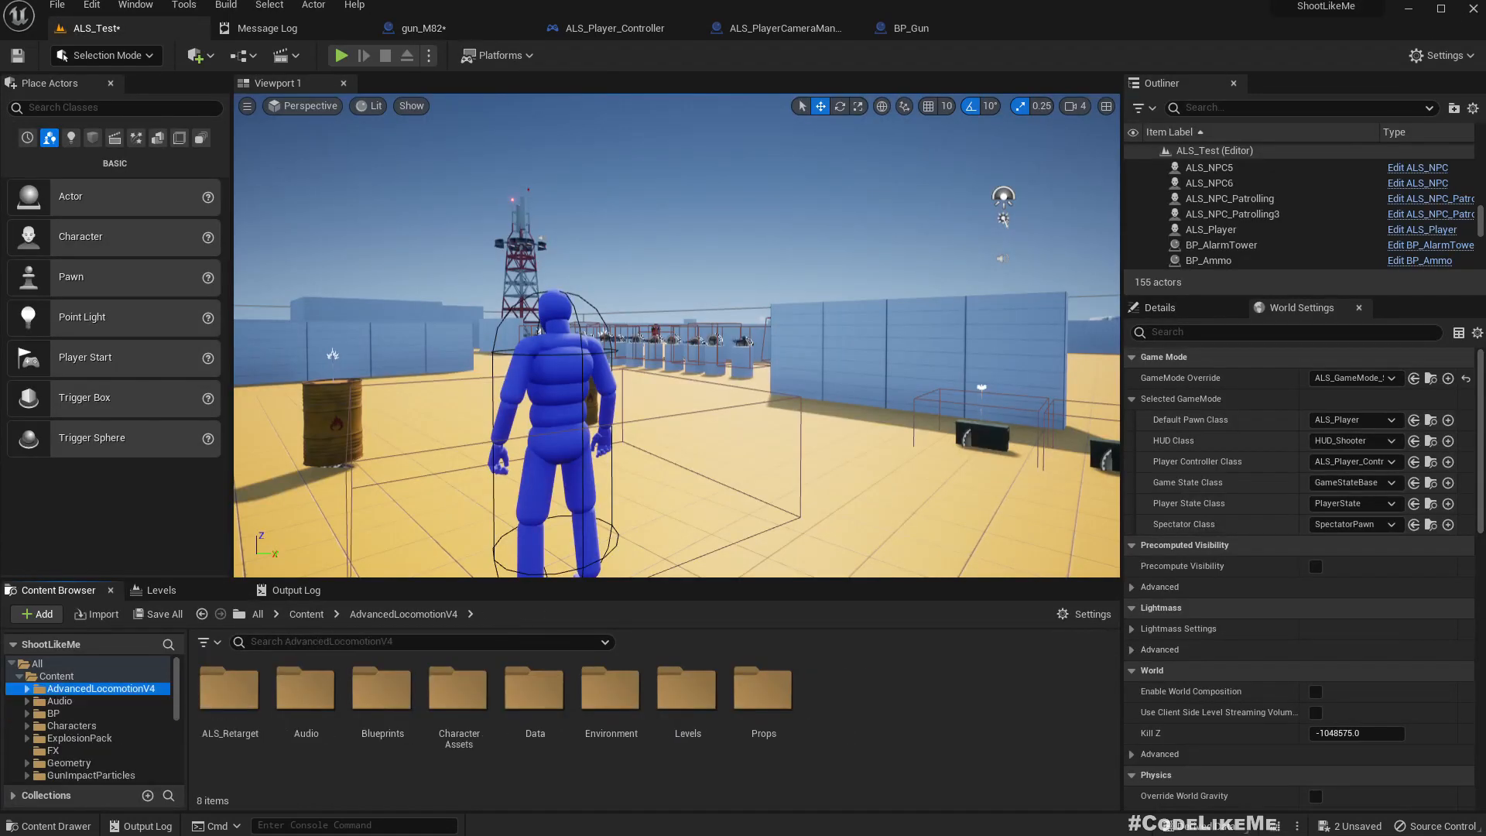
Open wdg_weapon from the UI folder, select its cross and dot images, then view its graph
left_click(53, 712)
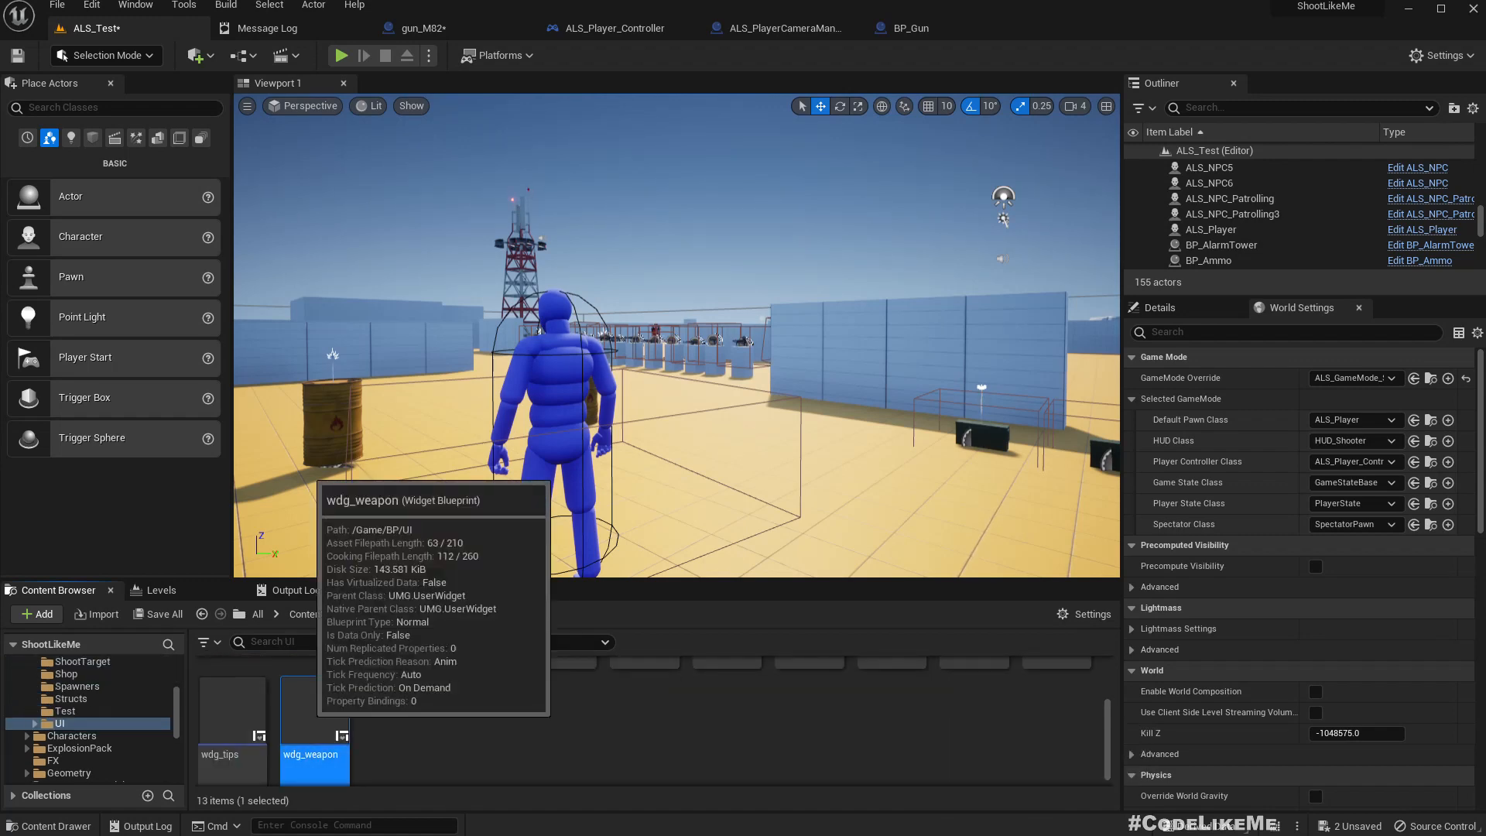
double_click(314, 724)
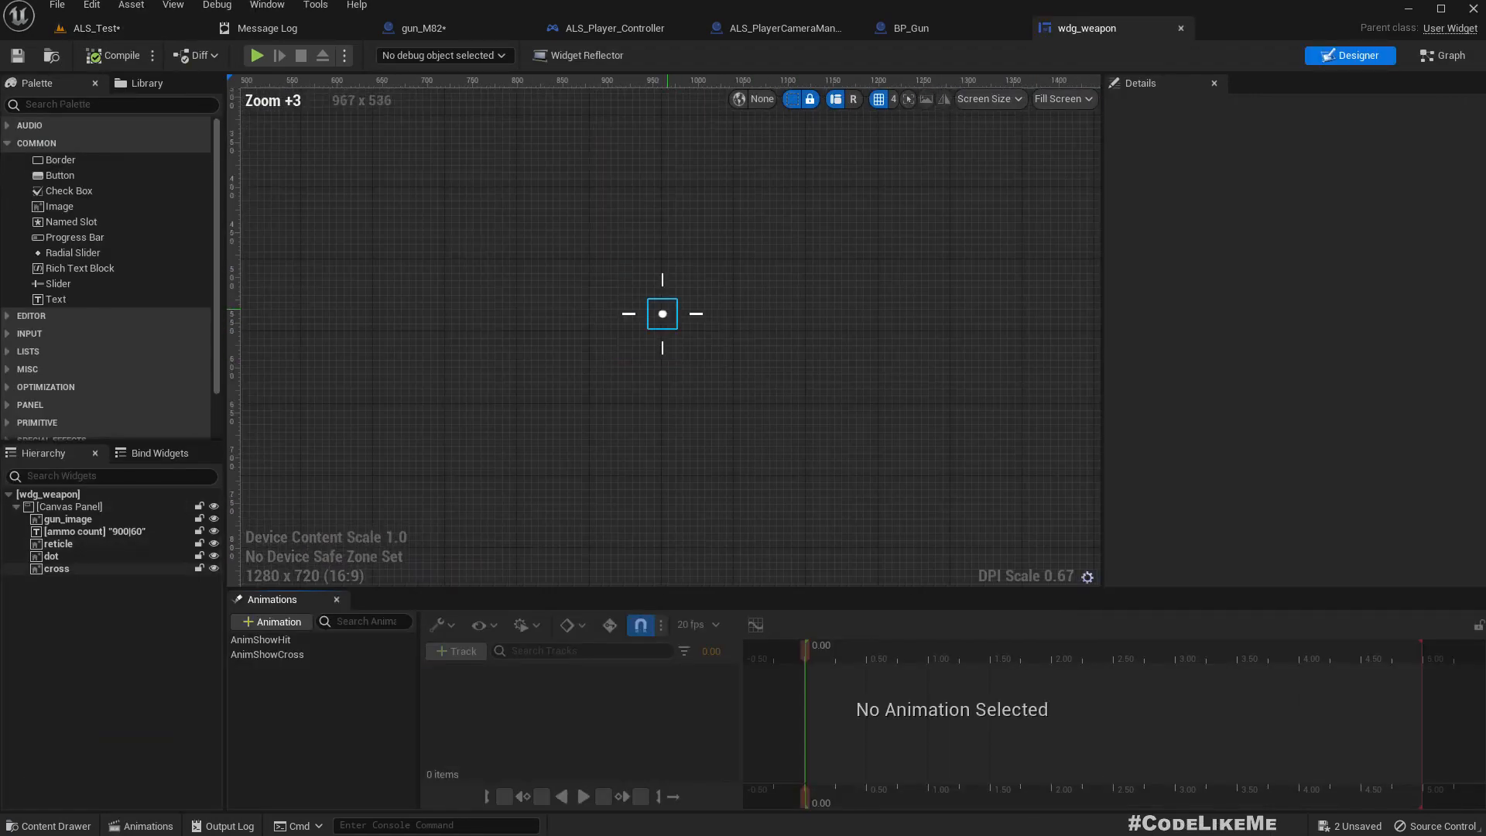
left_click(55, 568)
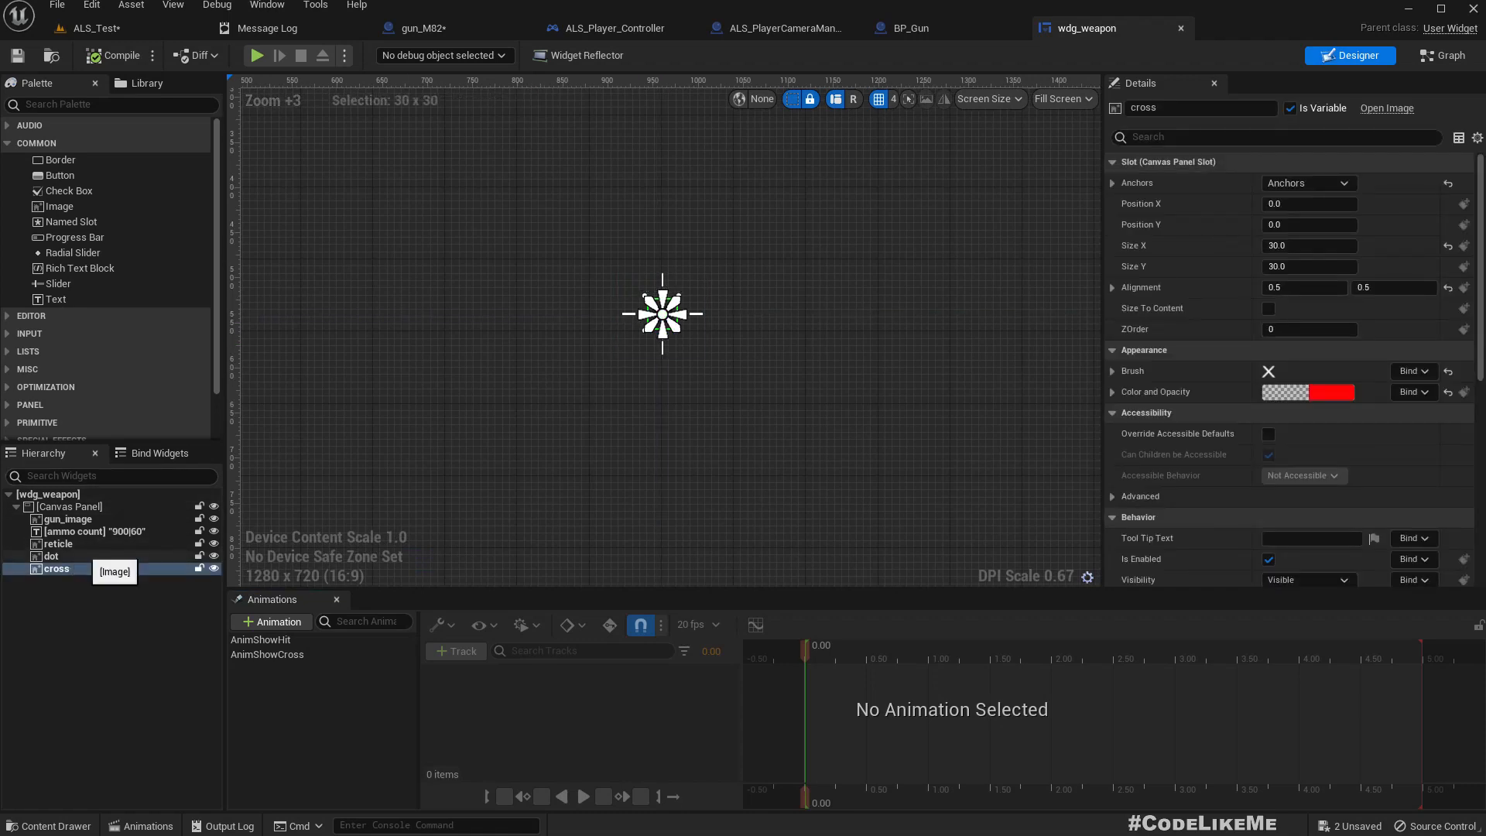
left_click(49, 556)
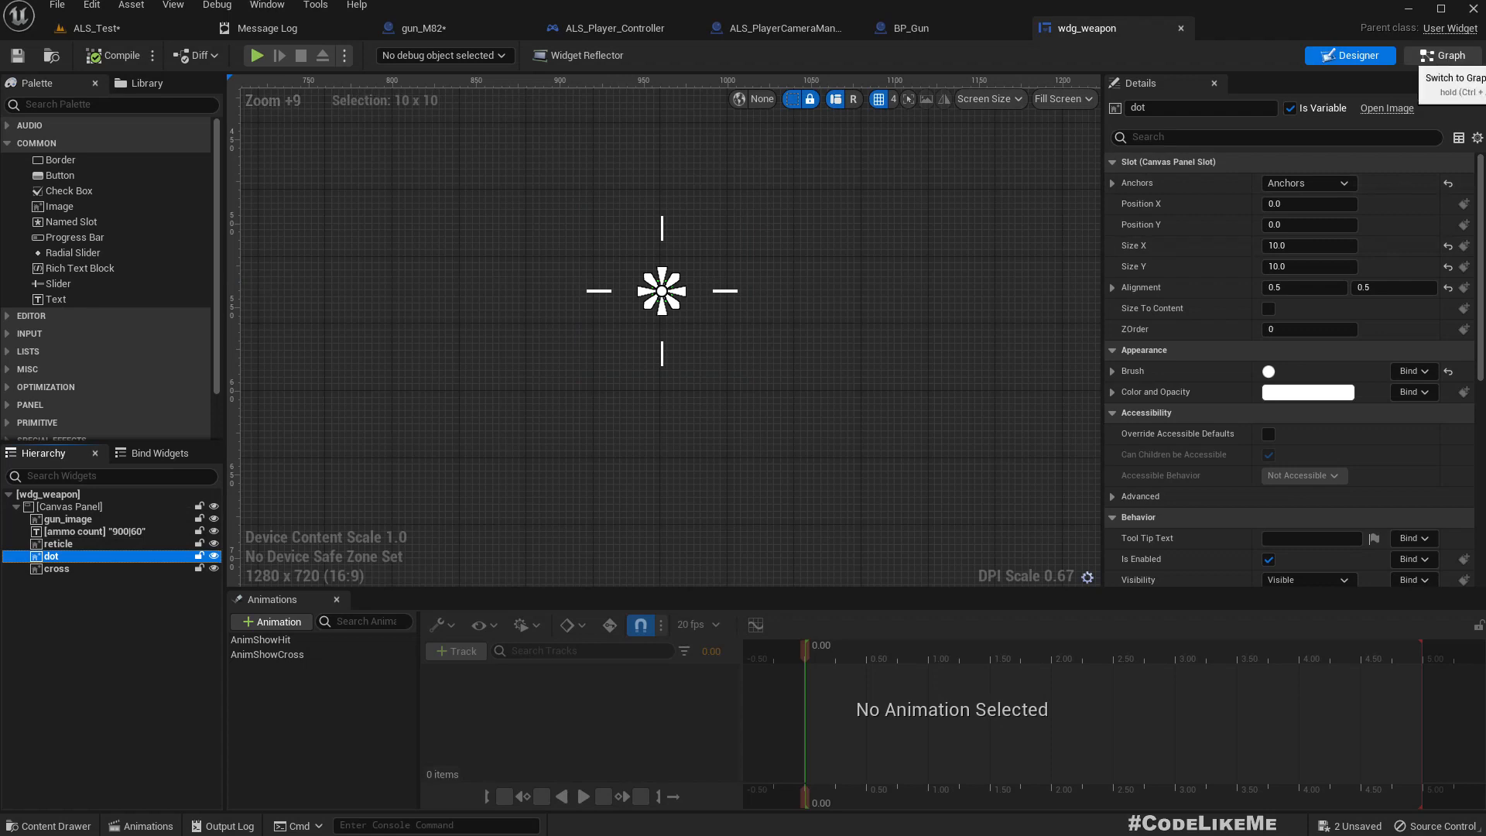
left_click(1443, 56)
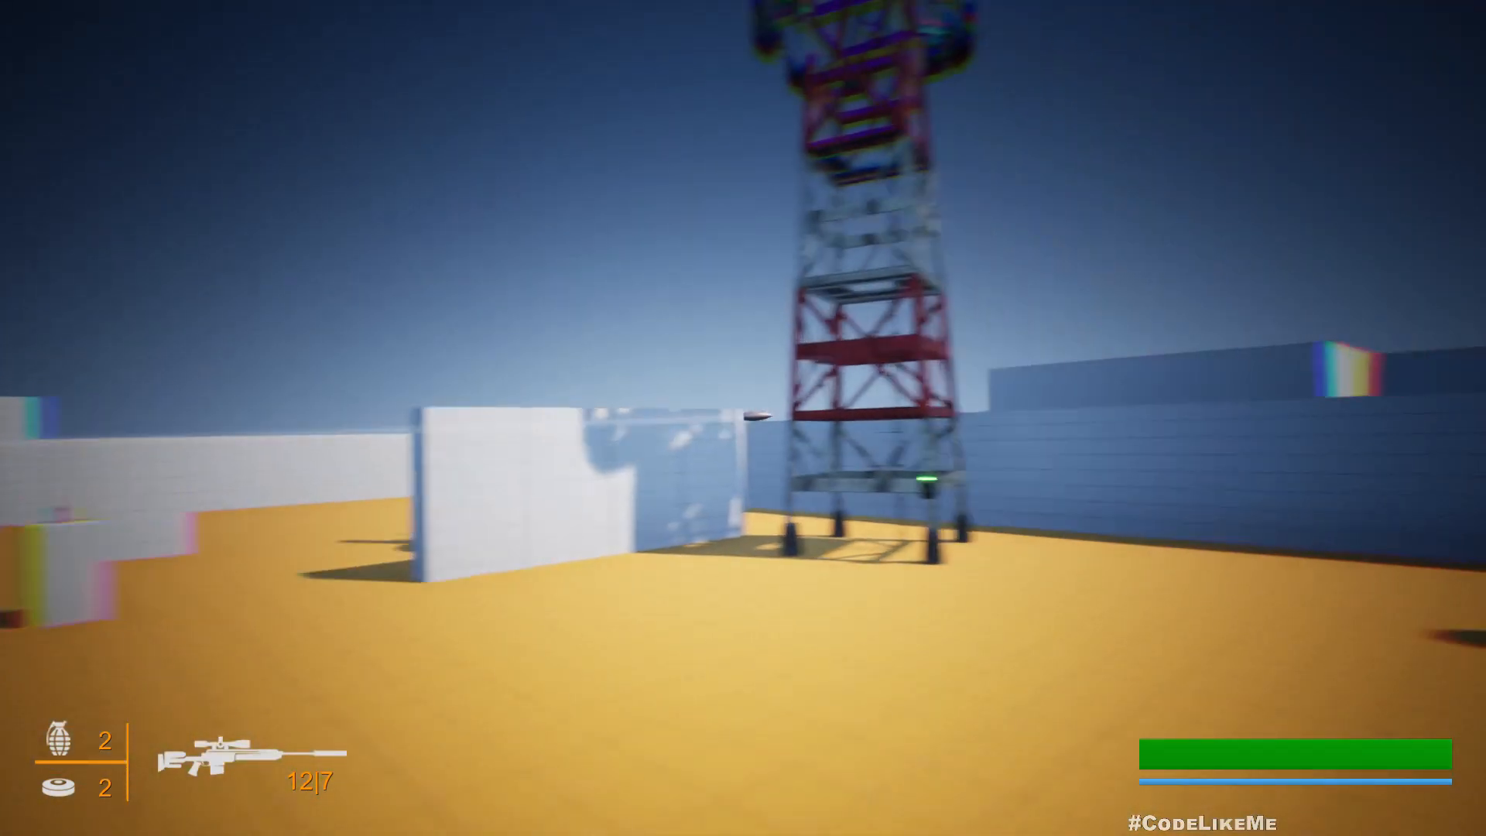
Aim down the M82 scope in play mode to test the bullet cam
right_click(743, 418)
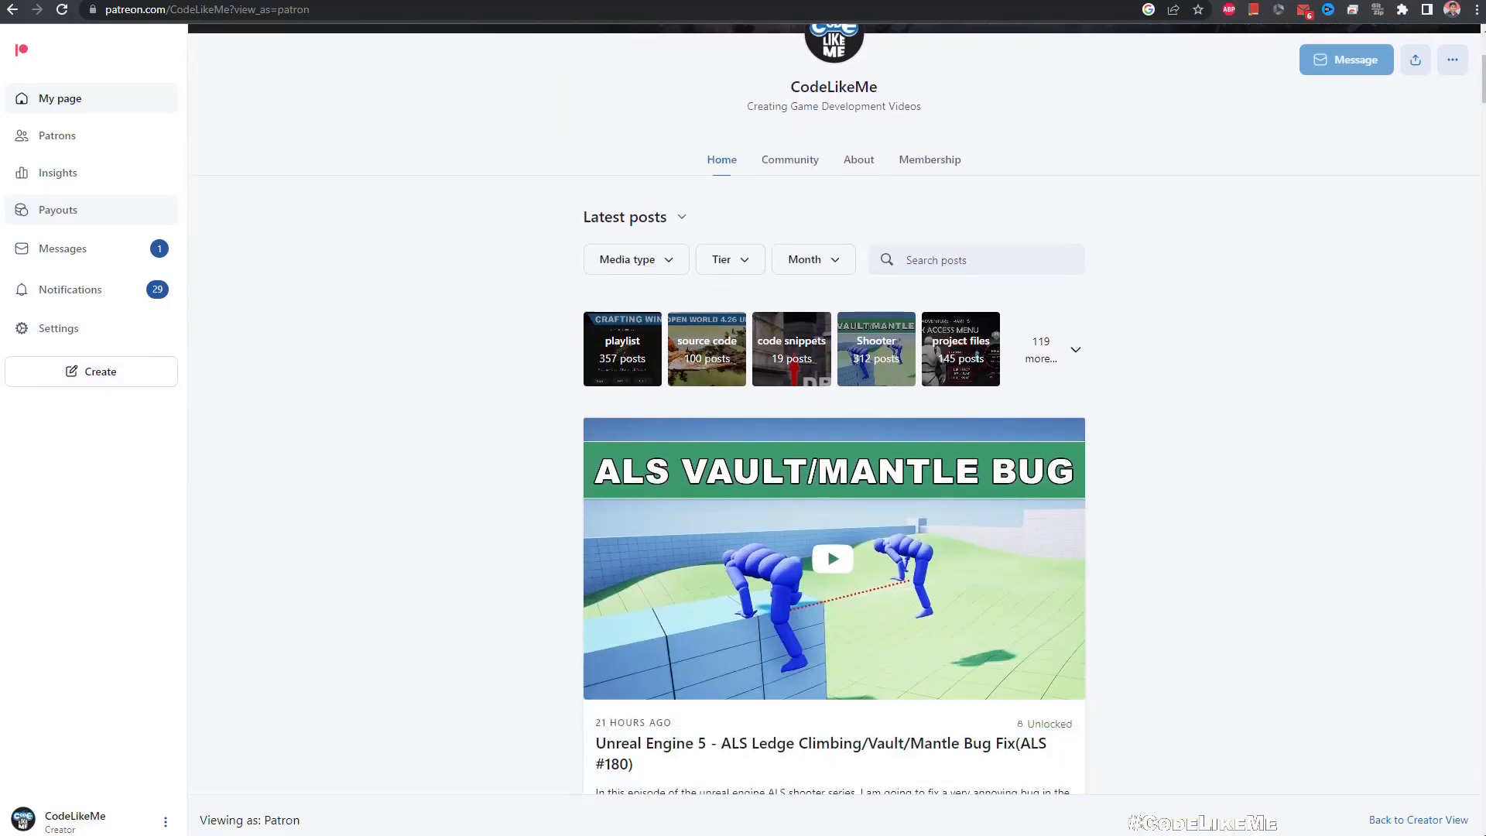
scroll("down", 3)
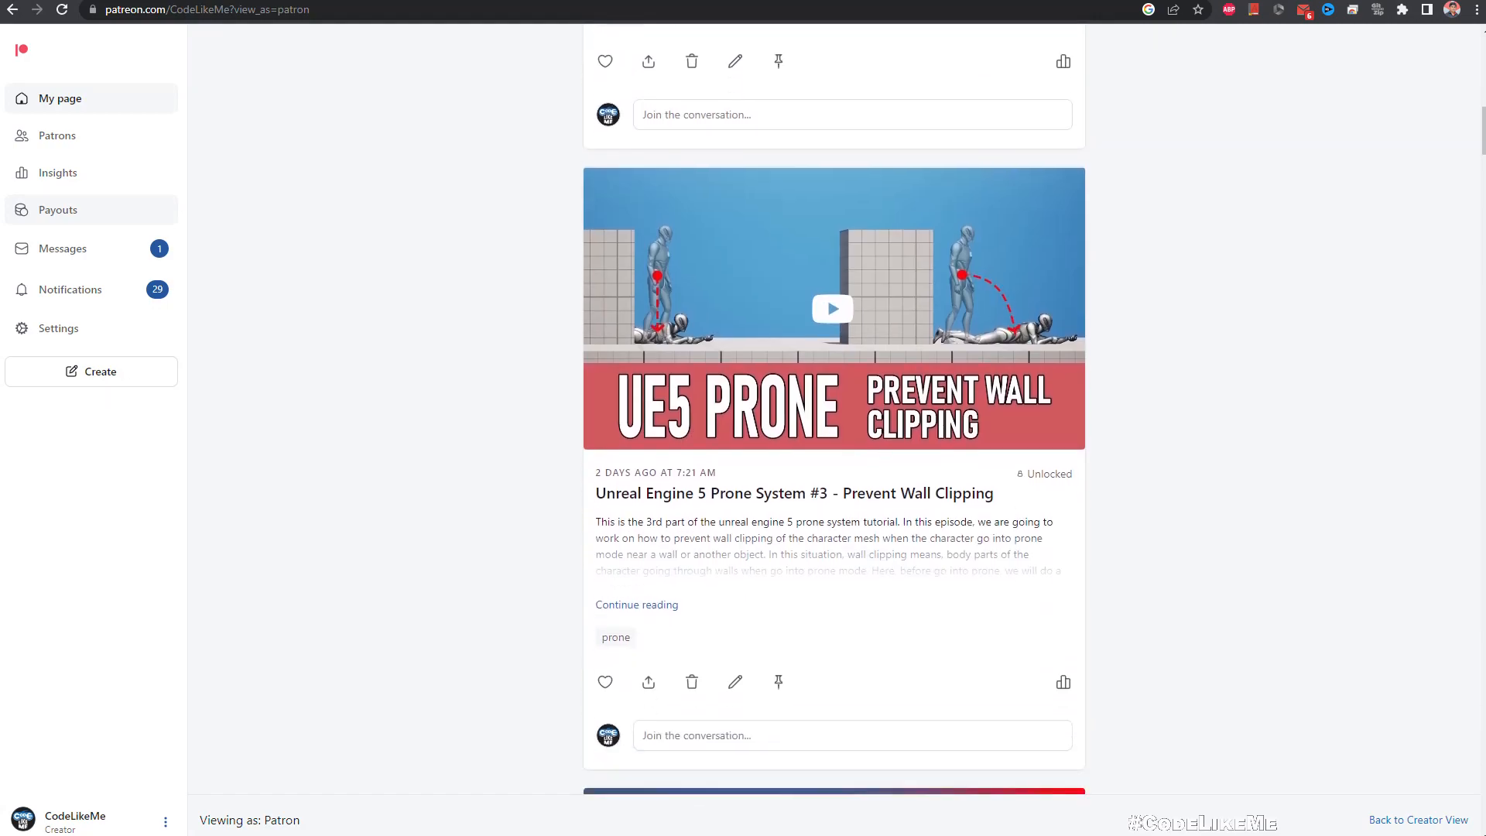
scroll("down", 3)
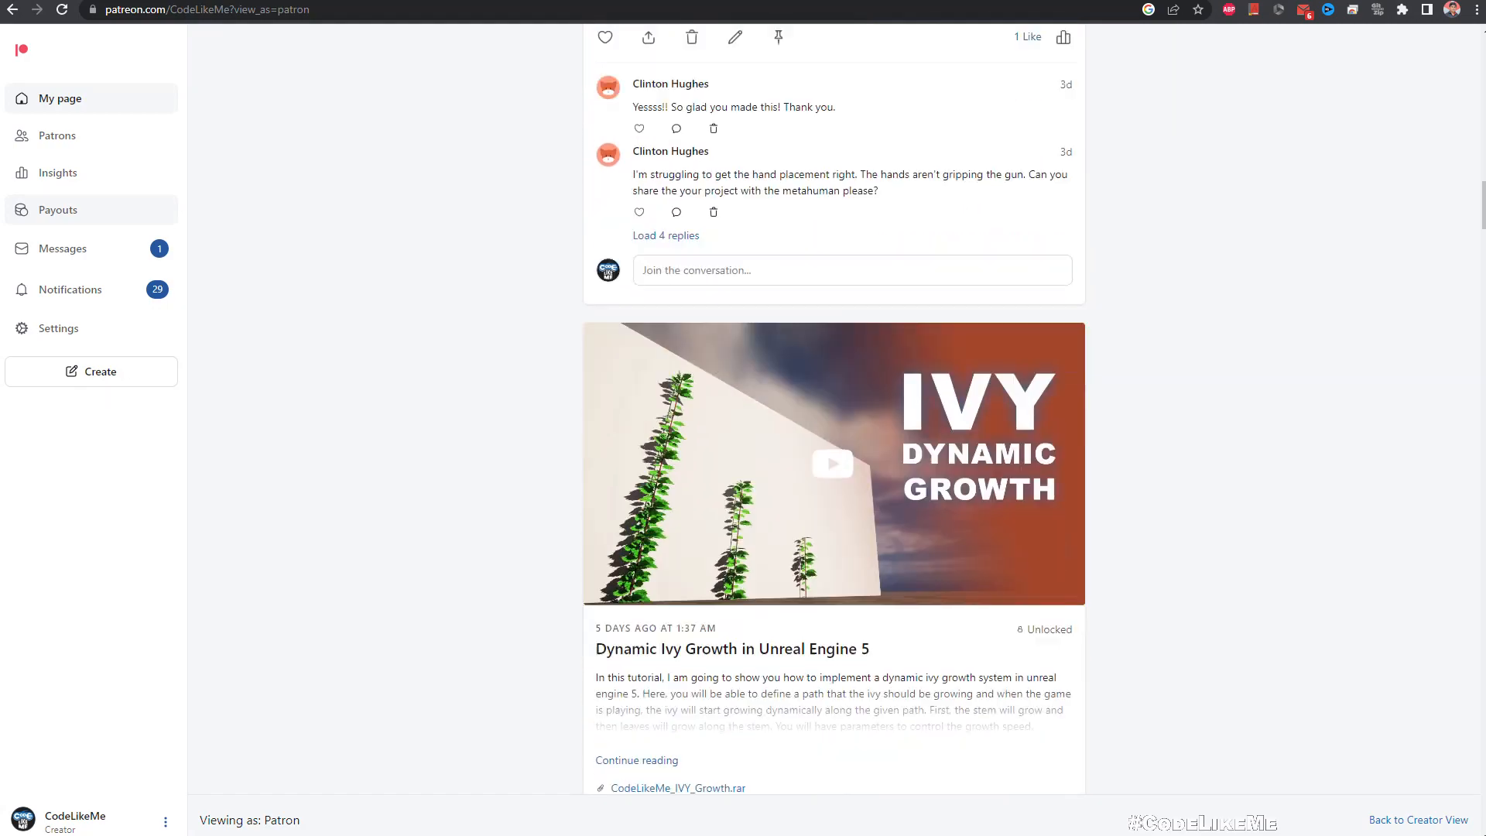
scroll("down", 3)
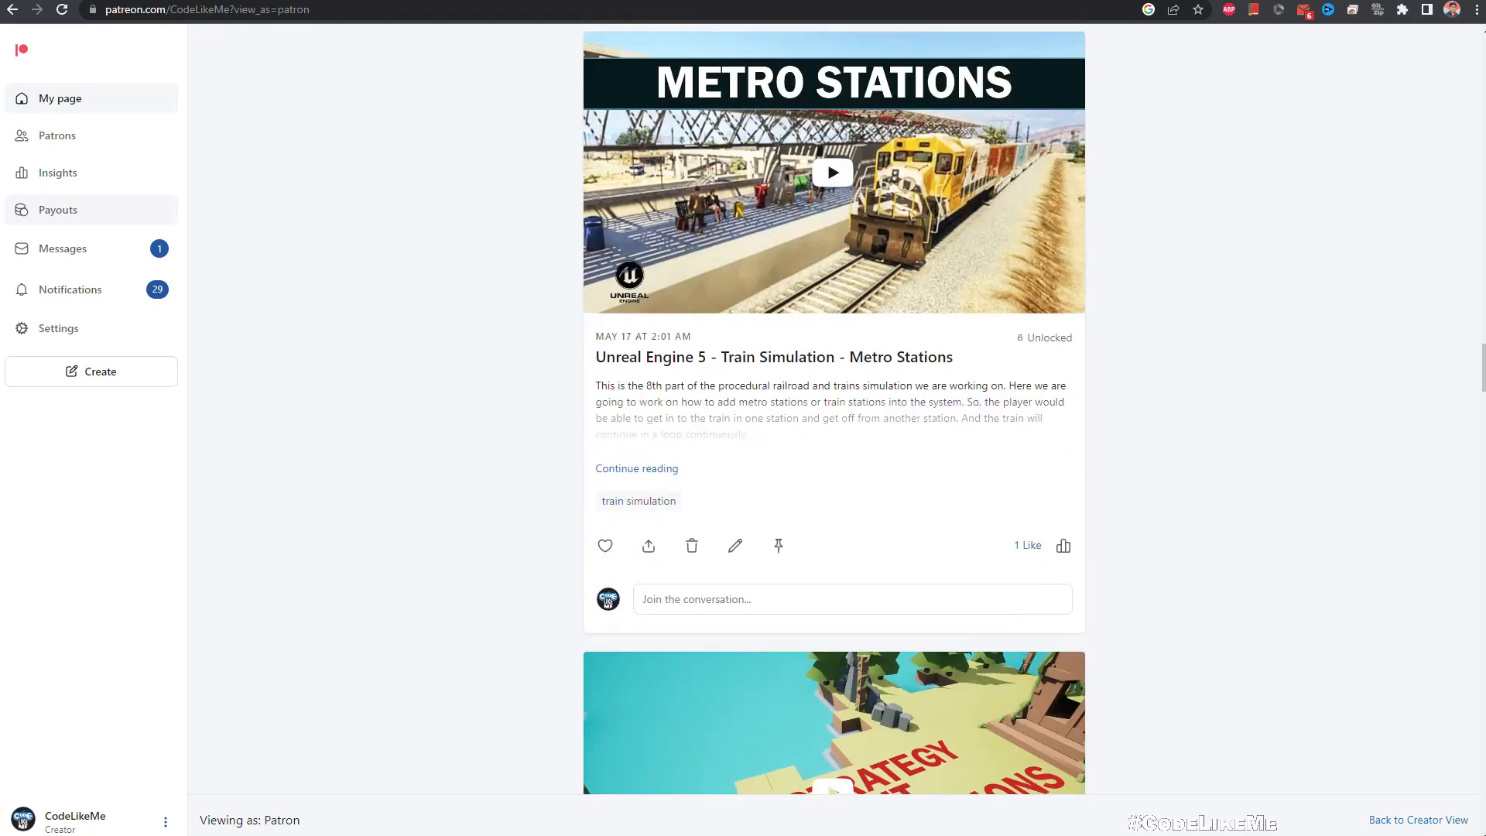
scroll("down", 3)
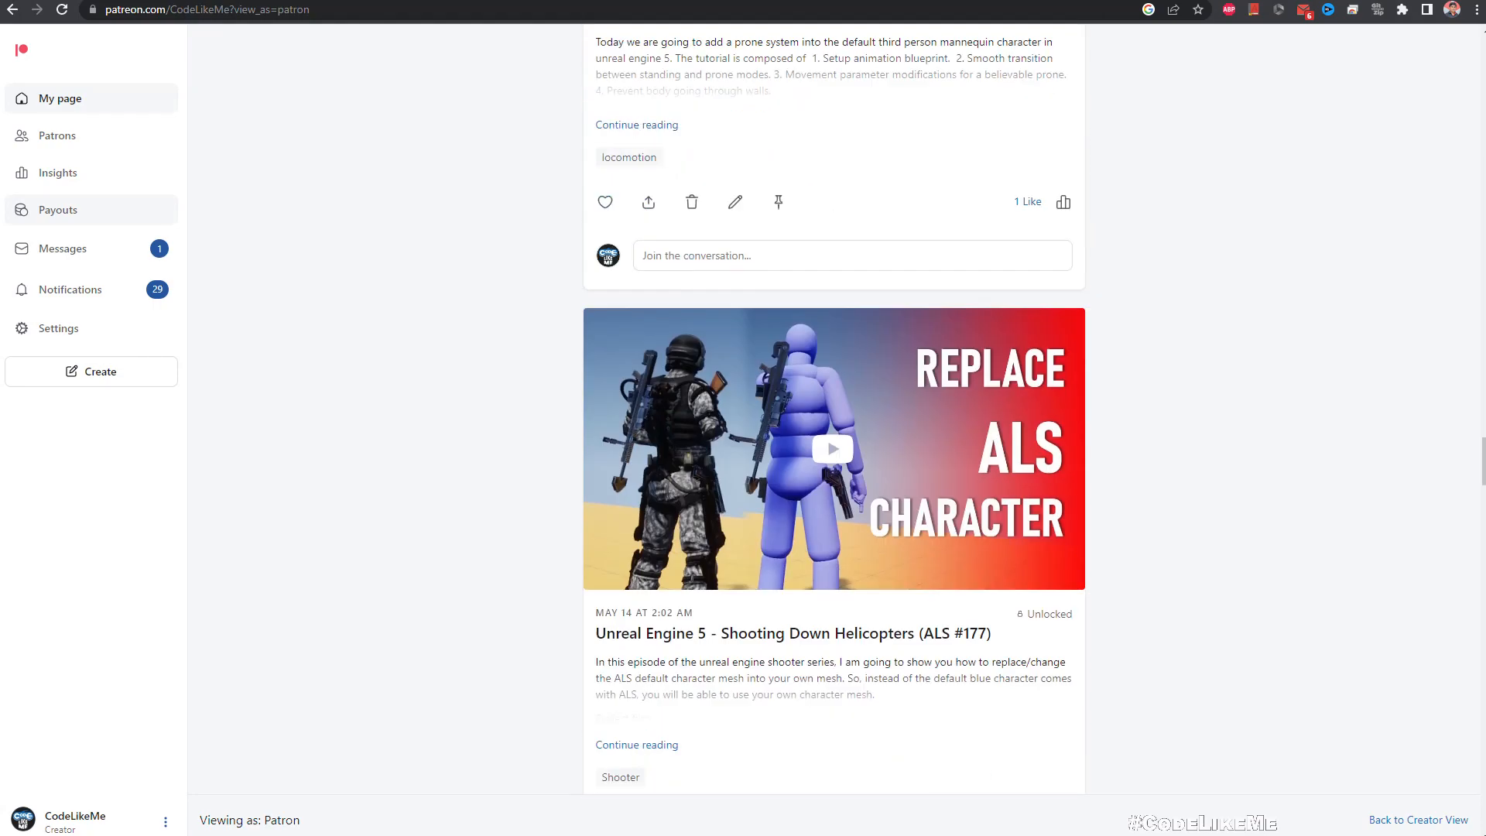
scroll("down", 3)
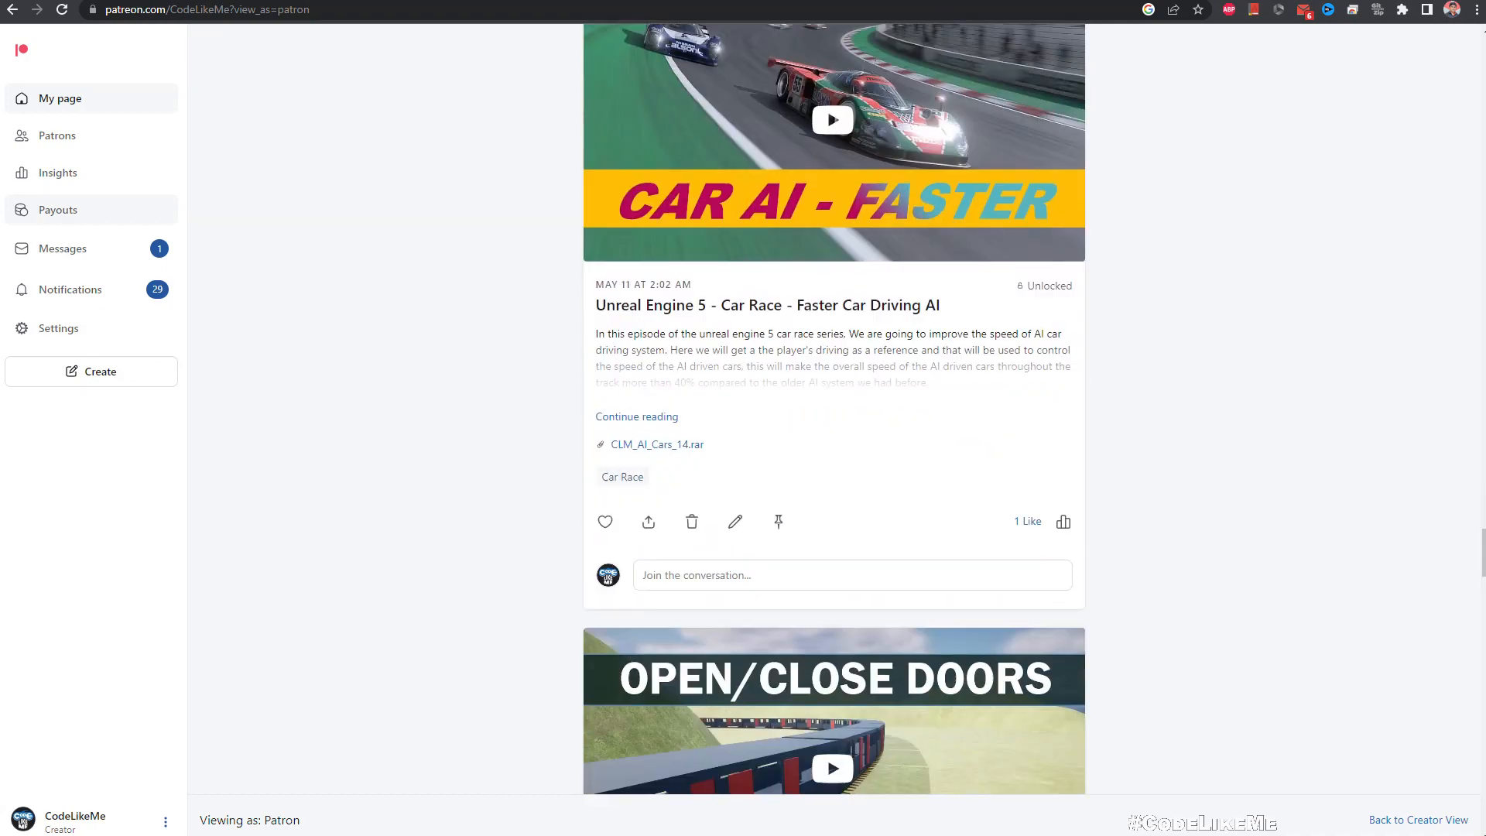
scroll("down", 3)
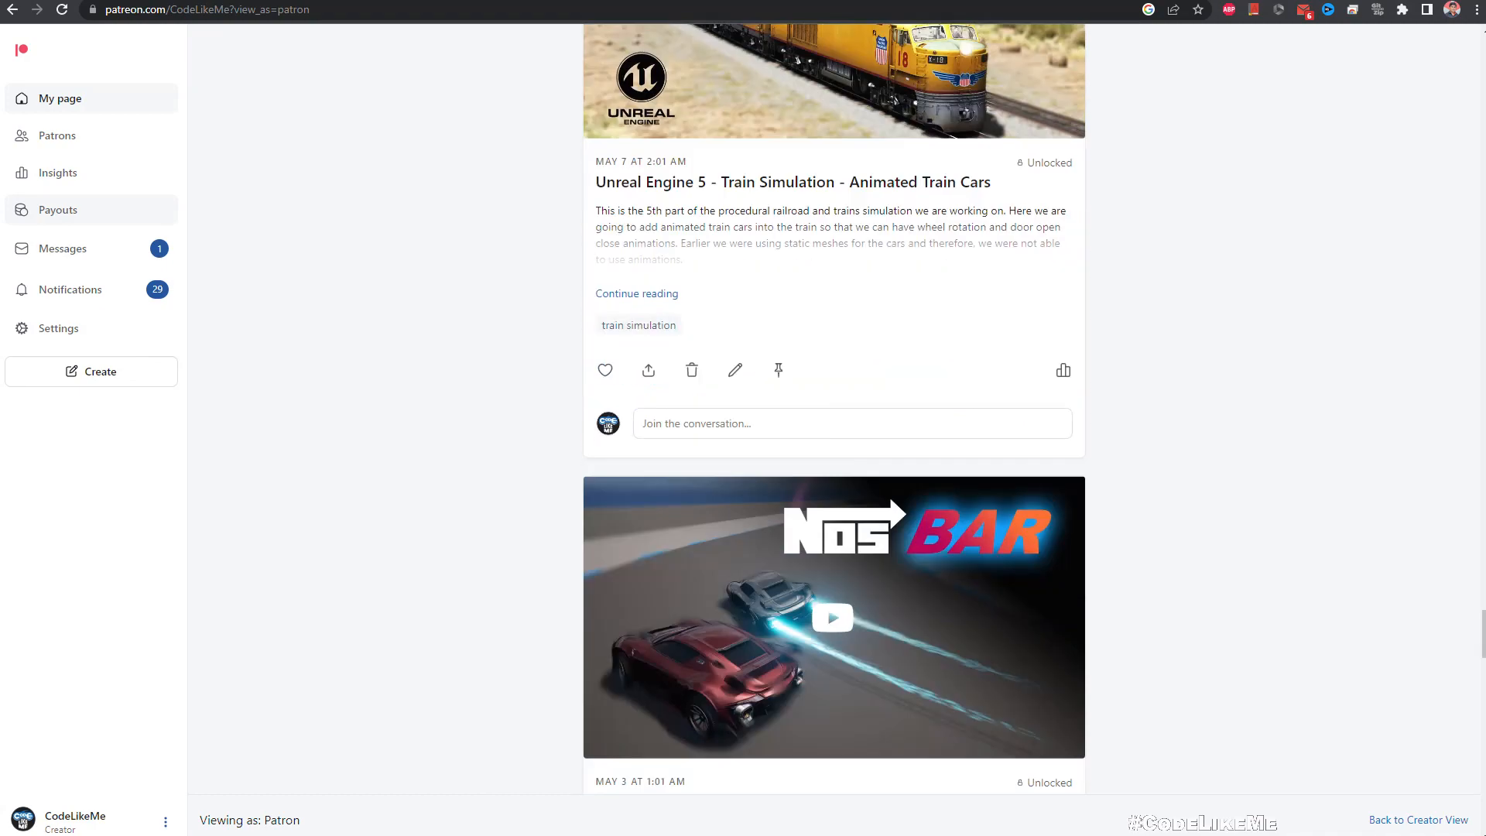